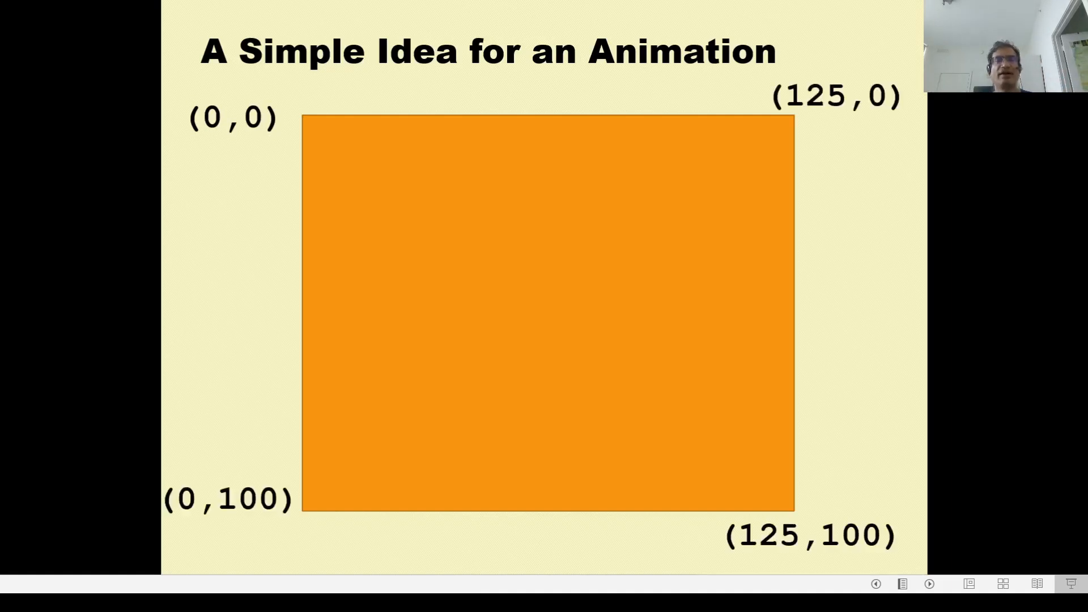
pyautogui.moveTo(809, 97)
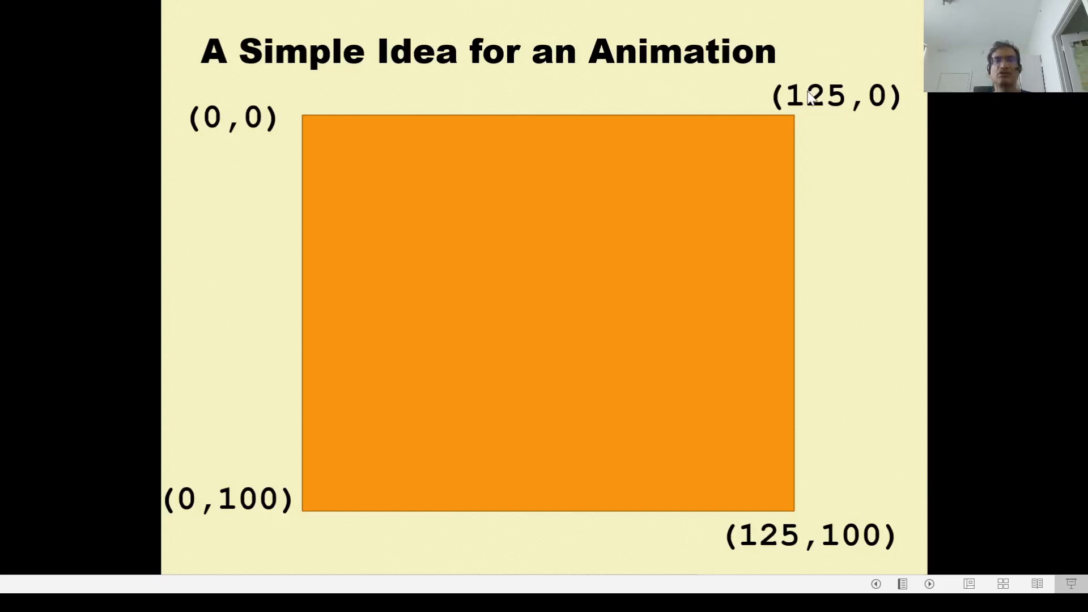
pyautogui.moveTo(347, 419)
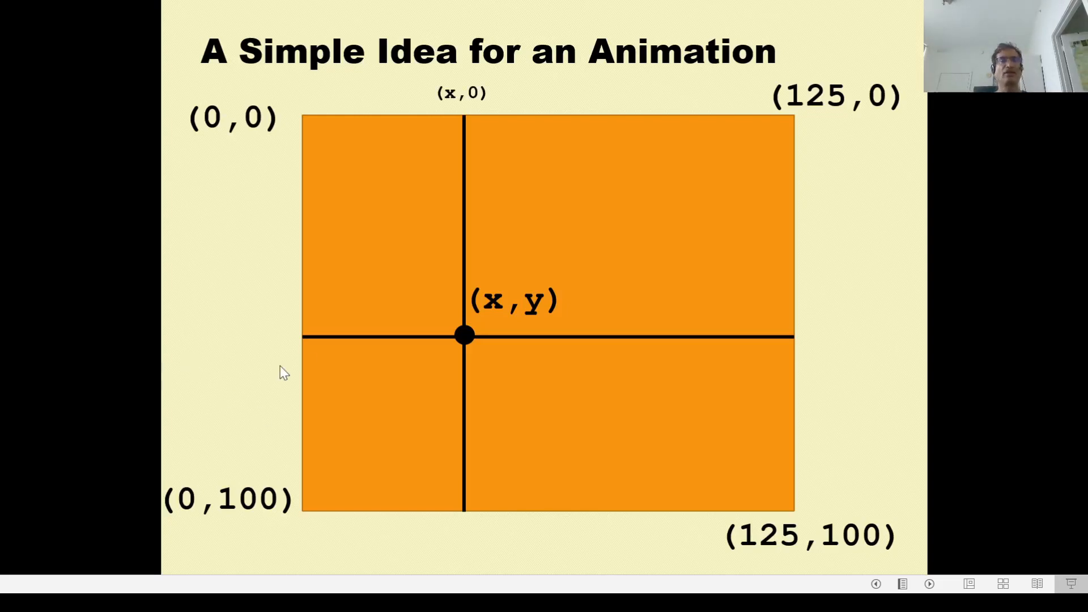
pyautogui.moveTo(295, 111)
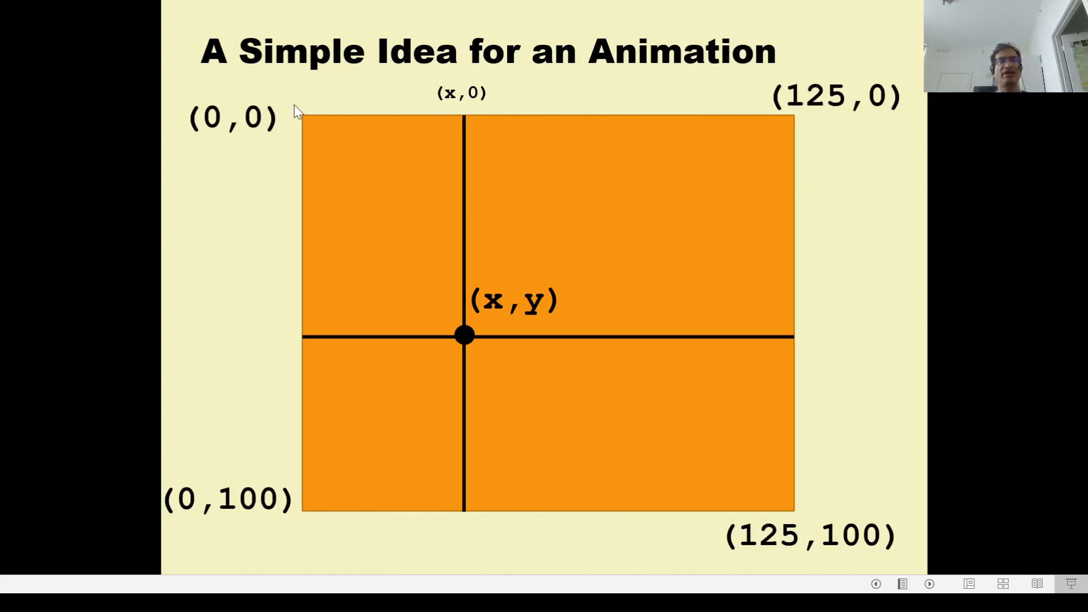
pyautogui.moveTo(463, 102)
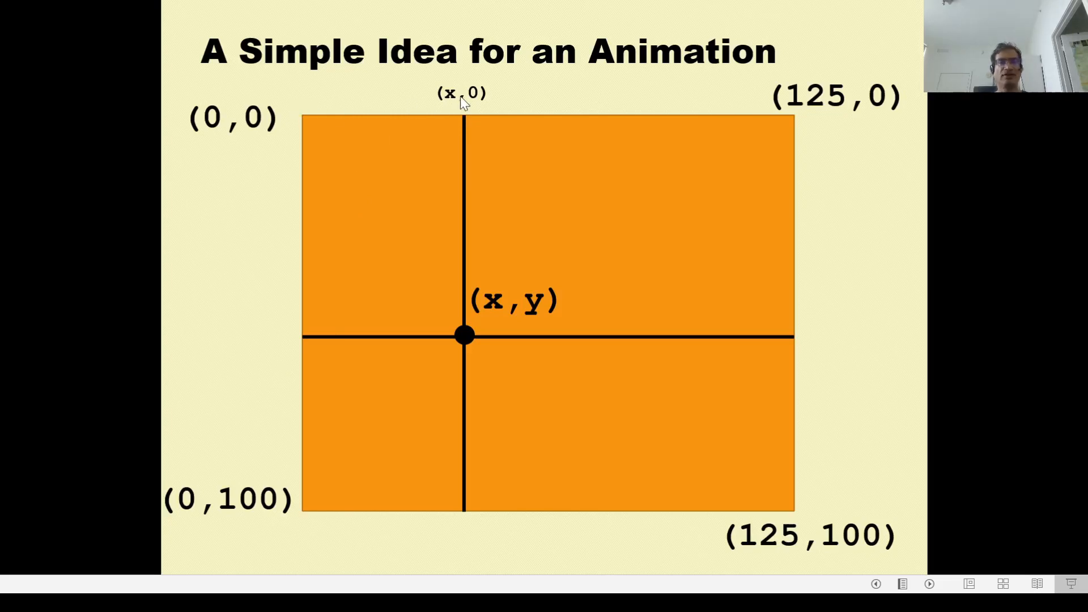
pyautogui.moveTo(465, 522)
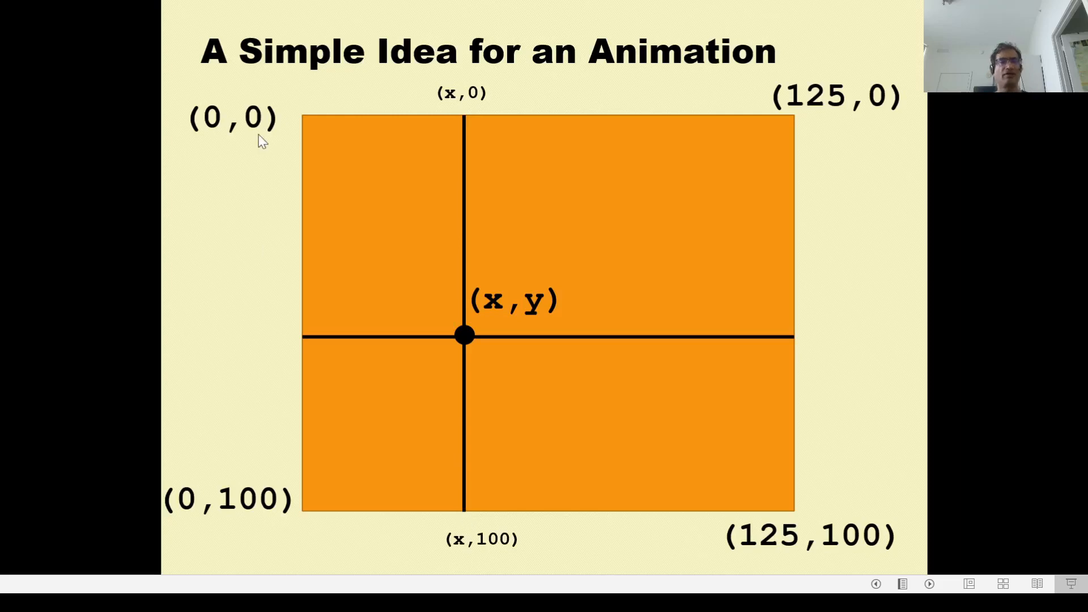
pyautogui.moveTo(311, 522)
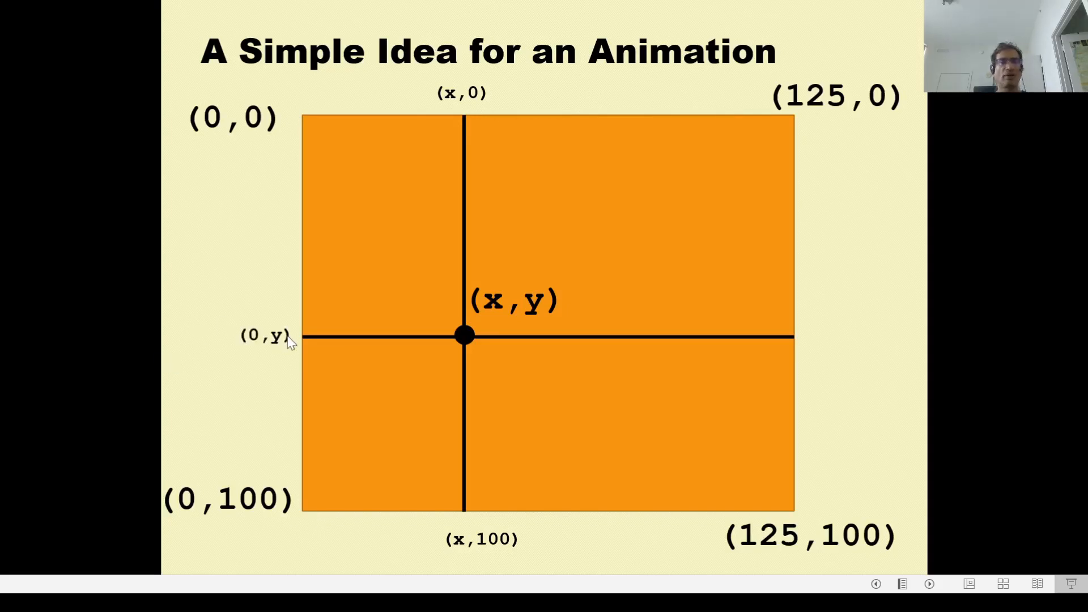
pyautogui.moveTo(815, 345)
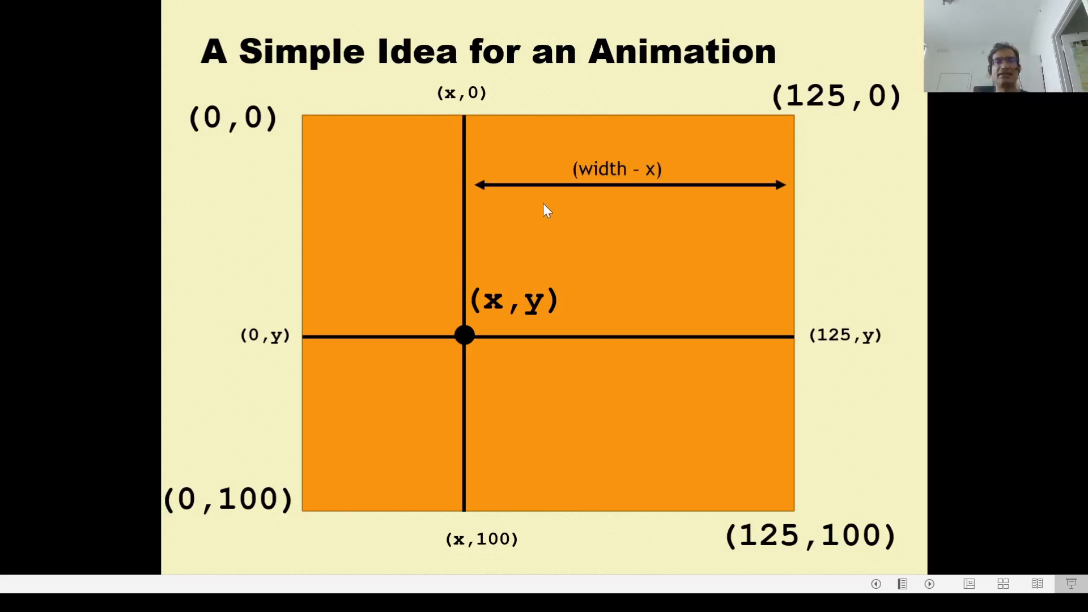
pyautogui.moveTo(297, 187)
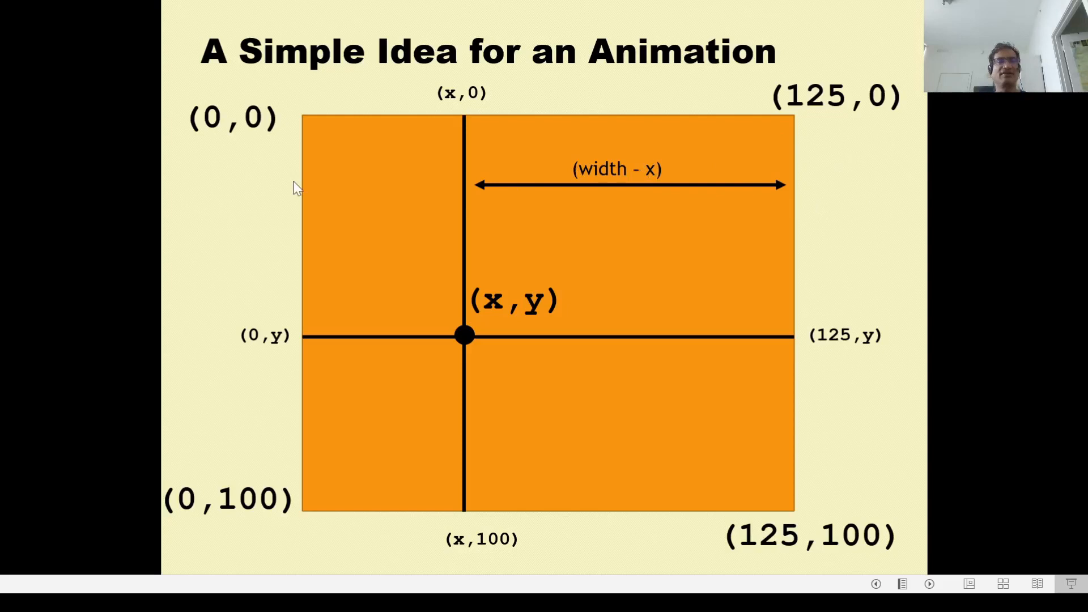
pyautogui.moveTo(462, 193)
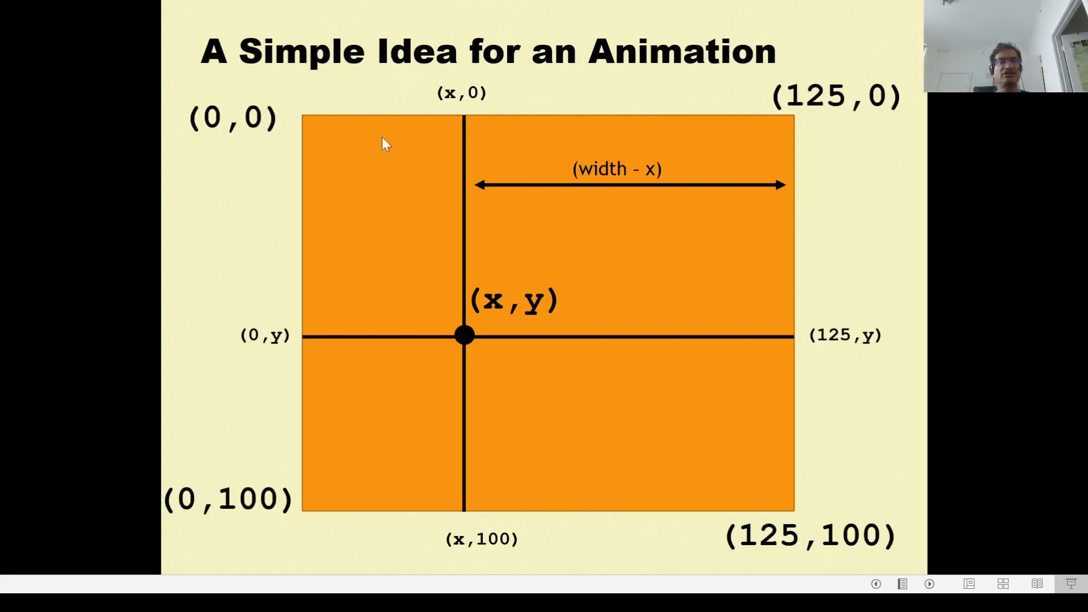
pyautogui.moveTo(360, 517)
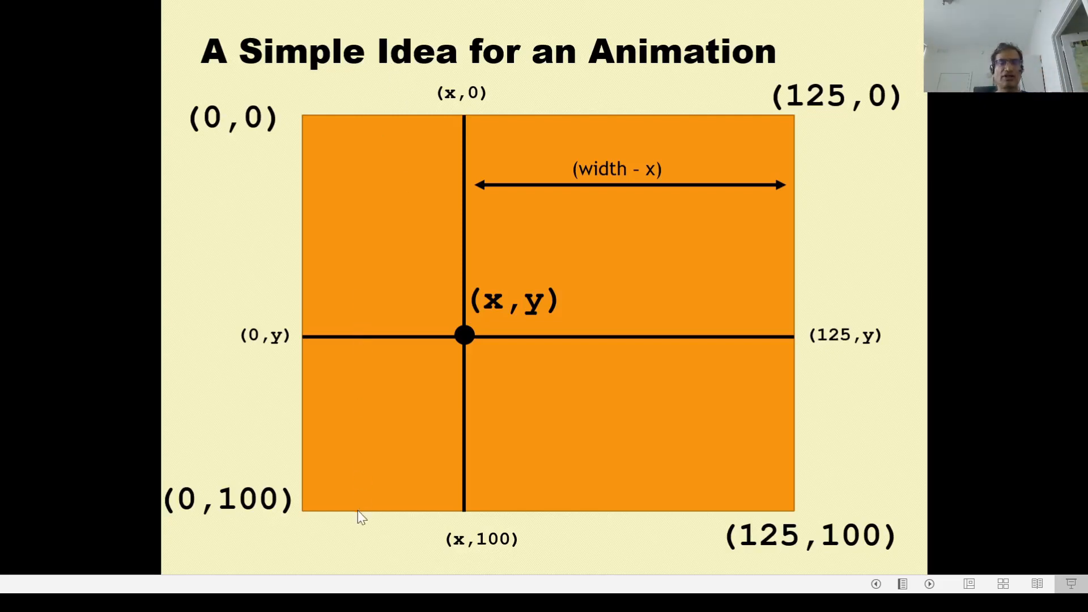
pyautogui.moveTo(716, 352)
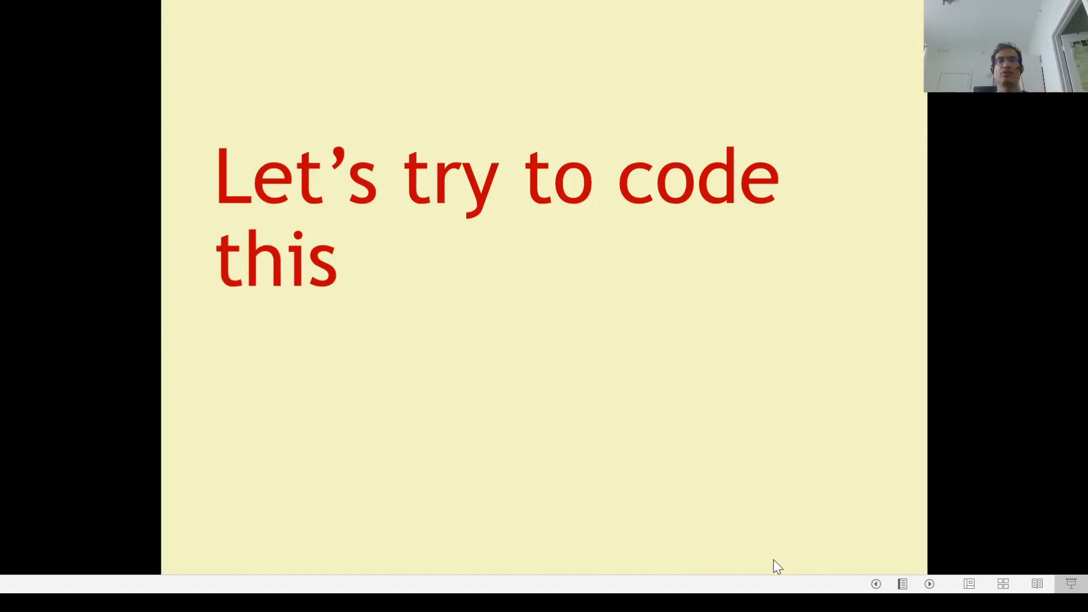
pyautogui.moveTo(831, 392)
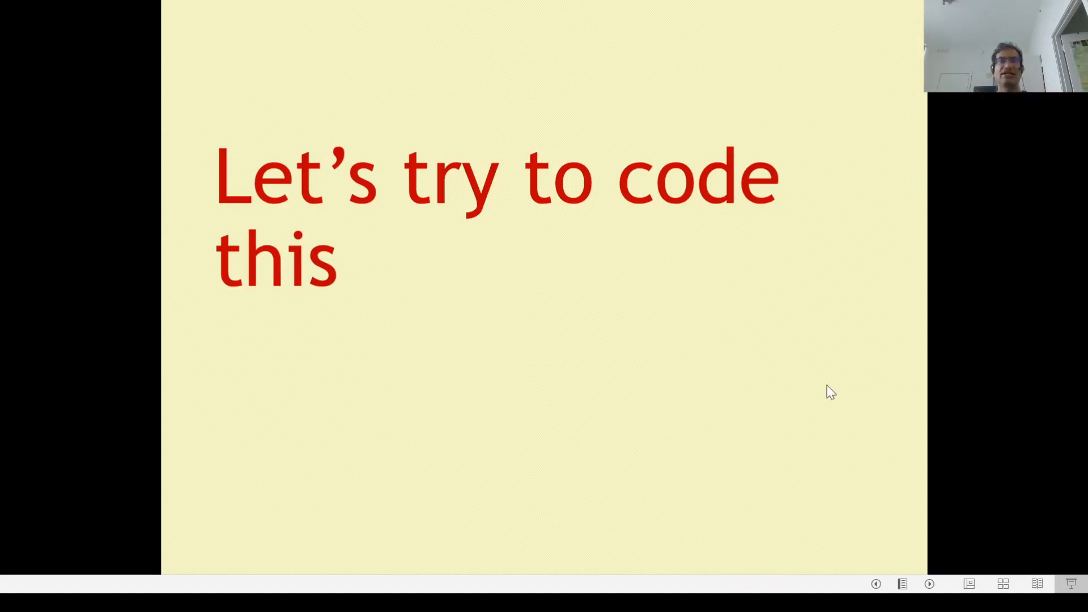
pyautogui.moveTo(960, 470)
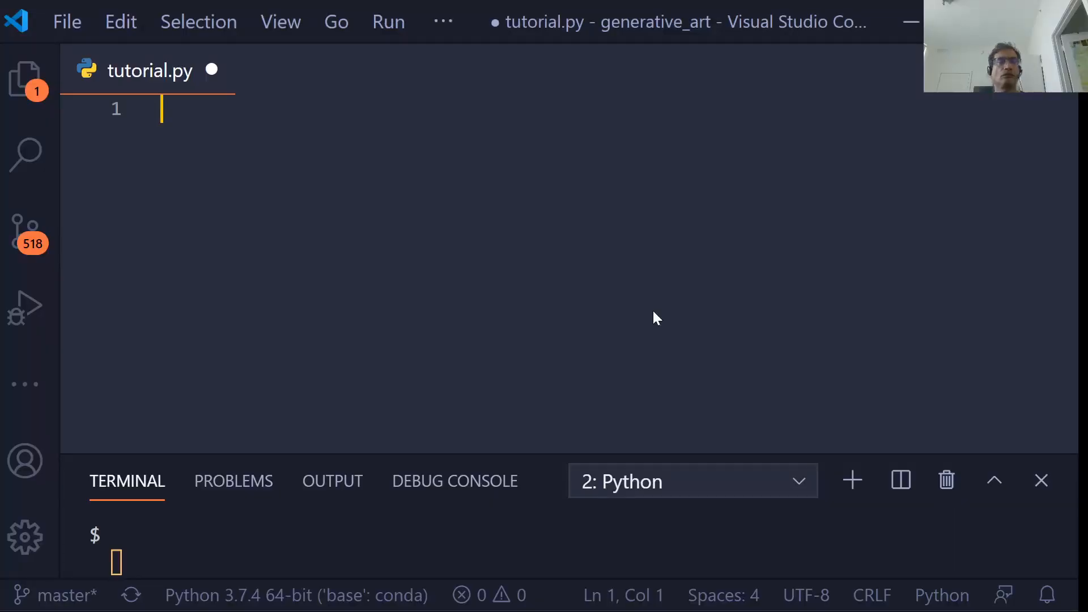
pyautogui.moveTo(581, 349)
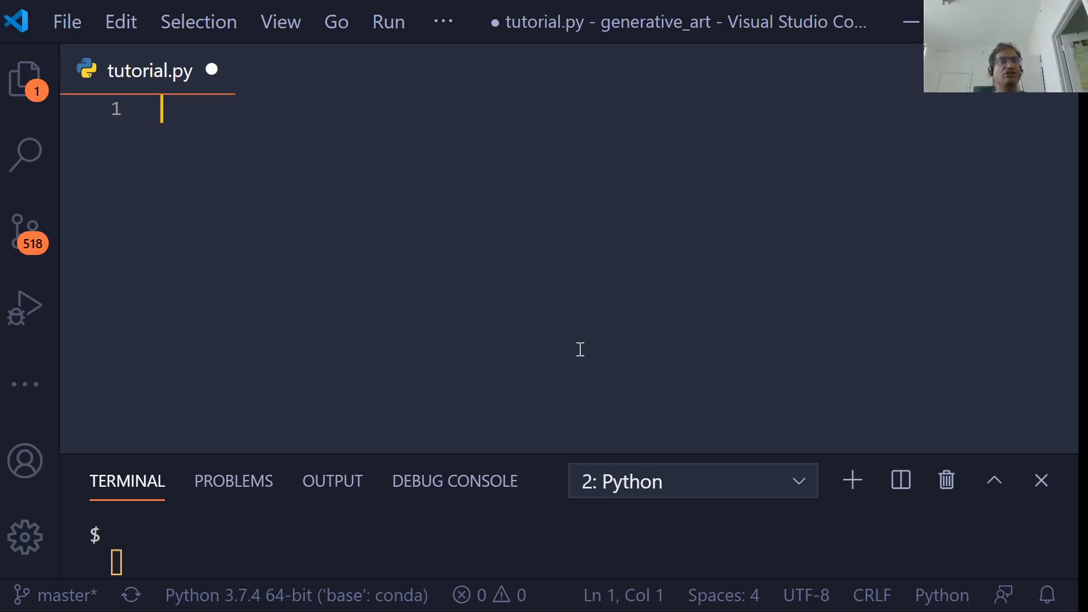
# Step: Write colors = ["#FF0000", ...] with the first hex entry duplicated three more times
pyautogui.write('colo')
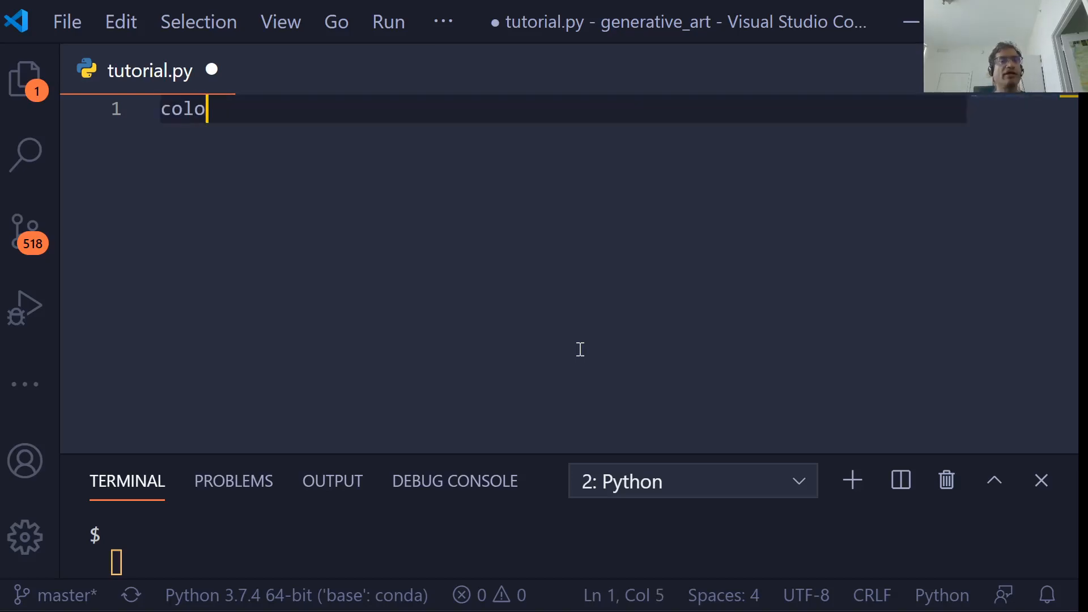
pyautogui.write('rs =')
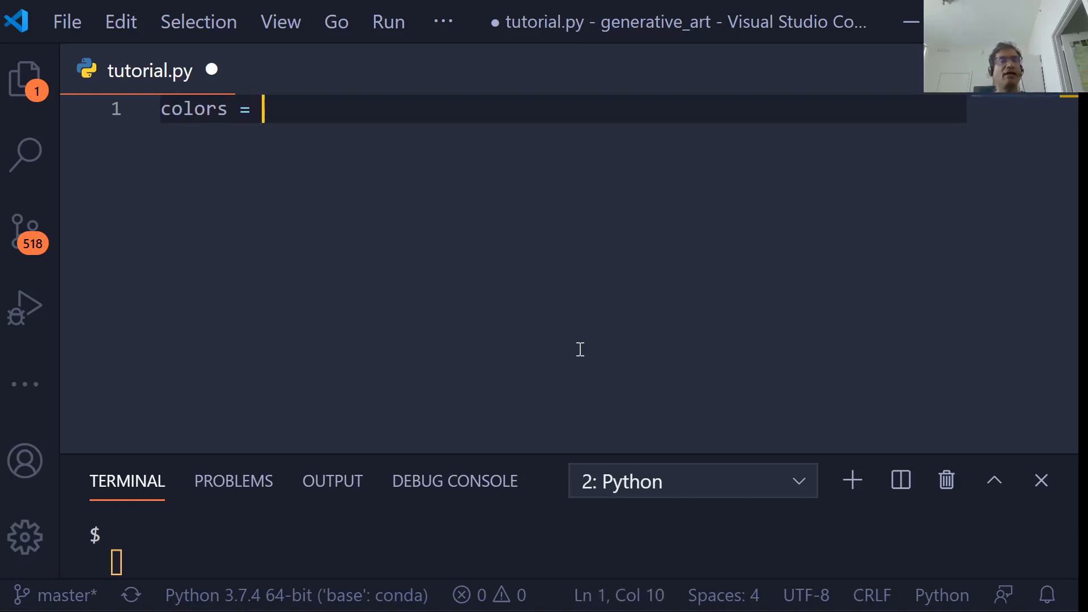
pyautogui.write('[]')
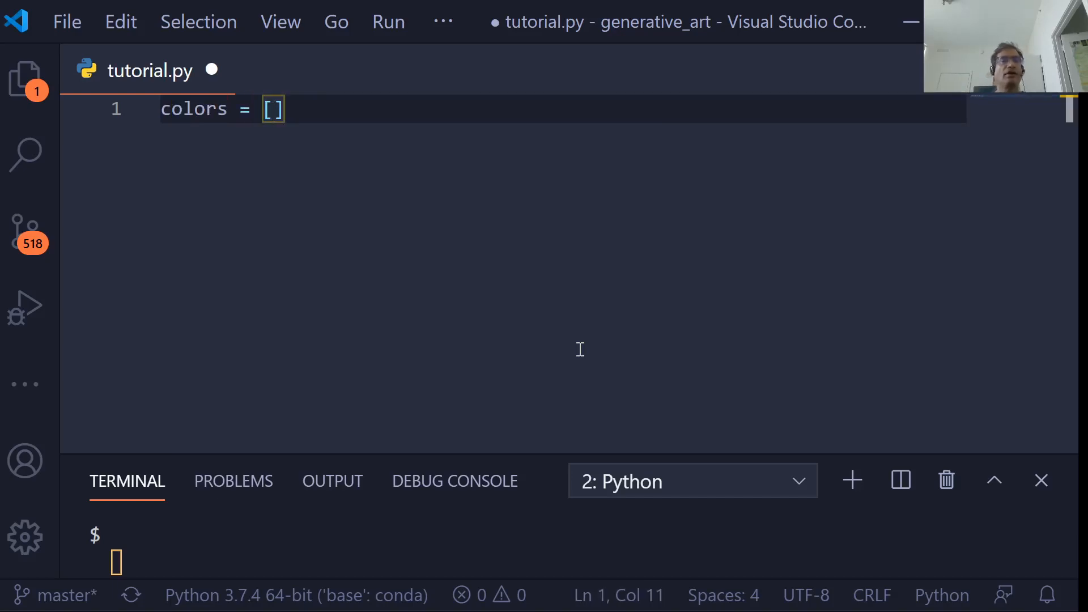
pyautogui.write('"')
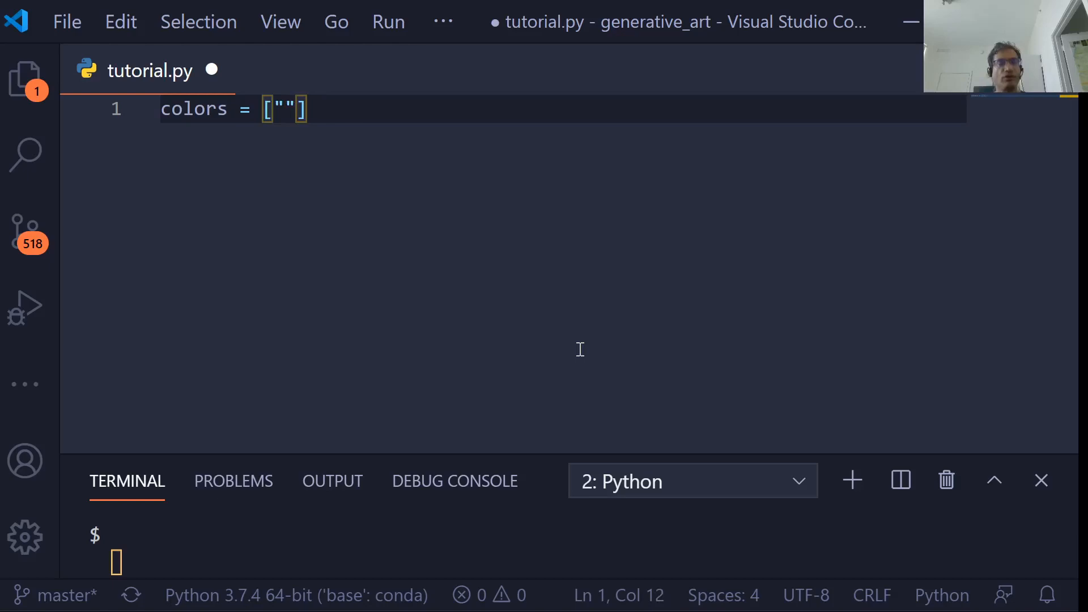
pyautogui.write('#FF')
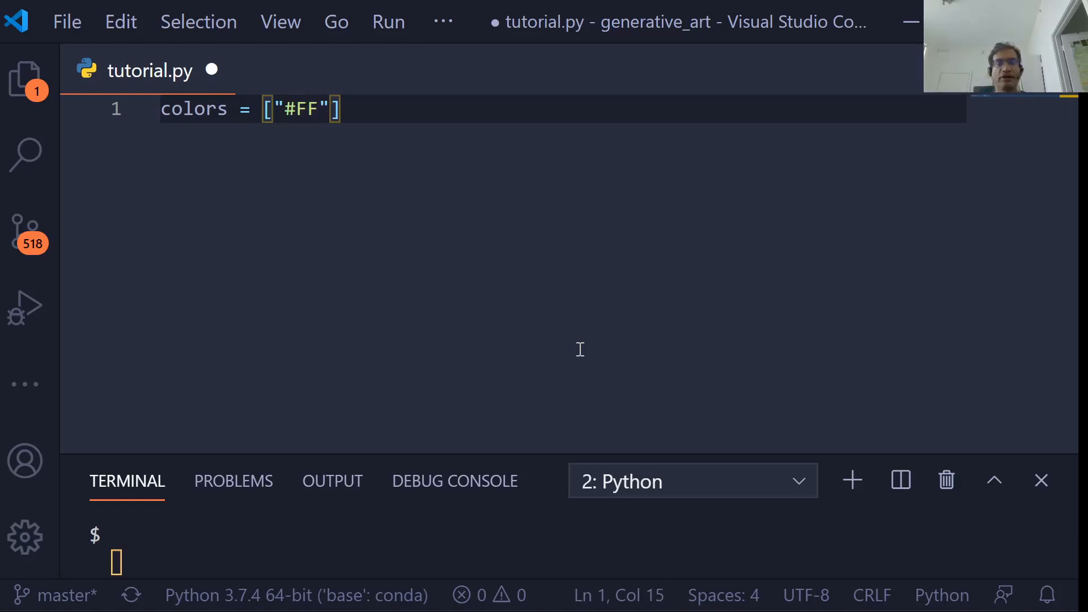
pyautogui.write('000')
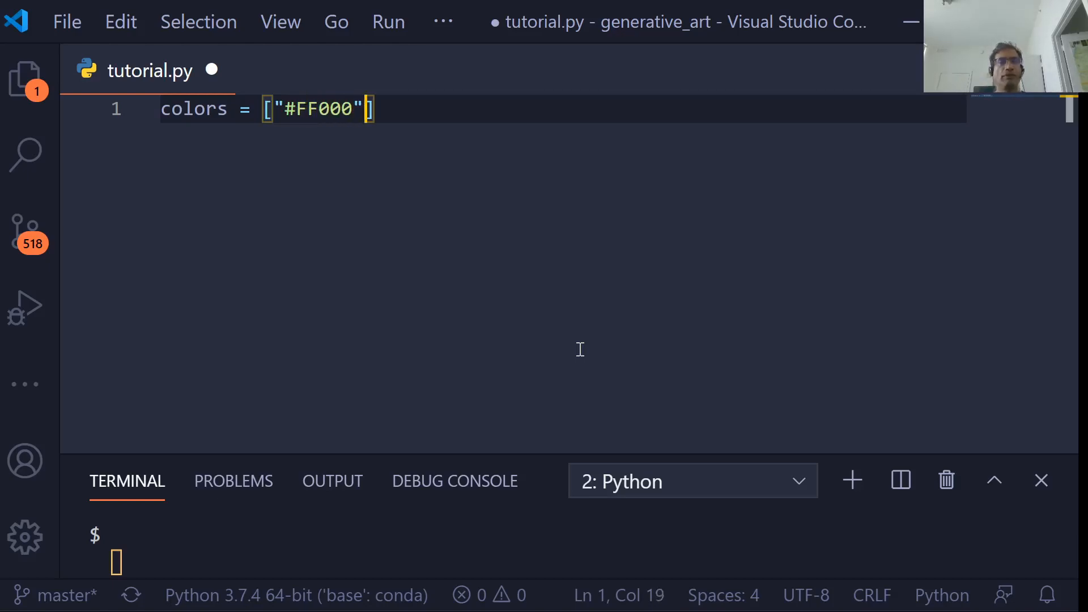
pyautogui.write(',')
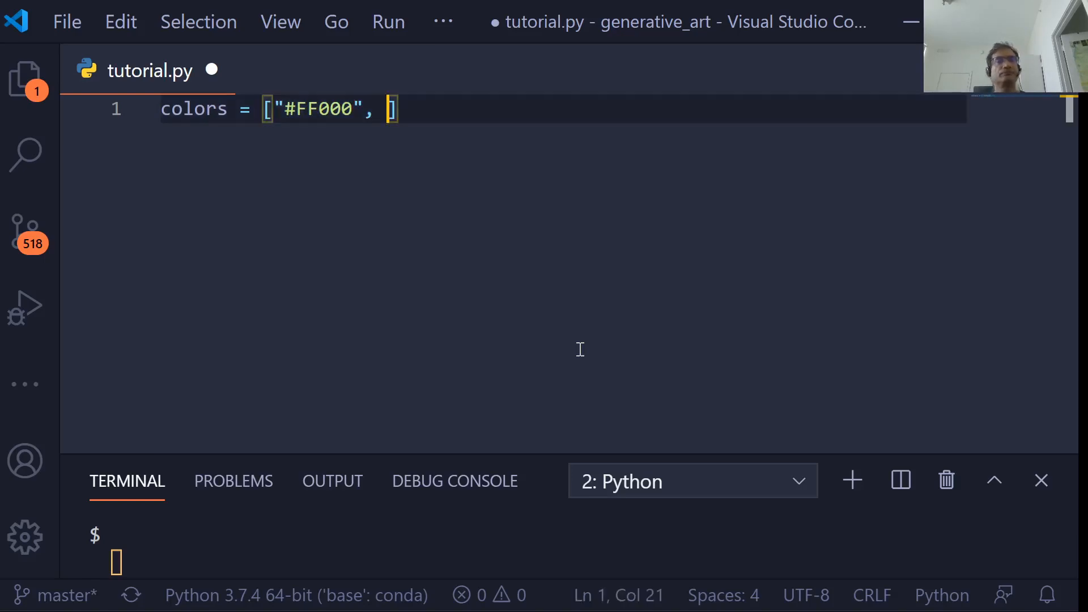
pyautogui.write('"#FF000", "#FF000", "#FF000",')
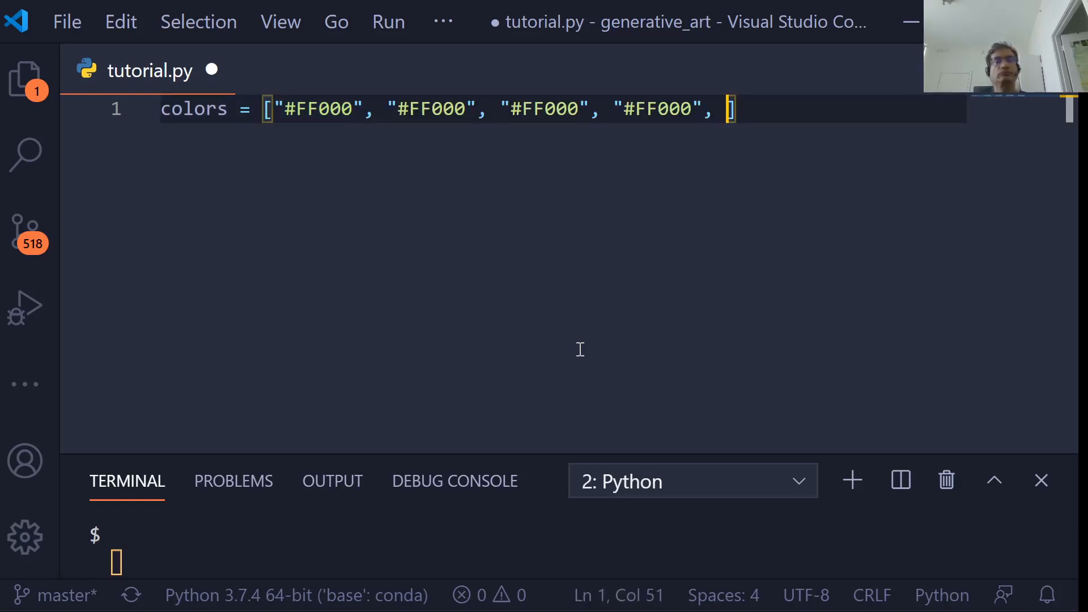
# Step: Edit the copies into green, blue and yellow hex codes and save tutorial.py
pyautogui.click(457, 108)
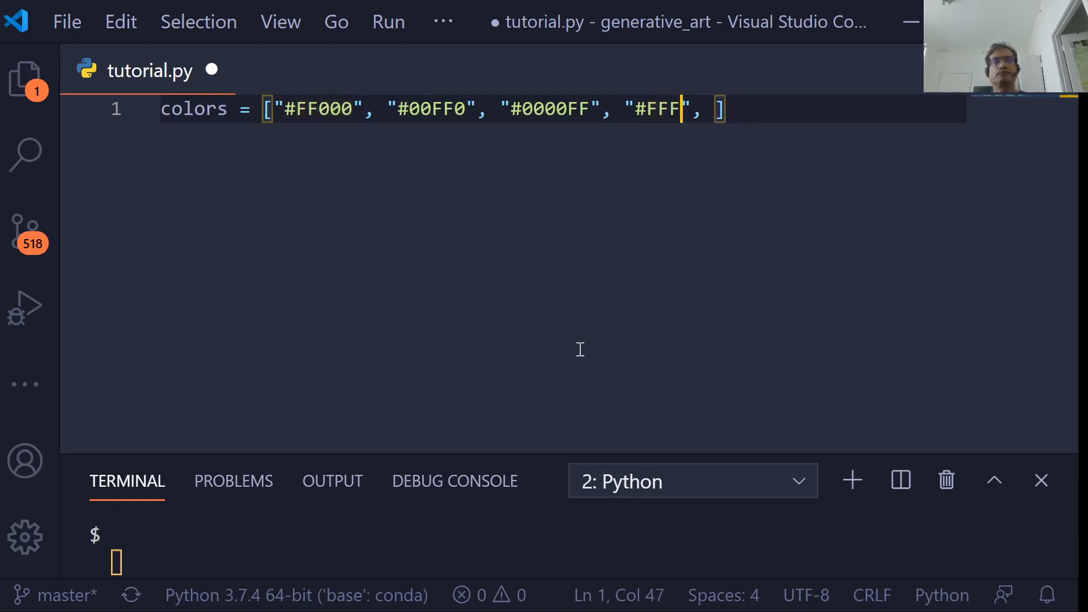
pyautogui.write('F00')
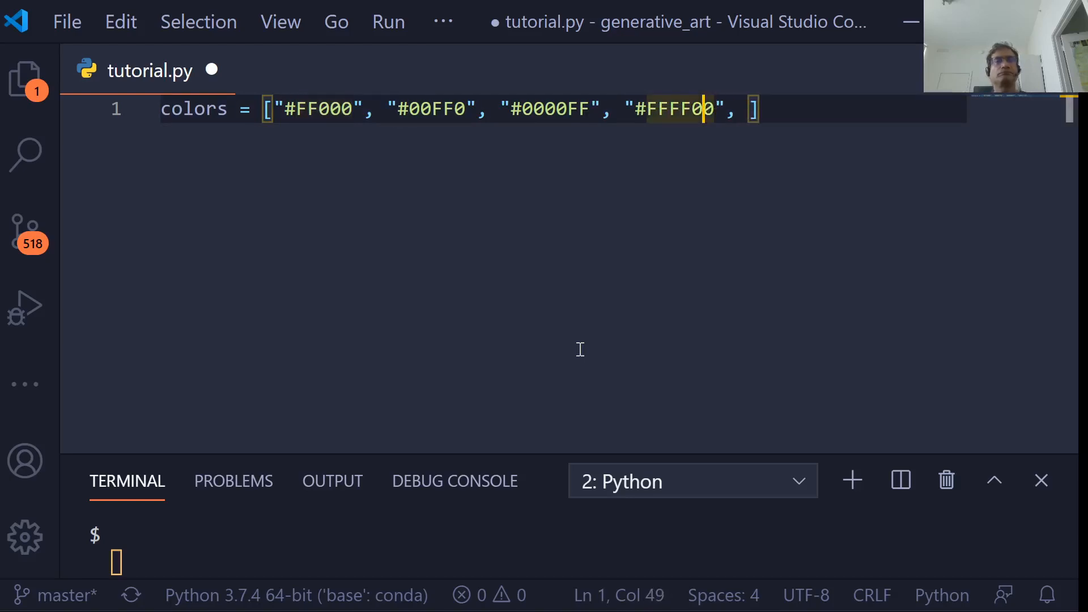
pyautogui.write('0')
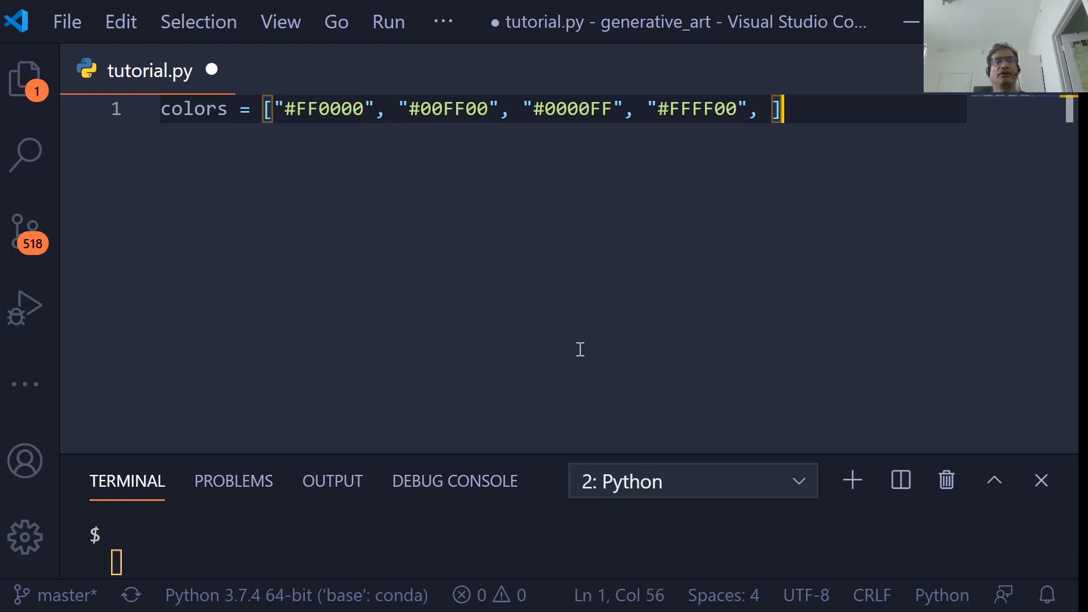
pyautogui.press('Backspace')
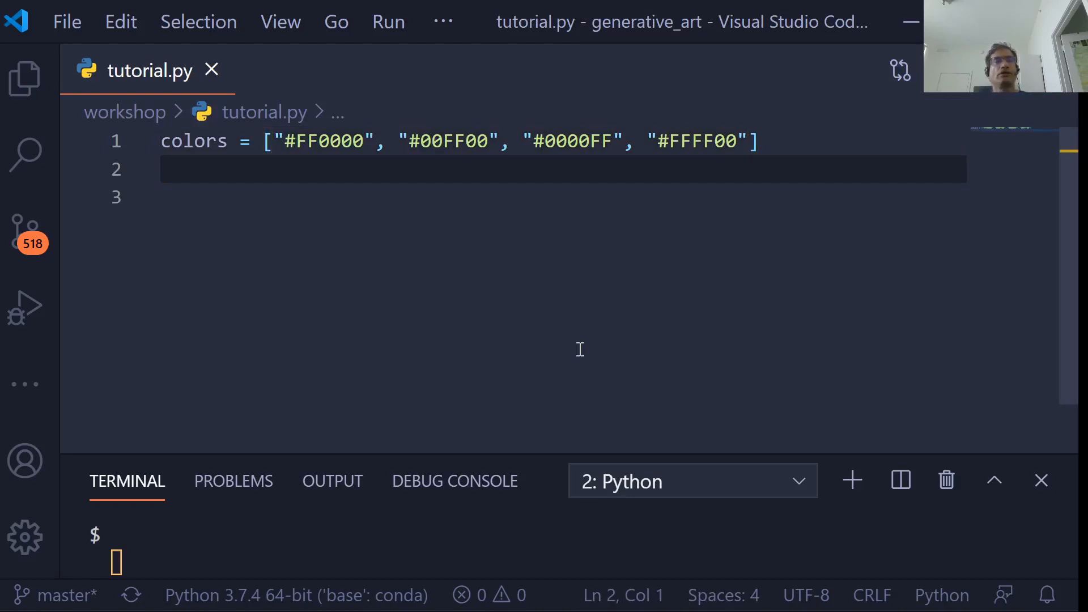
# Step: Define setup() calling size(400, 400), leaving blank lines below it
pyautogui.write('def')
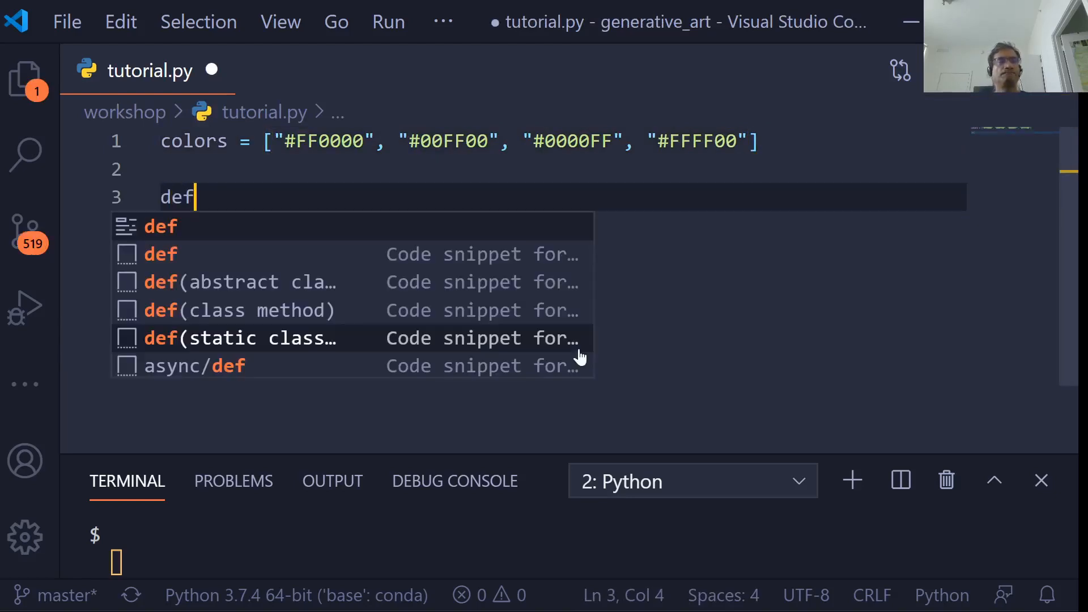
pyautogui.write('setup()')
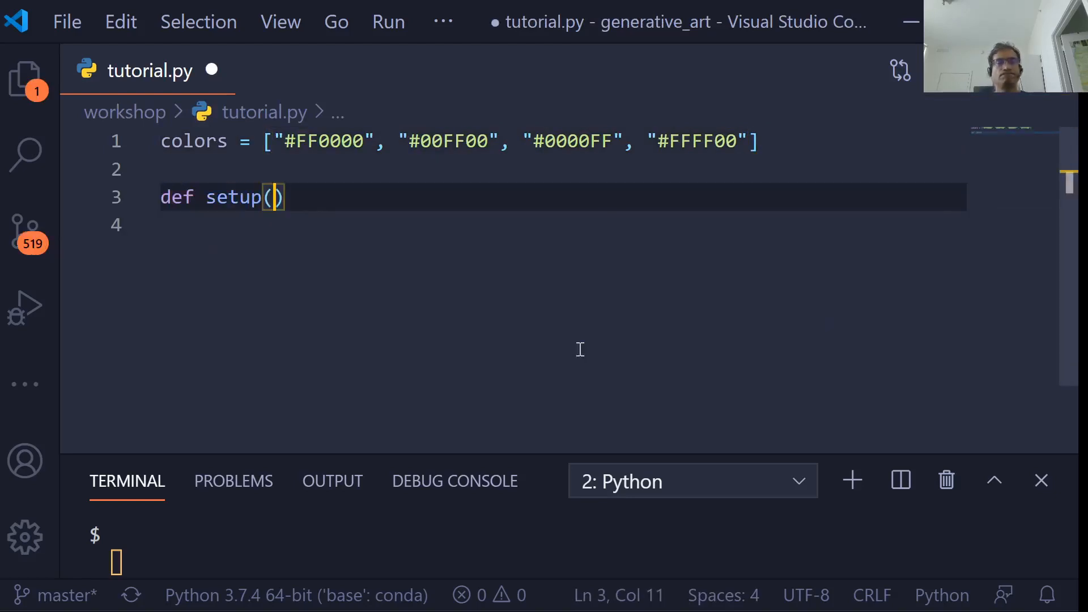
pyautogui.write(':')
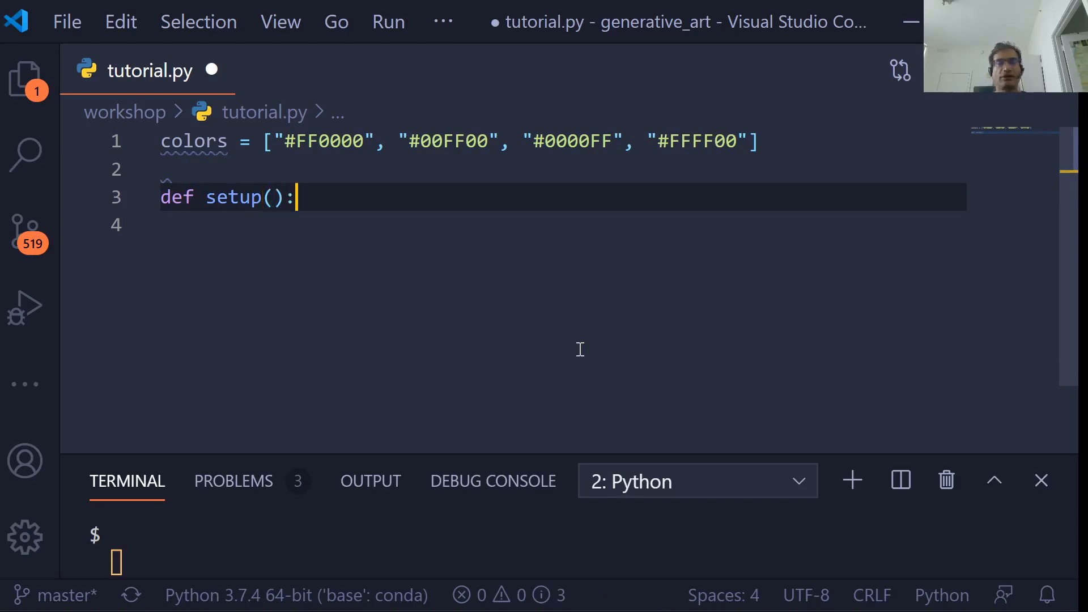
pyautogui.write('s')
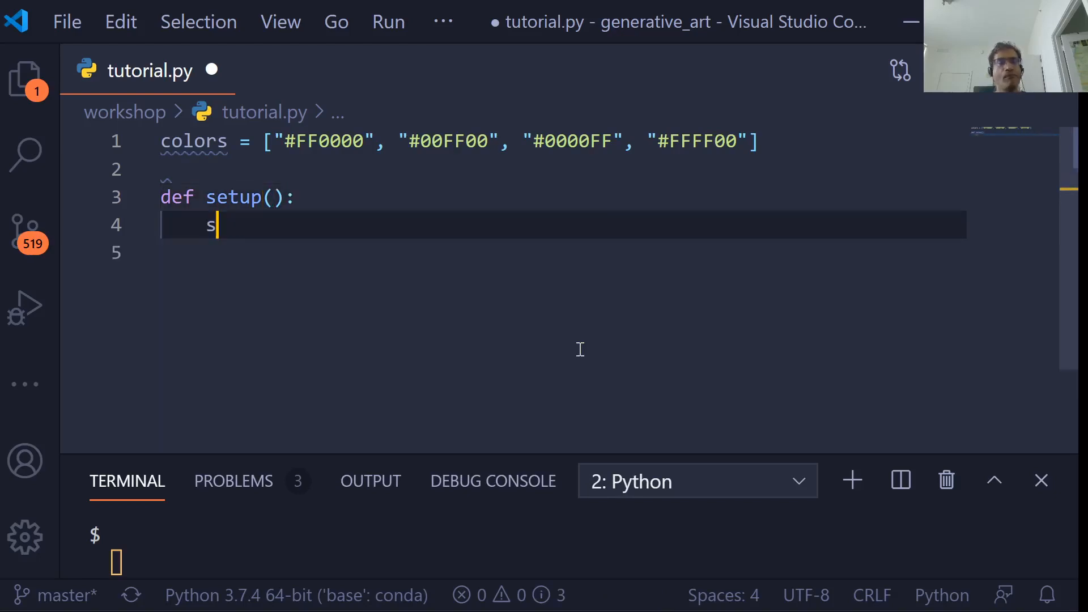
pyautogui.write('ize(400,')
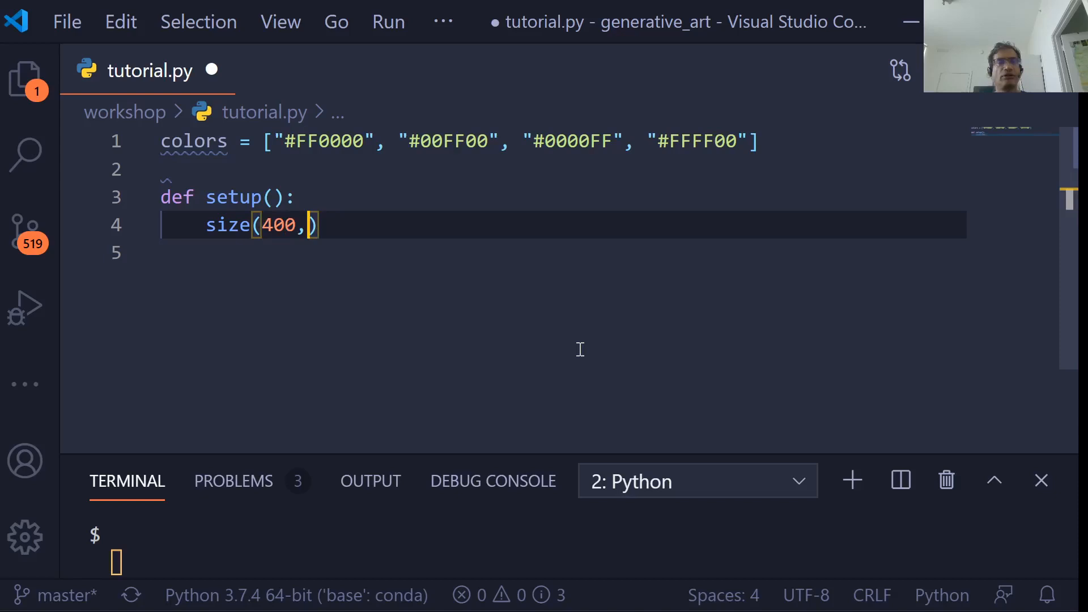
pyautogui.write('400')
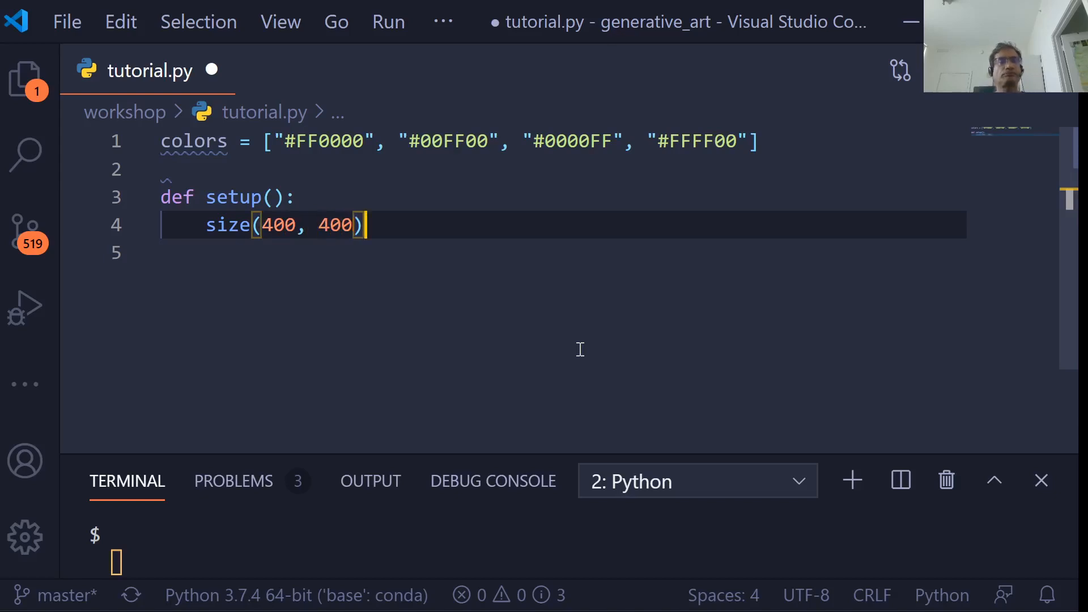
pyautogui.press('Enter')
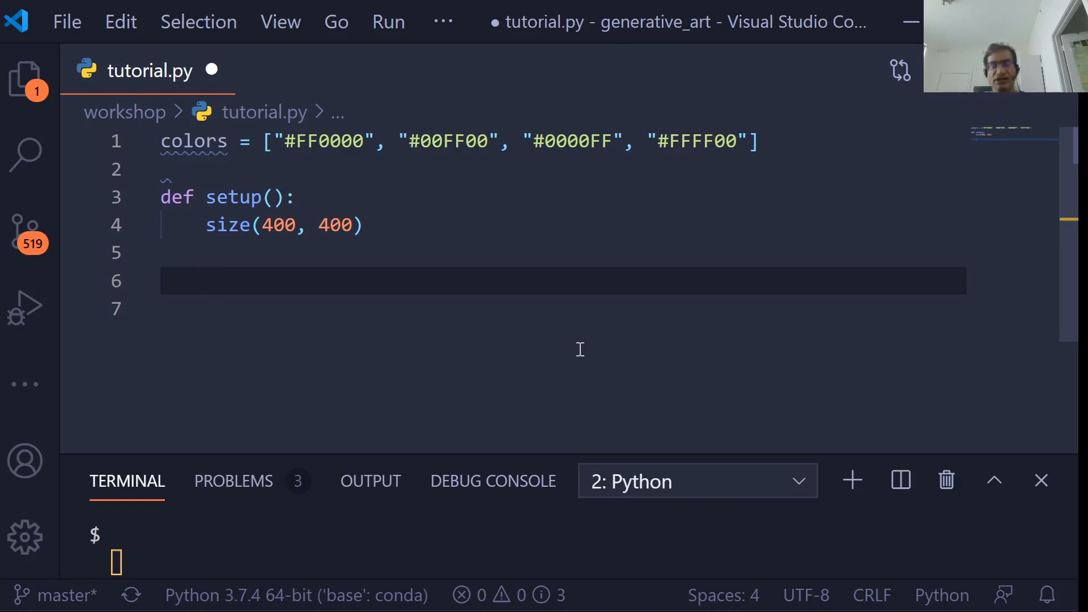
# Step: Add x, y = 100, 100 on the blank line under the colors list
pyautogui.click(166, 169)
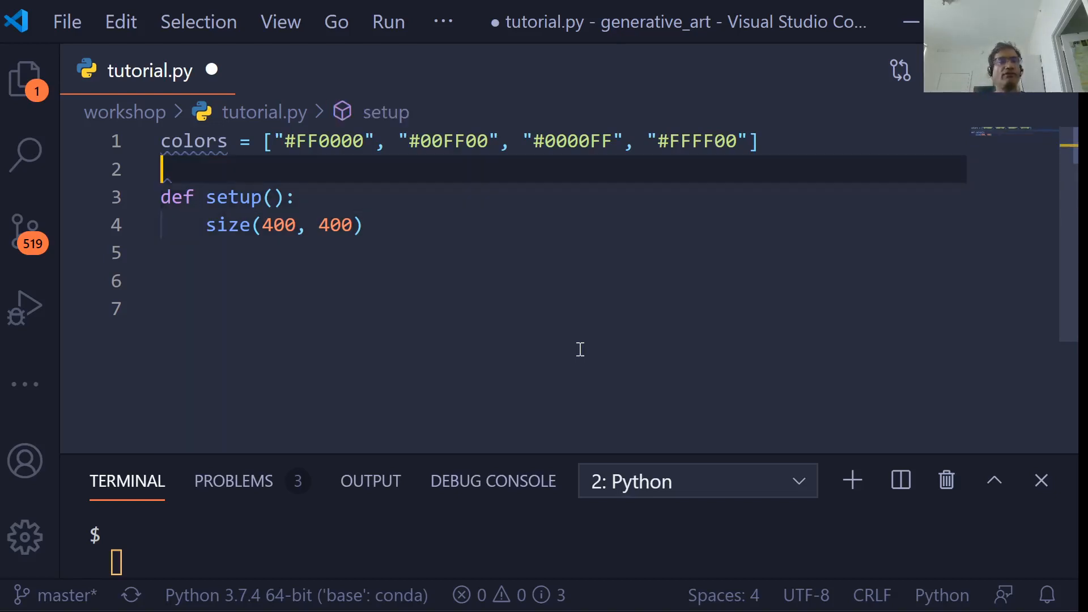
pyautogui.write('x, y =')
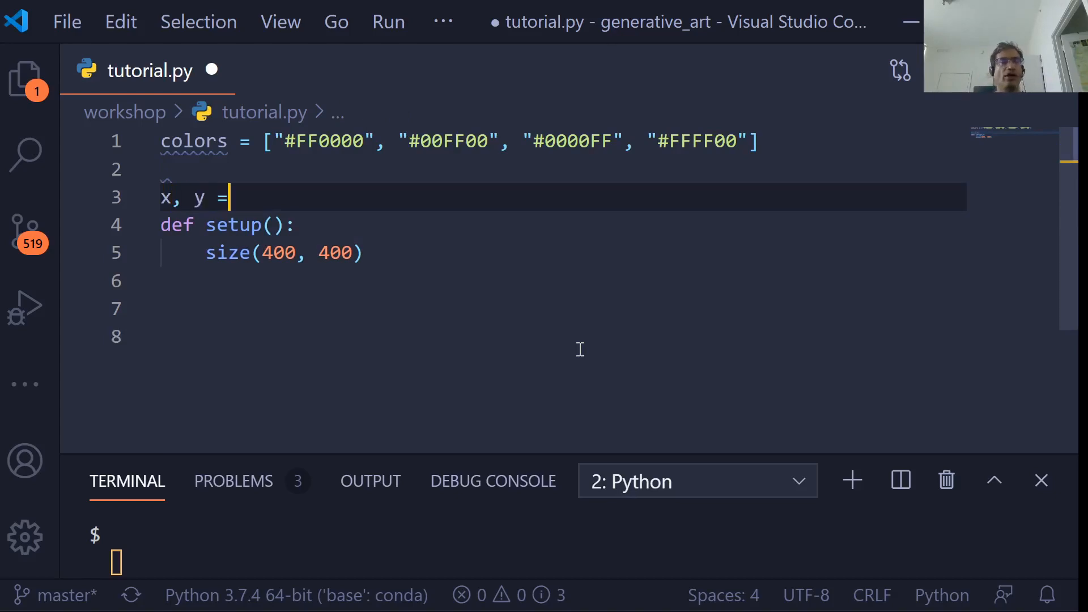
pyautogui.write('100, 0')
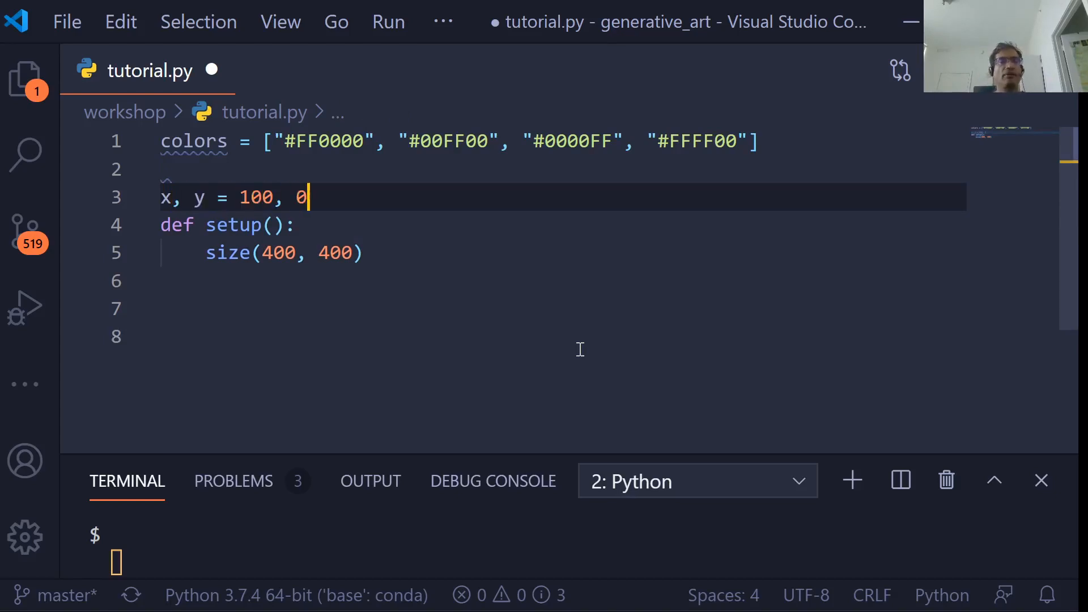
pyautogui.write('00')
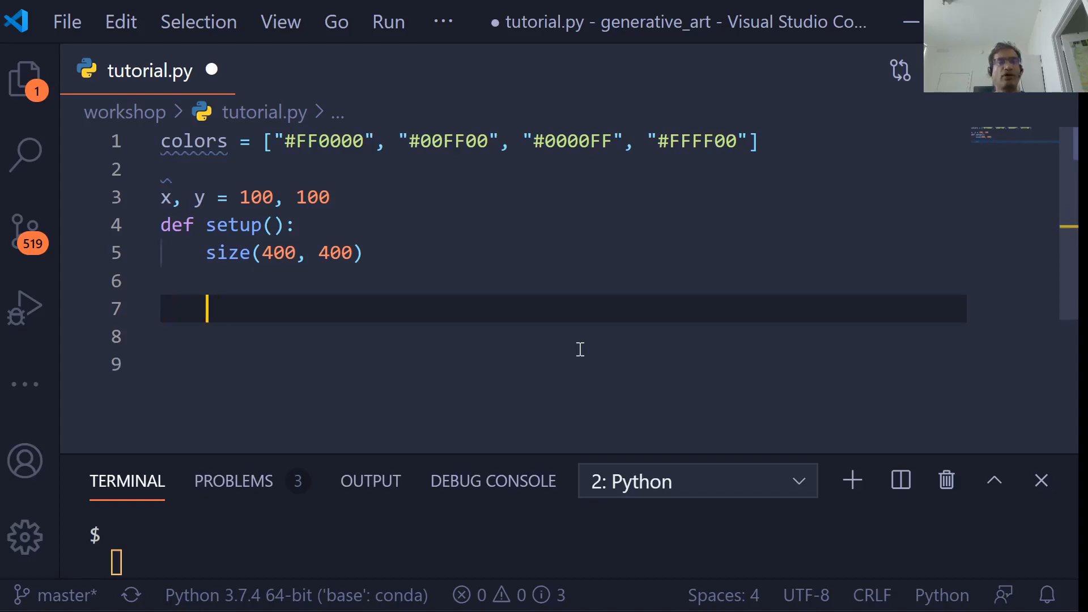
# Step: Inside setup(), draw rect(0, 0, x, y) and start its fill call
pyautogui.write('rect(0')
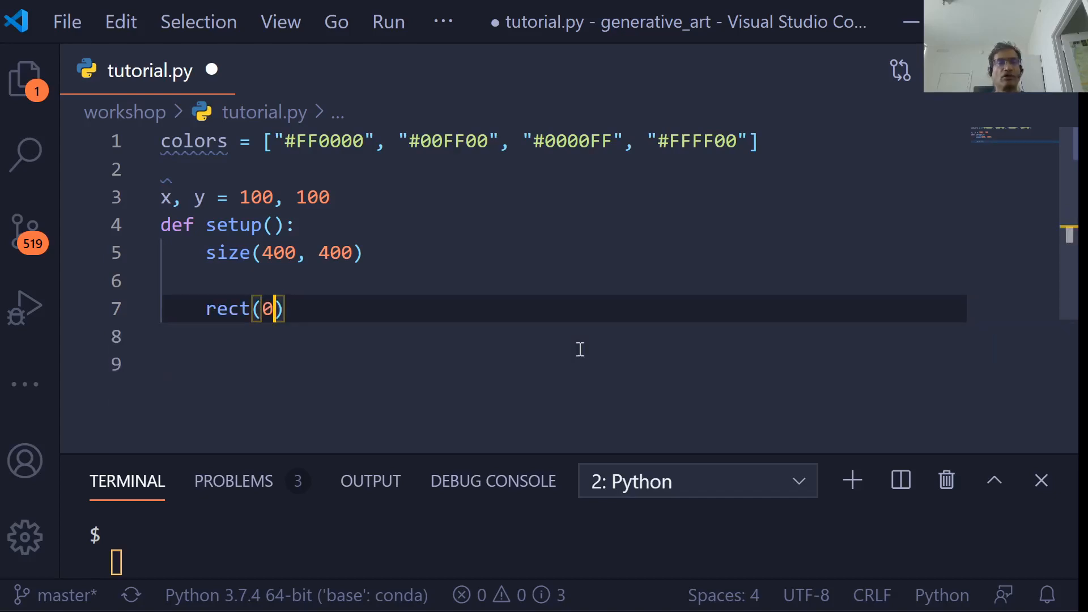
pyautogui.write(', 0,')
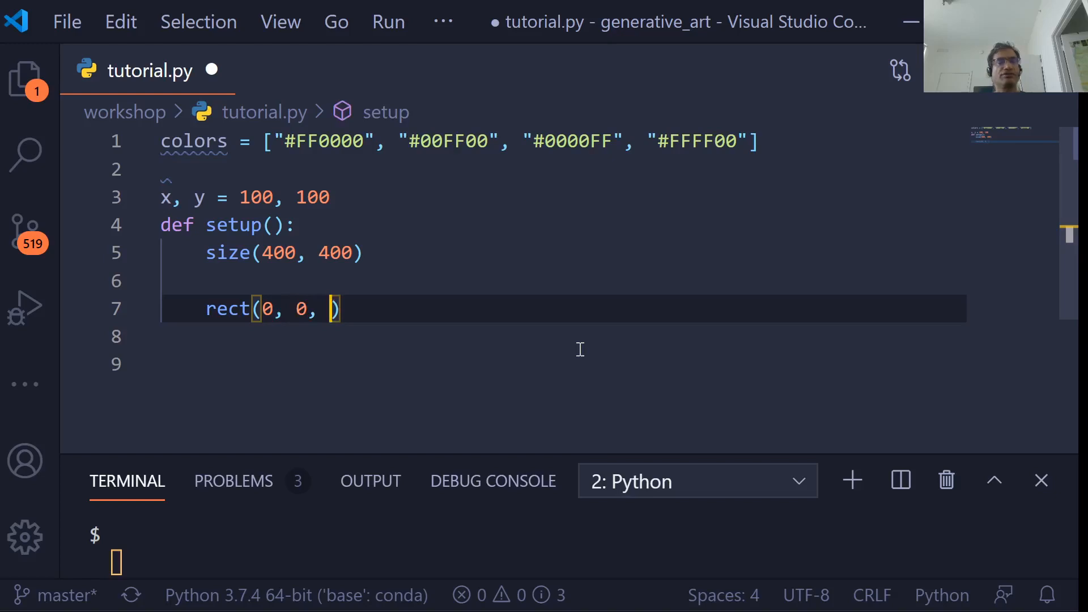
pyautogui.write('x, y')
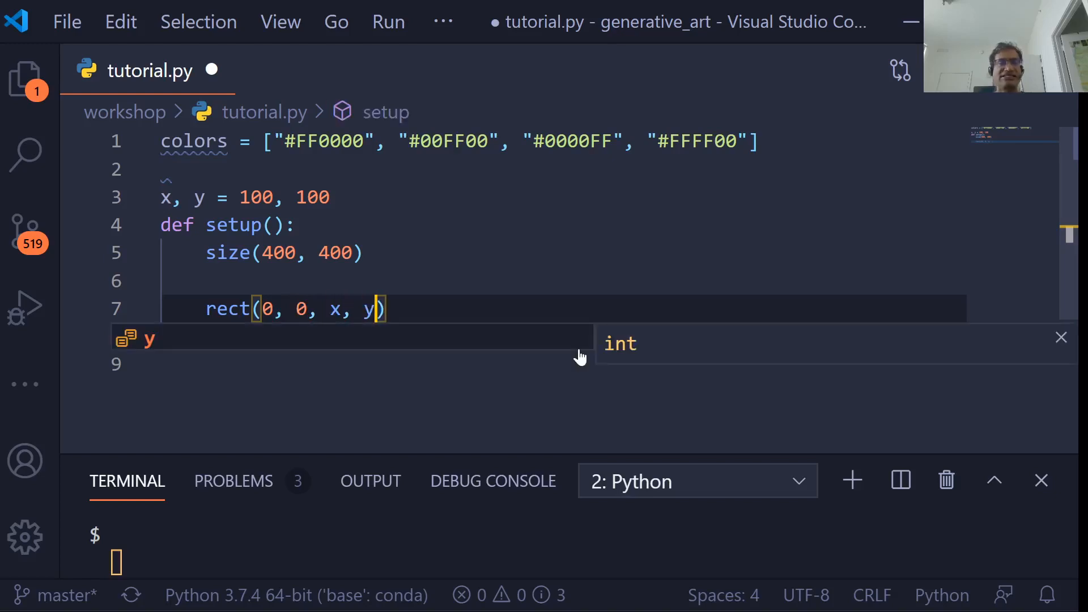
pyautogui.write('fill(colors[0')
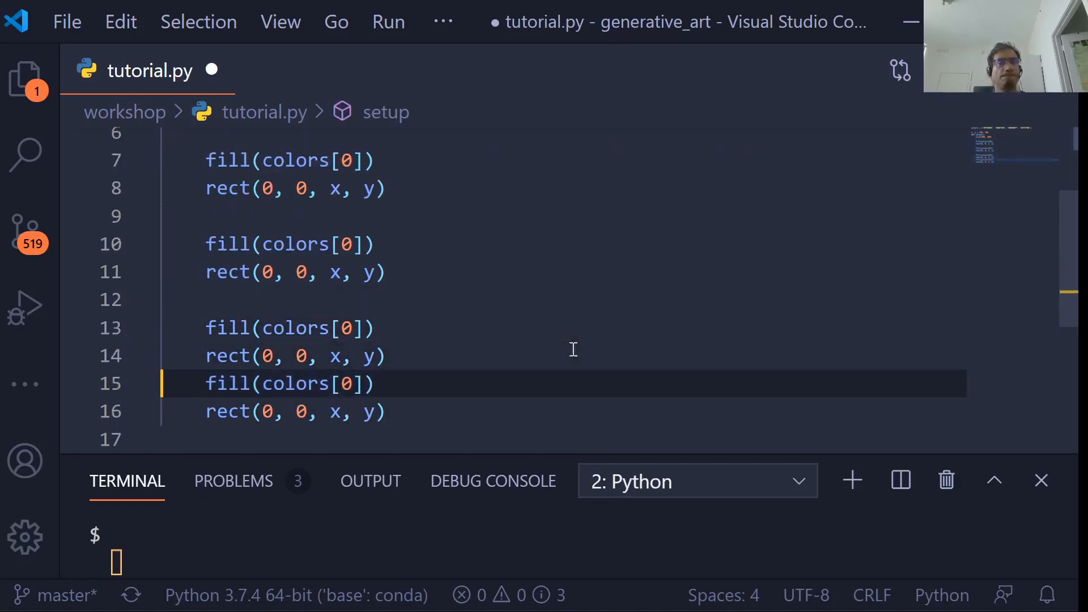
# Step: Change the copied fill calls so the pairs use colors[0] through colors[3]
pyautogui.click(375, 244)
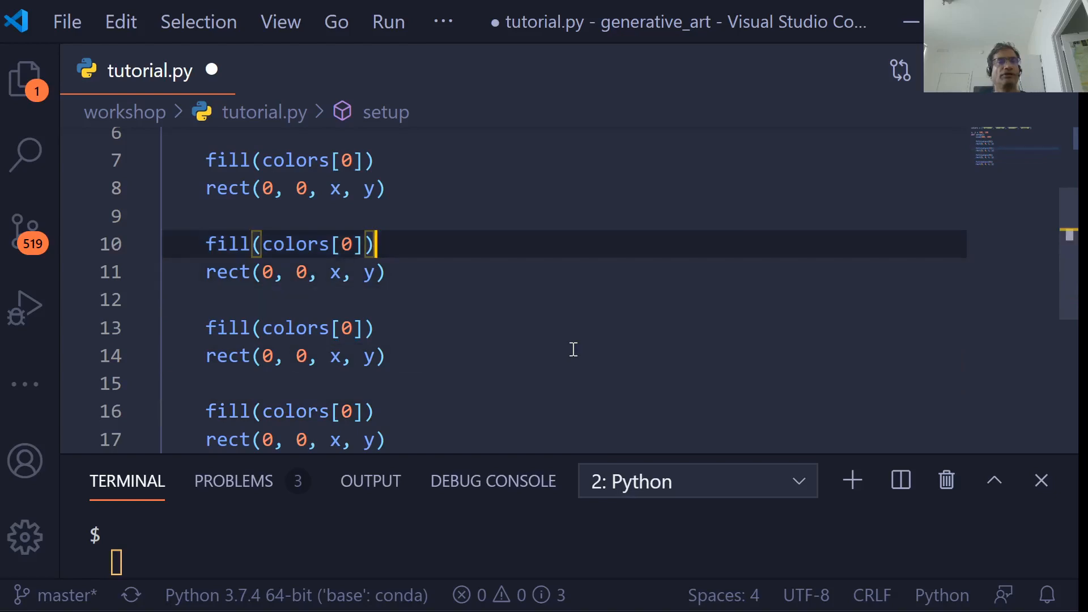
pyautogui.write('1')
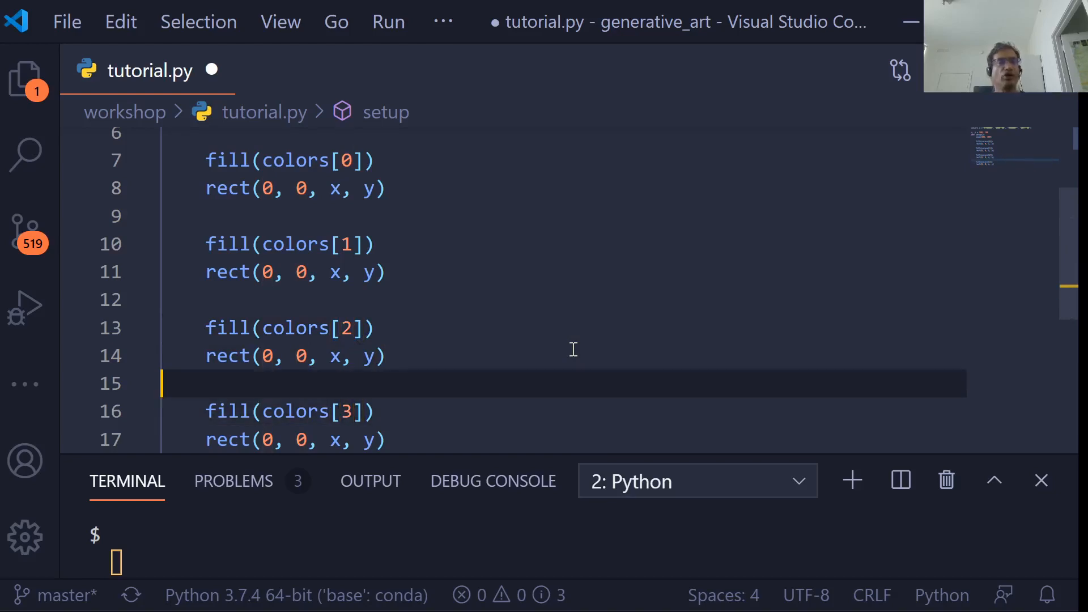
pyautogui.scroll(3)
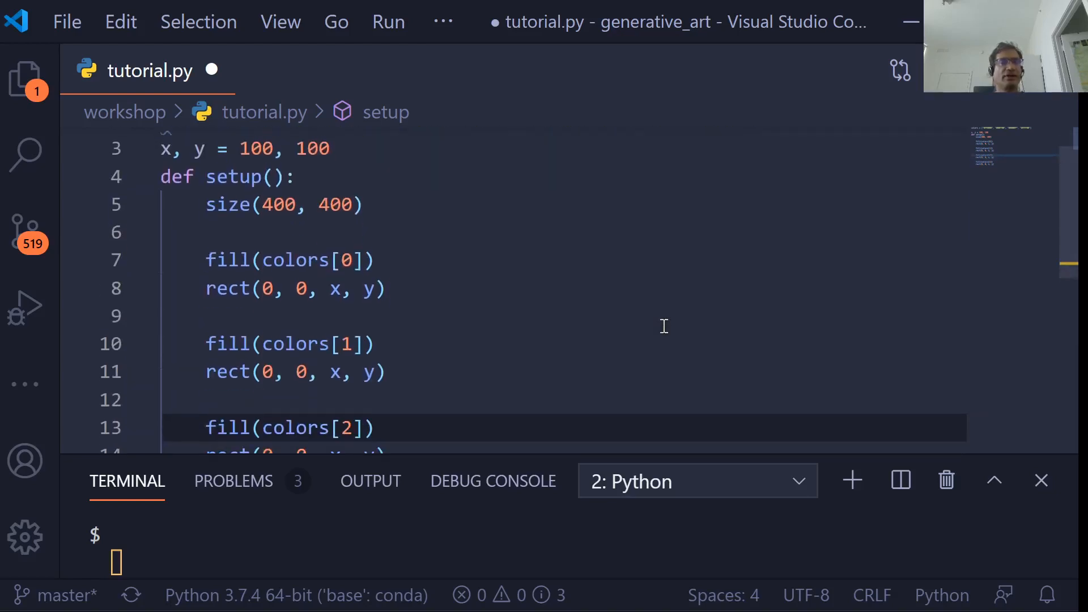
pyautogui.scroll(-3)
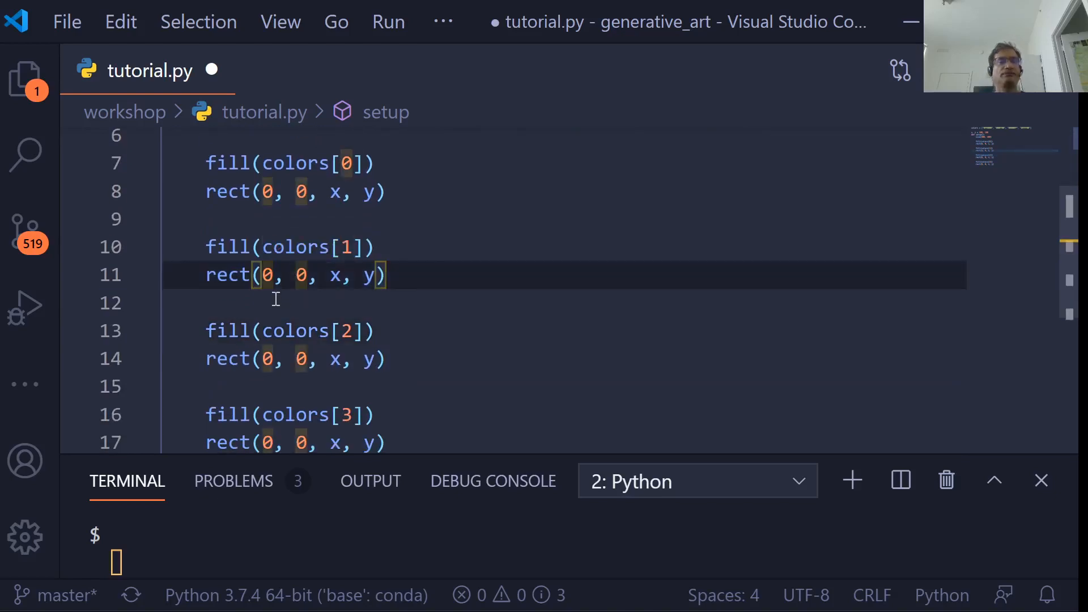
# Step: Make the second rect (x, 0, width-x, y) and the third (0, y, x, height-y)
pyautogui.write('x')
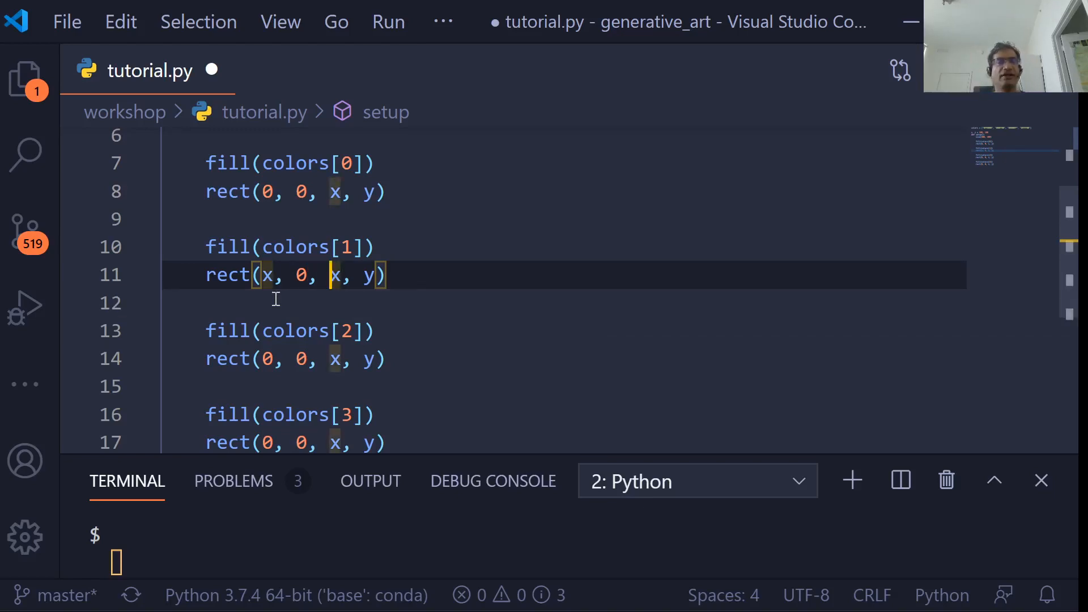
pyautogui.write('width-')
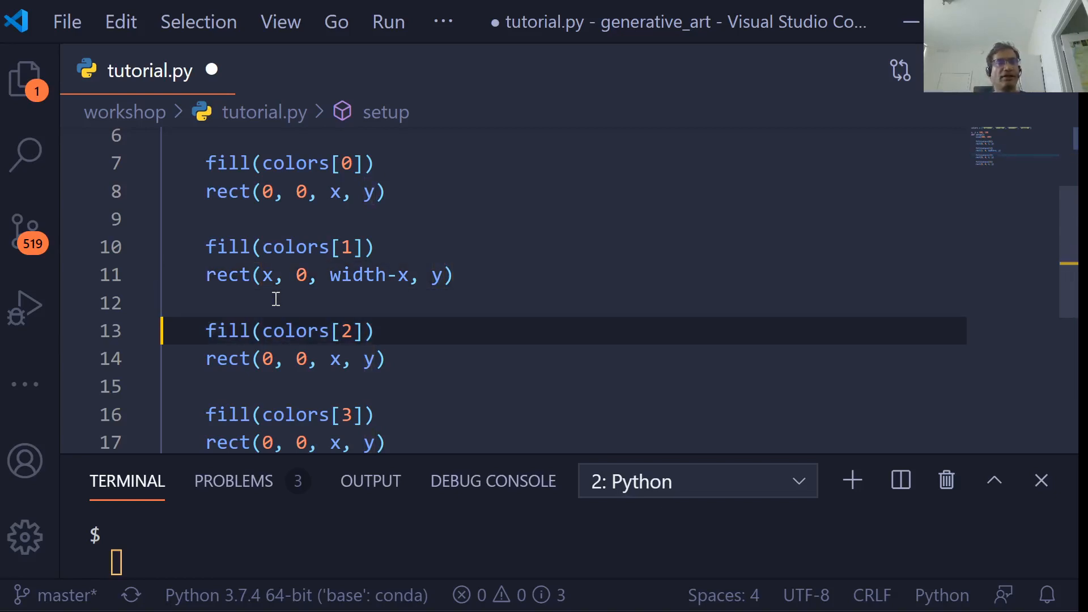
pyautogui.click(270, 360)
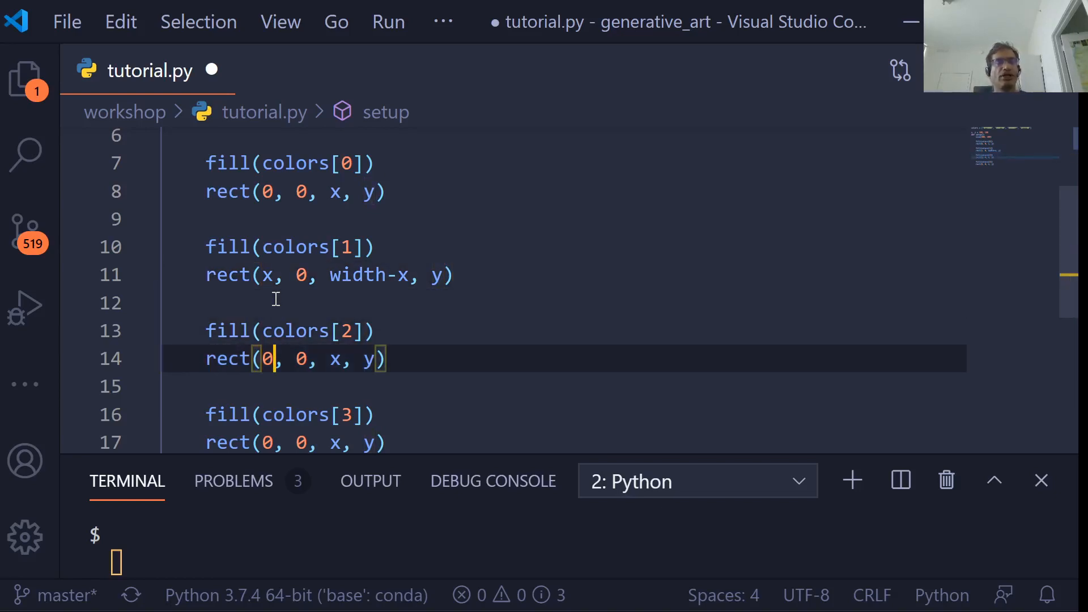
pyautogui.click(298, 360)
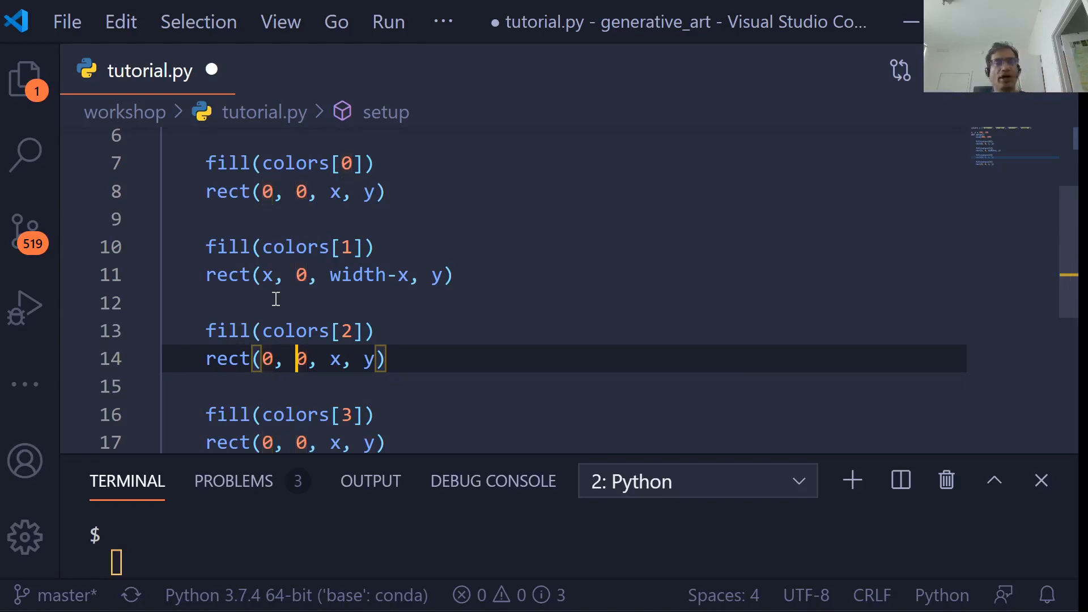
pyautogui.write('y')
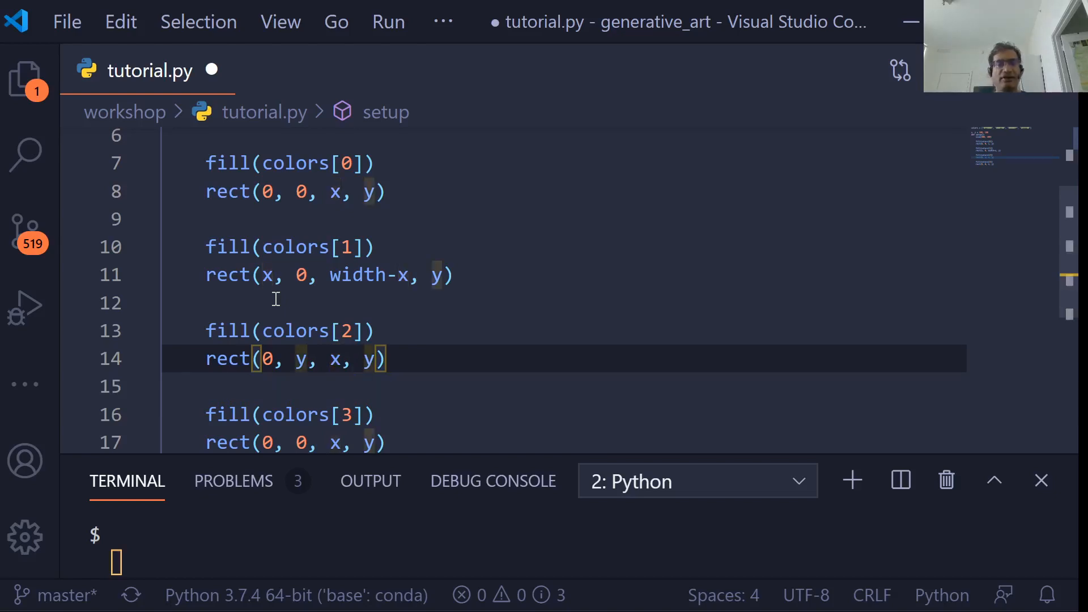
pyautogui.write('height-y')
pyautogui.click(296, 443)
pyautogui.write('x')
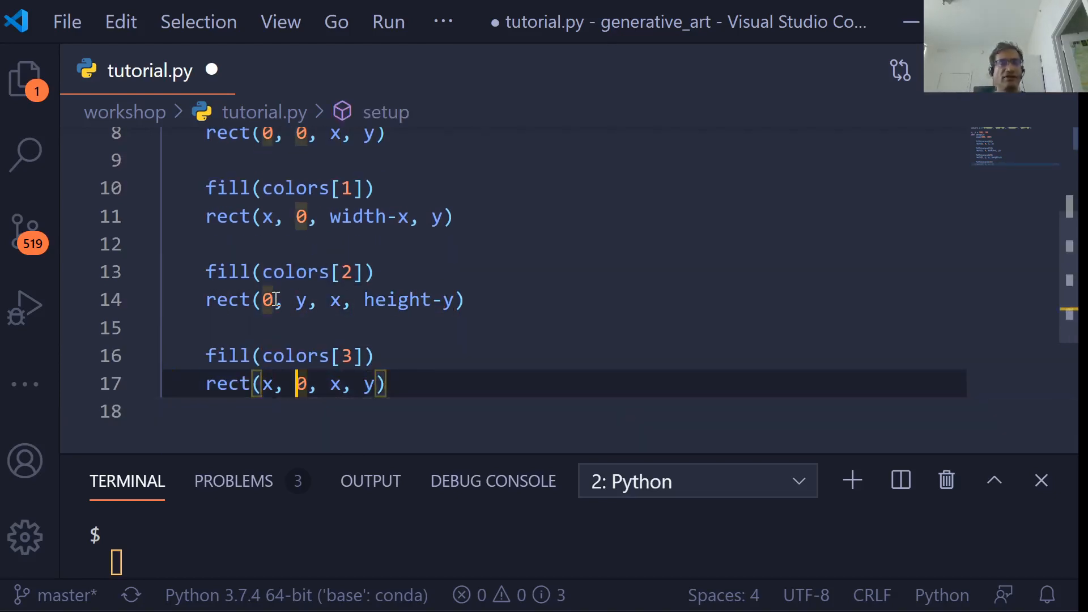
# Step: Make the fourth rect (x, y, width-x, height-y) for the bottom-right quadrant
pyautogui.write('y')
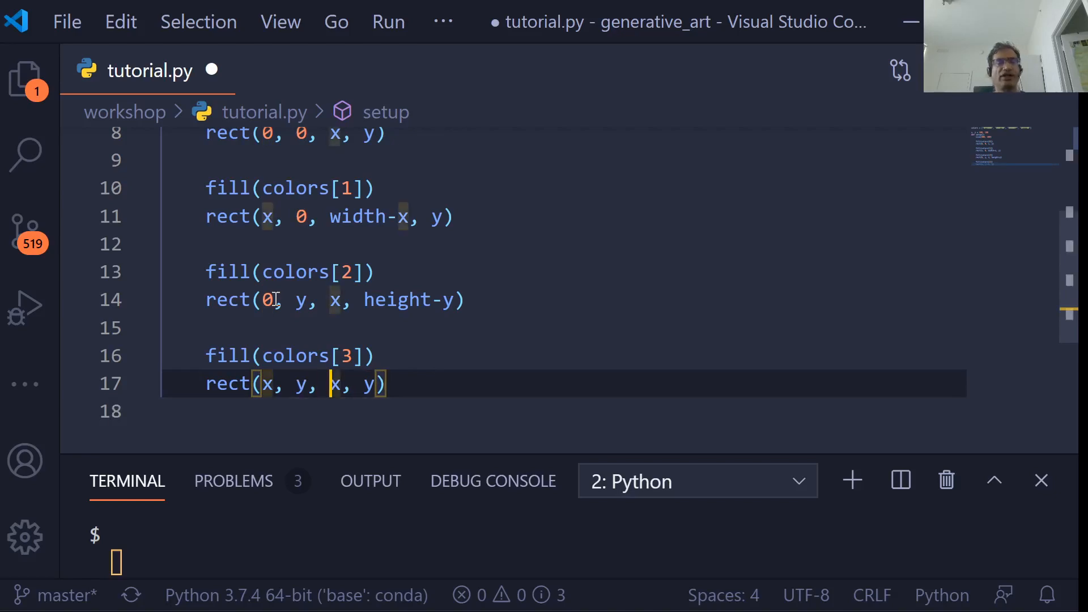
pyautogui.write('he')
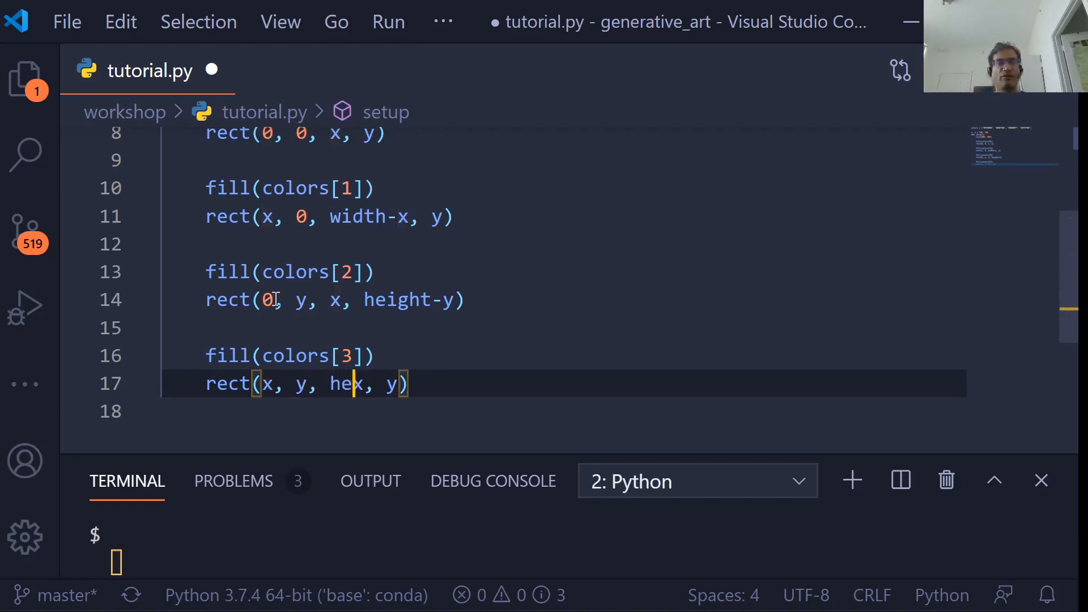
pyautogui.write('w')
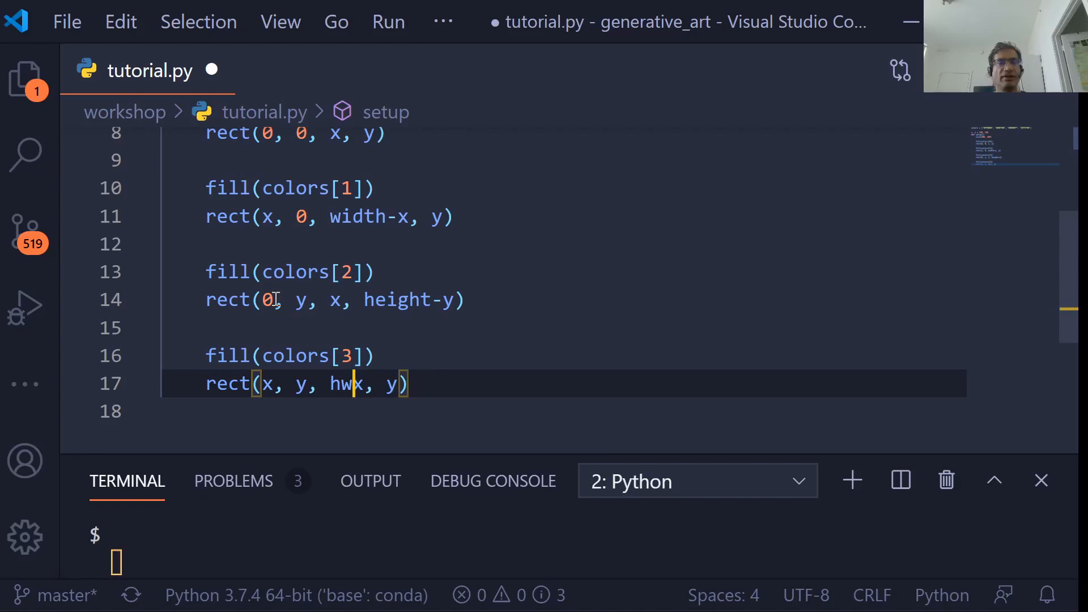
pyautogui.write('idth')
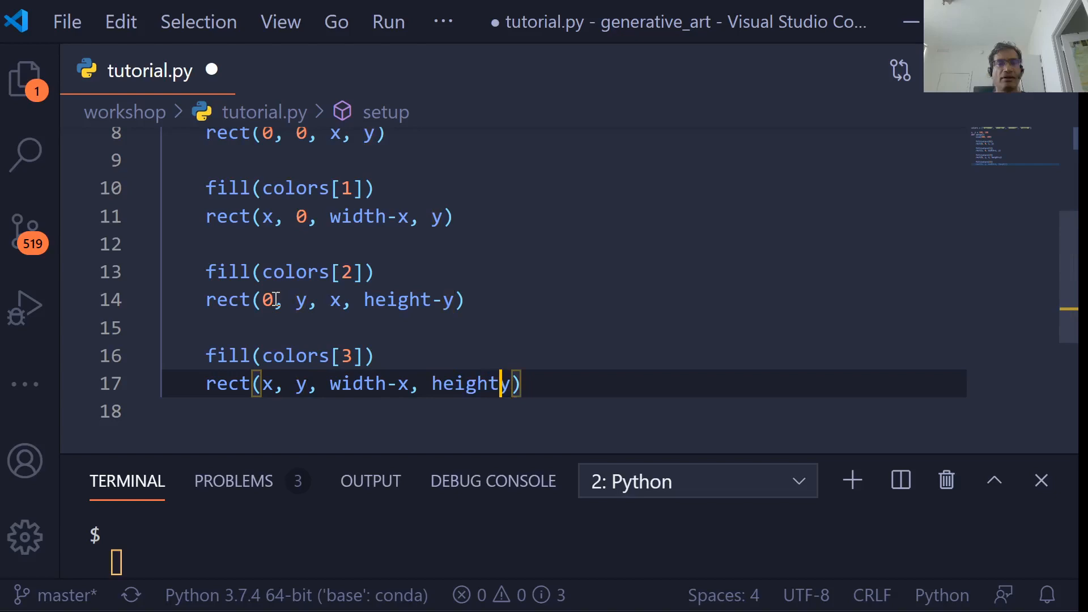
pyautogui.write('-')
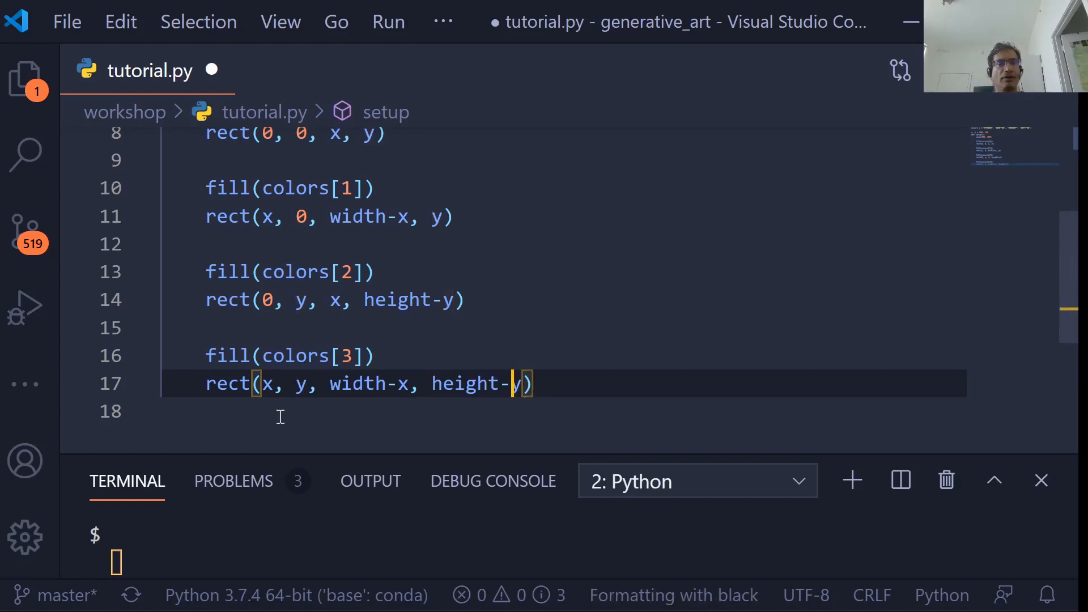
# Step: Run ppy tutorial.py in the terminal to preview the four coloured quadrants
pyautogui.press('ctrl+s')
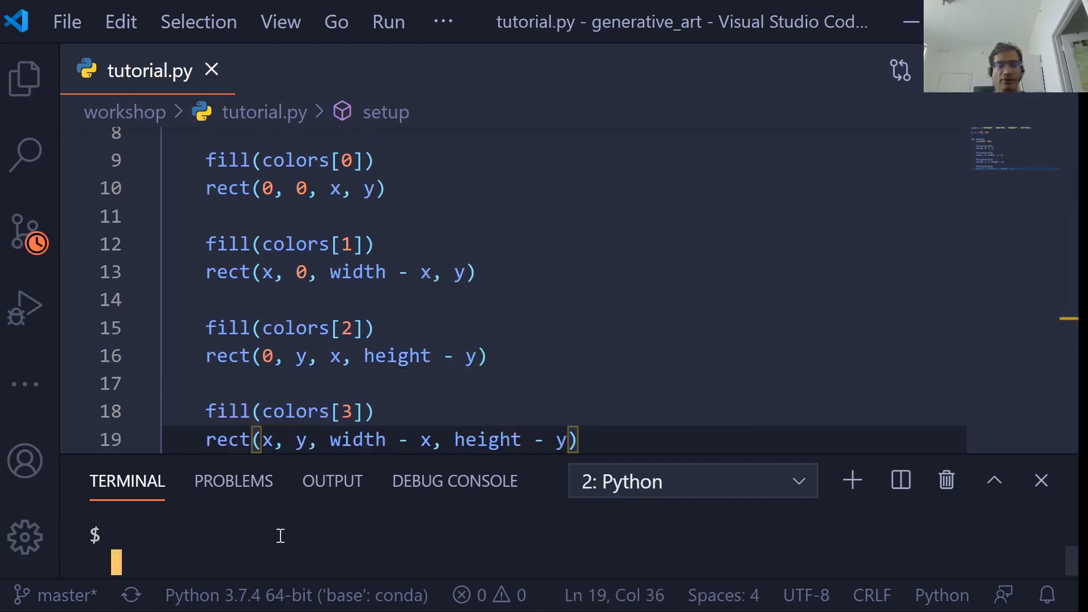
pyautogui.write('ppy tutorial.py')
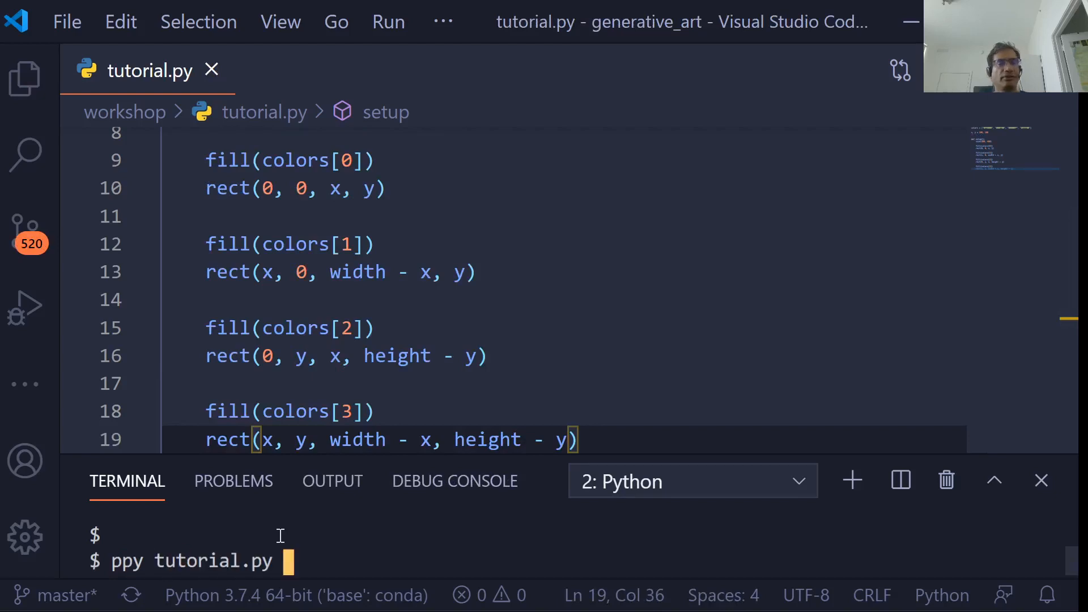
pyautogui.press('Return')
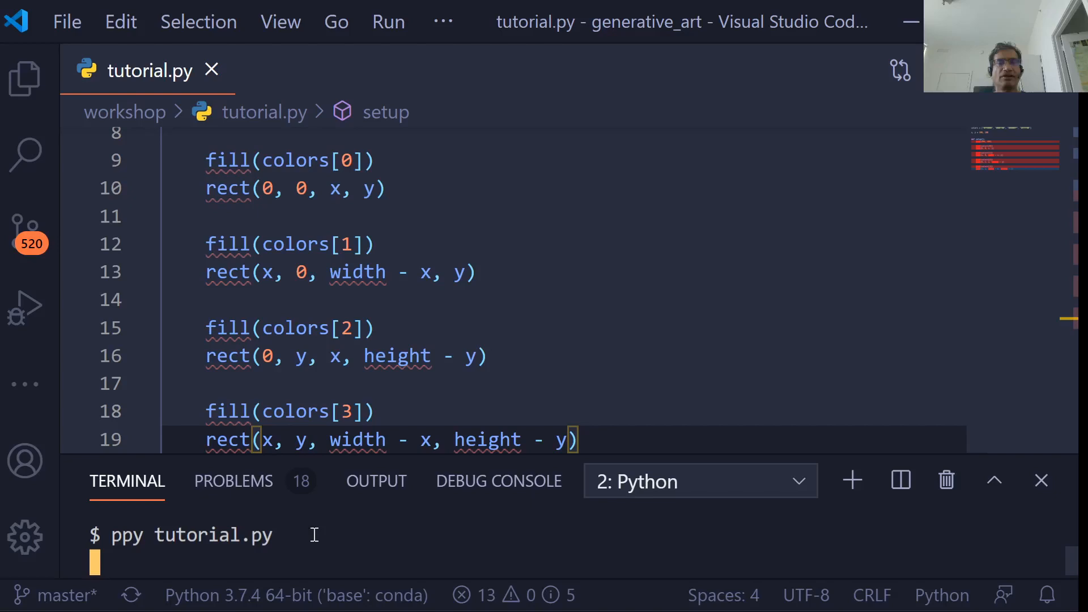
pyautogui.moveTo(338, 555)
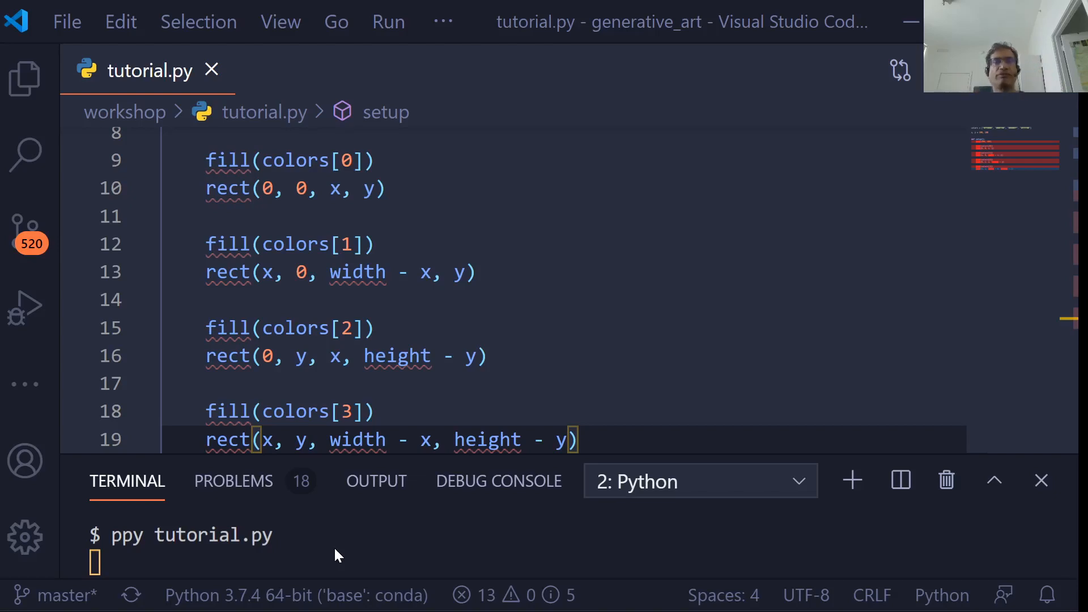
pyautogui.press('Return')
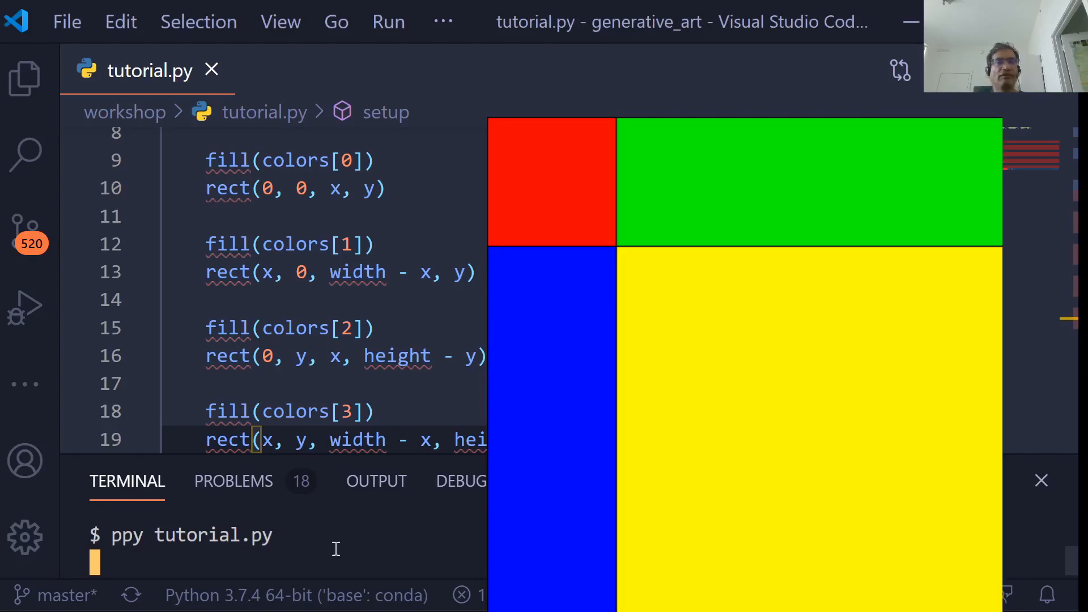
pyautogui.moveTo(907, 310)
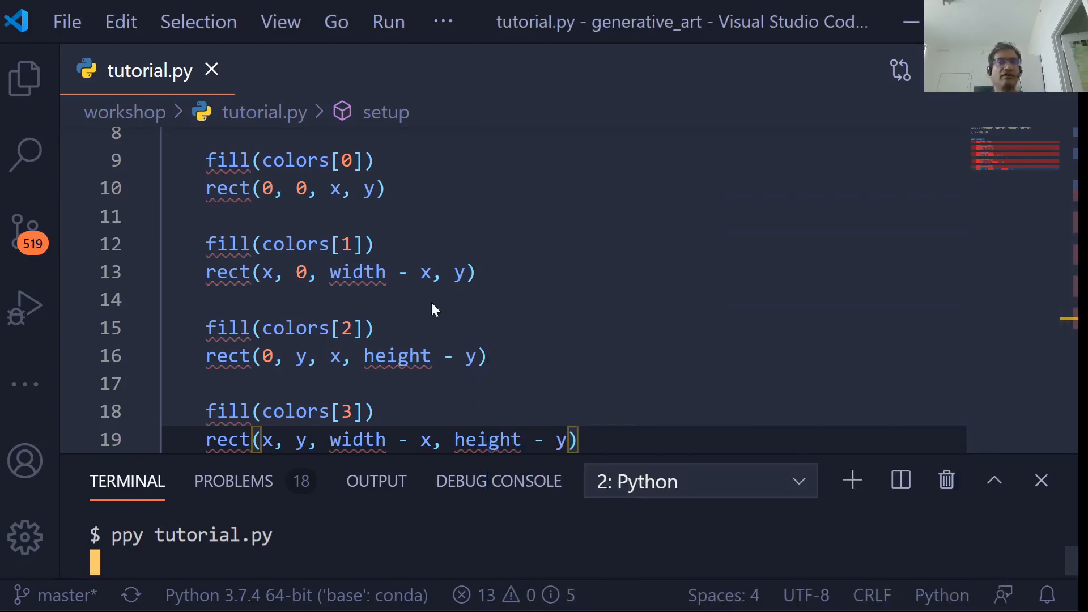
pyautogui.scroll(3)
pyautogui.write('def draw():')
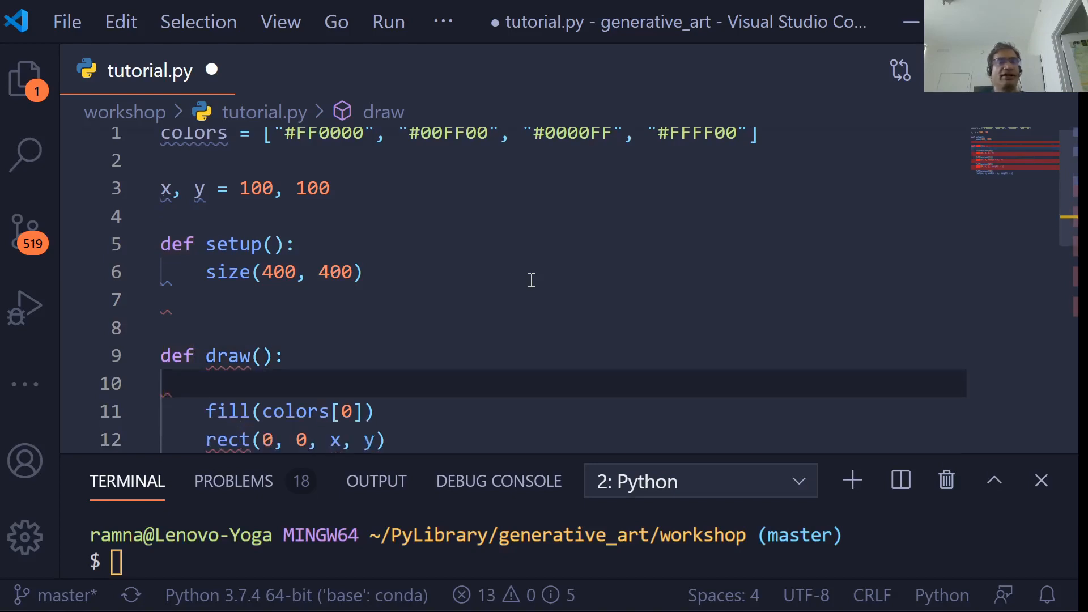
# Step: Add global x, y as the first line of draw() and save tutorial.py
pyautogui.scroll(-3)
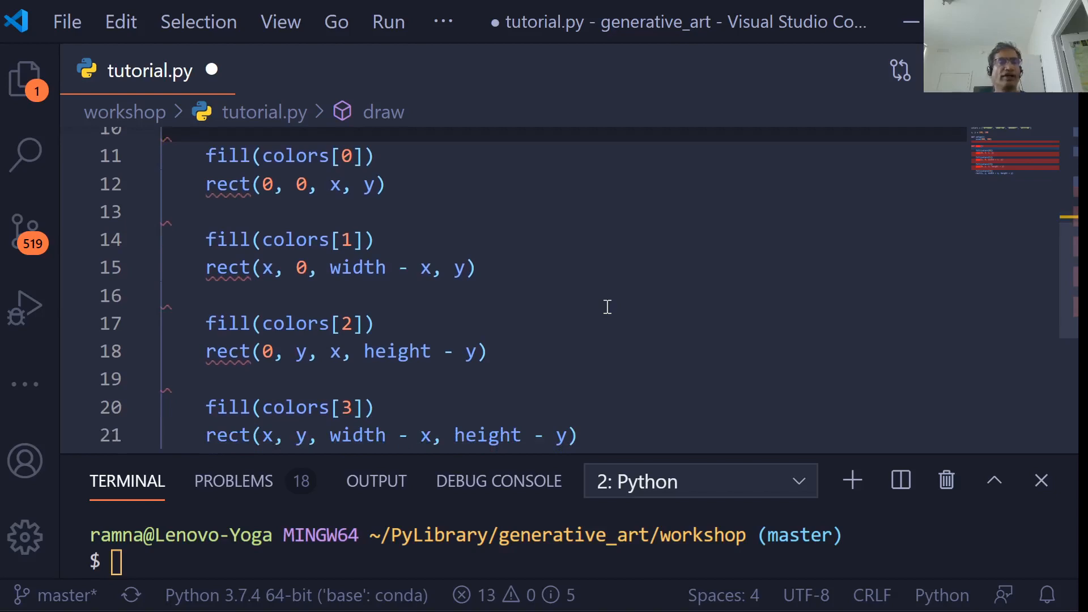
pyautogui.scroll(3)
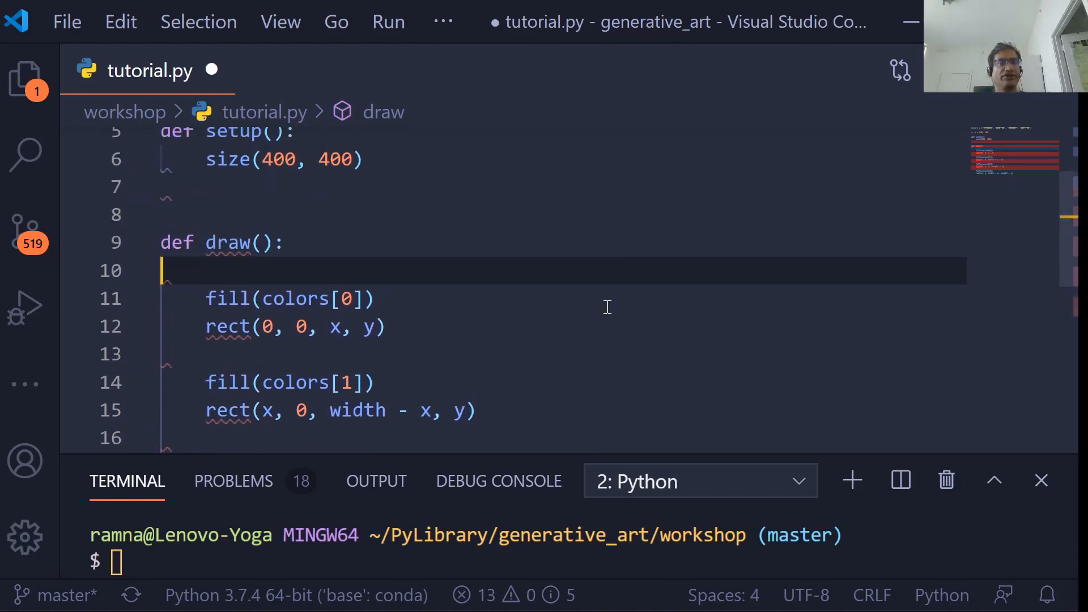
pyautogui.scroll(3)
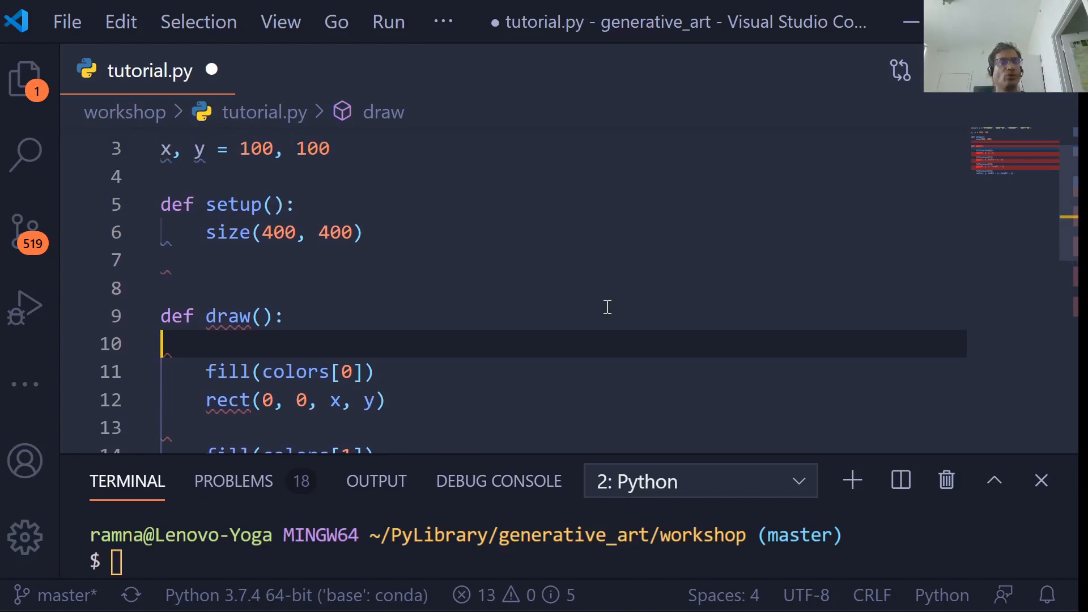
pyautogui.write('g')
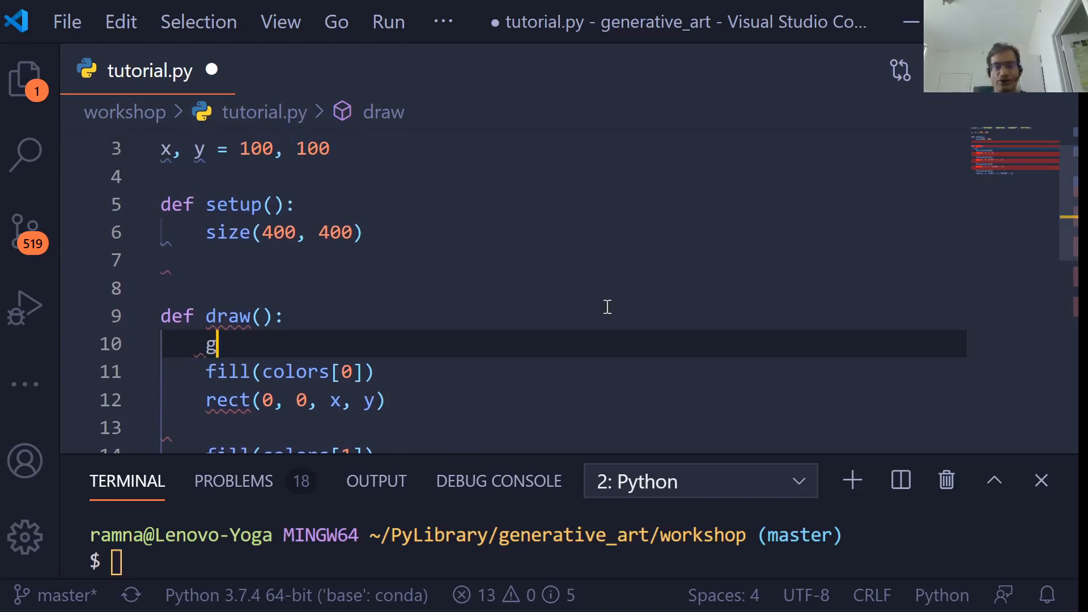
pyautogui.write('lobal')
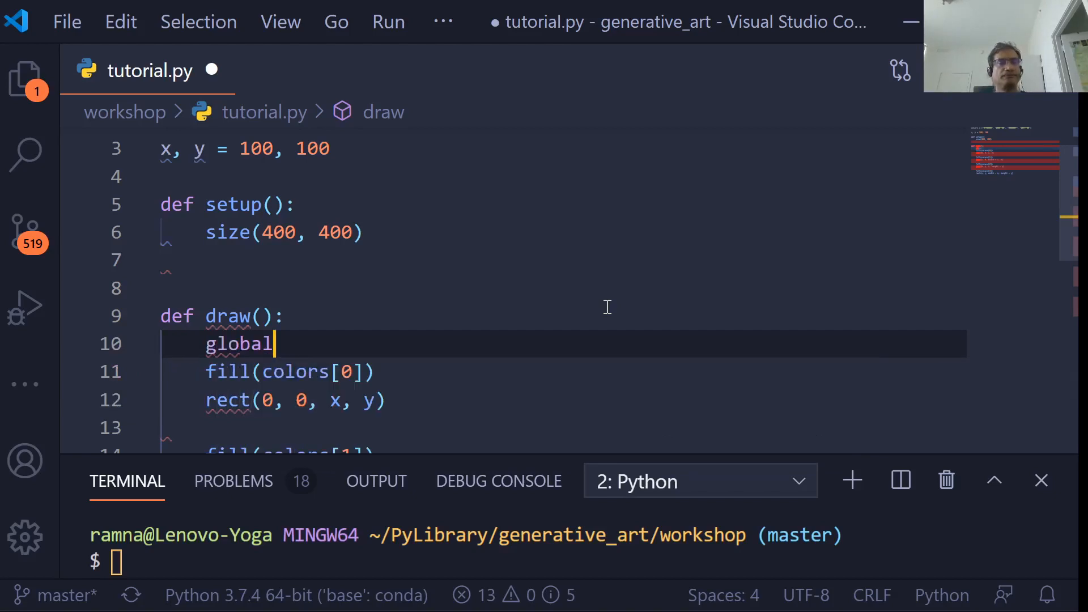
pyautogui.write('x, y')
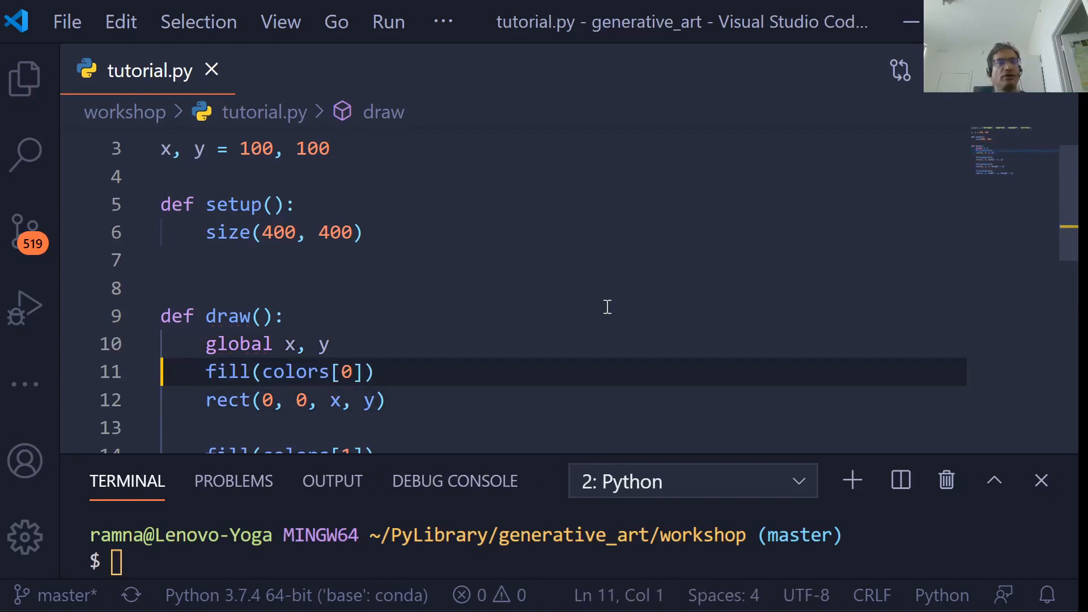
pyautogui.click(327, 345)
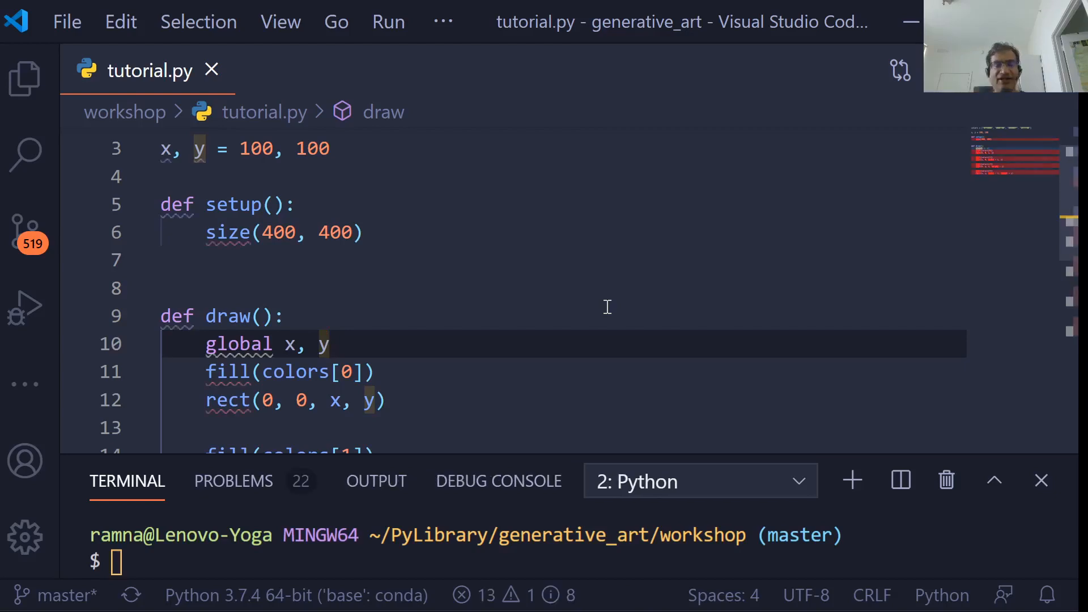
# Step: End draw() with x += 1 and y += 1, then save so black reformats the file
pyautogui.click(330, 345)
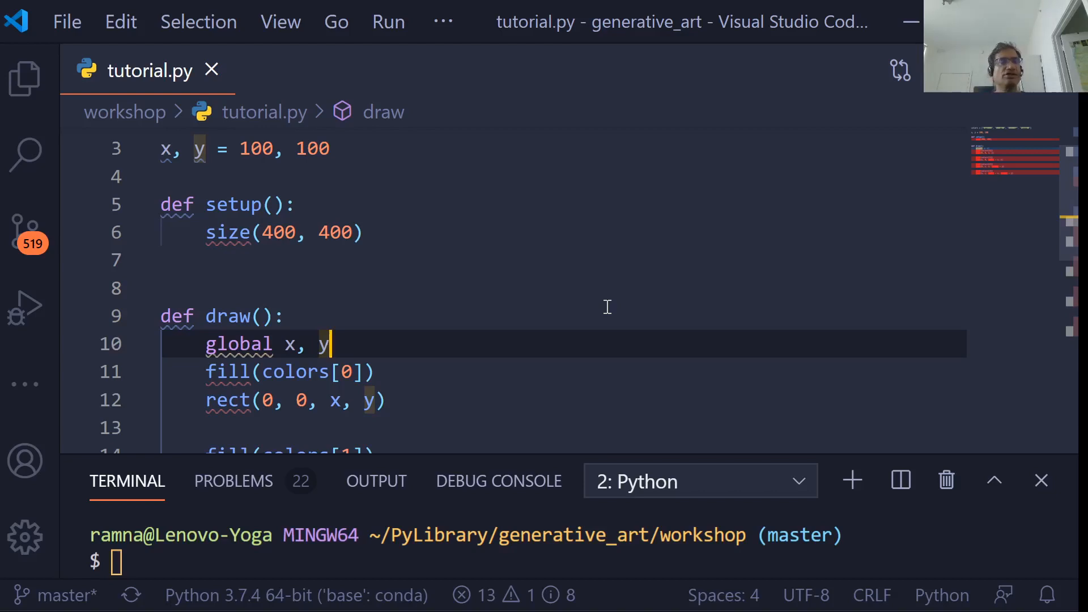
pyautogui.scroll(-3)
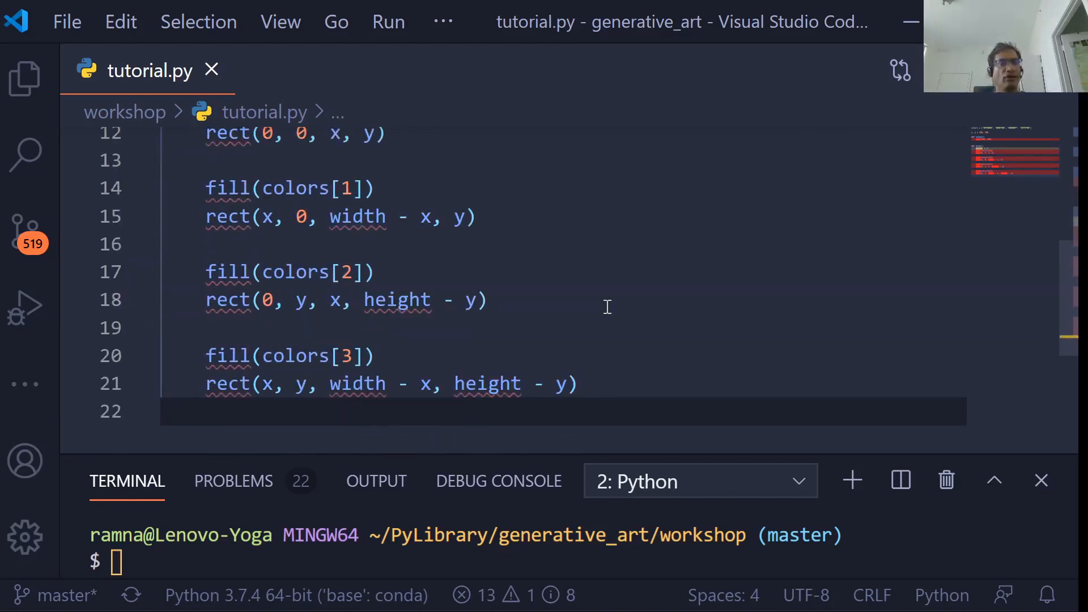
pyautogui.write('x')
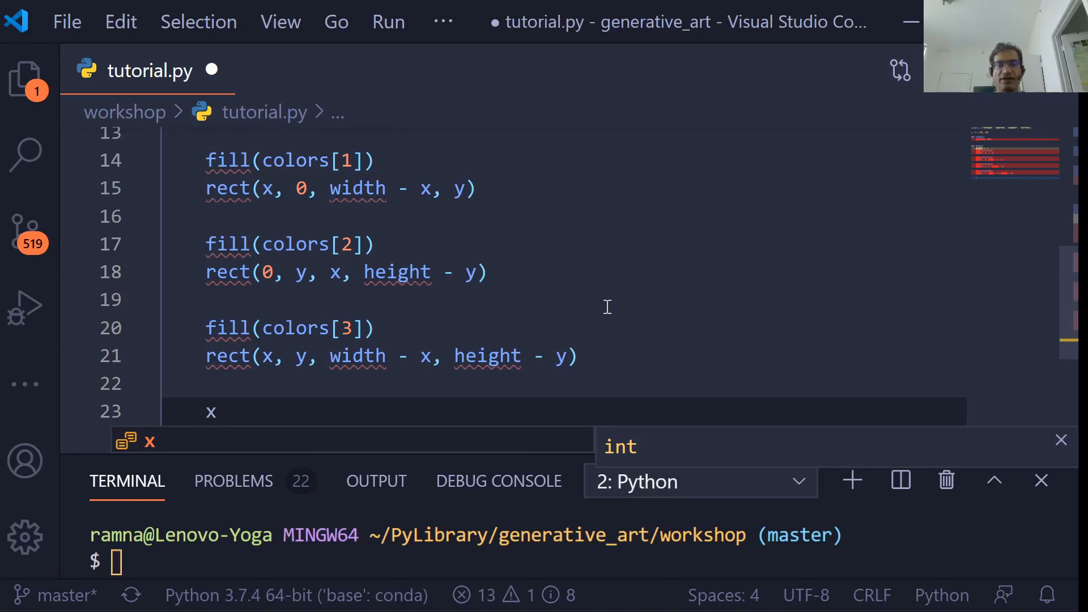
pyautogui.write('+= 1')
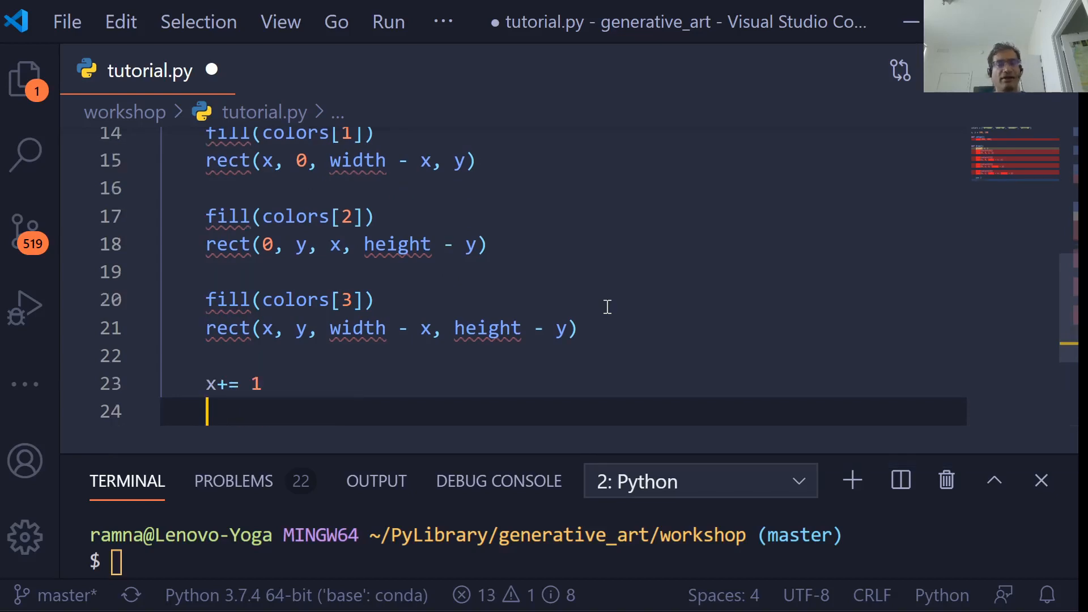
pyautogui.write('y +1')
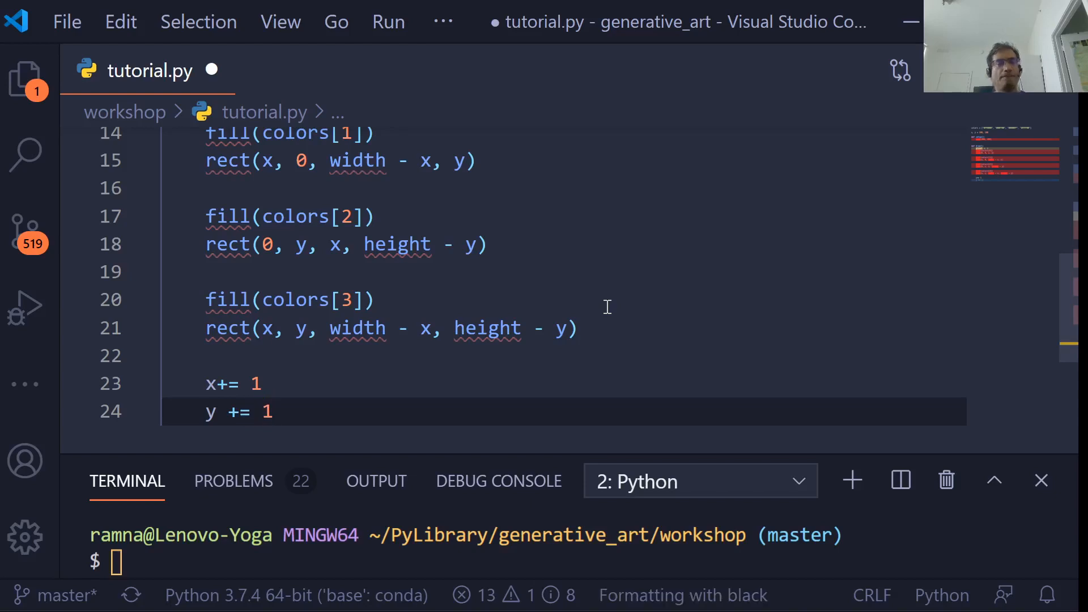
pyautogui.press('ctrl+s')
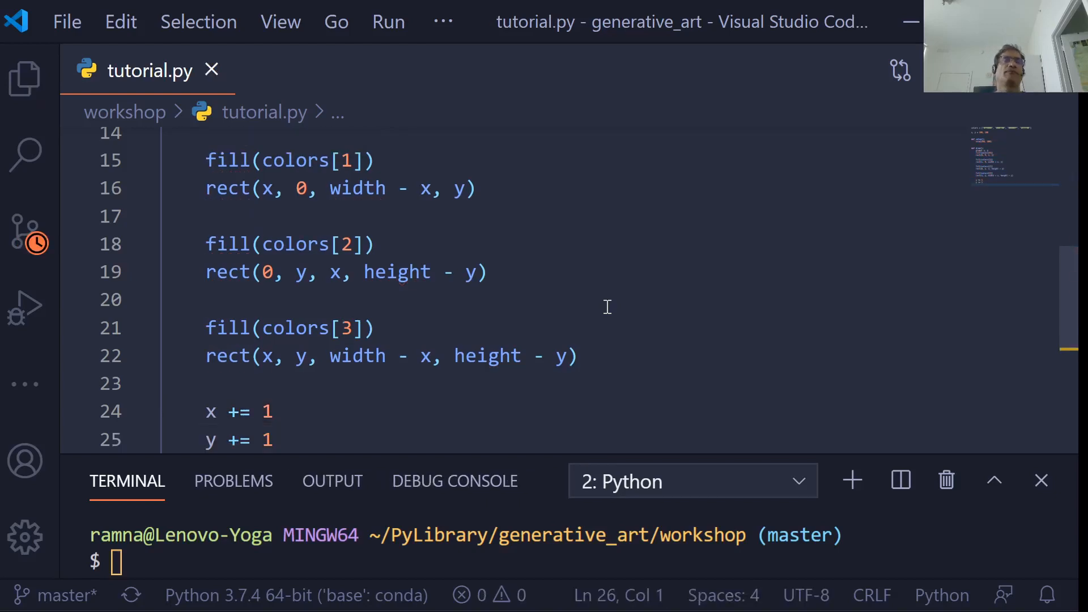
pyautogui.scroll(3)
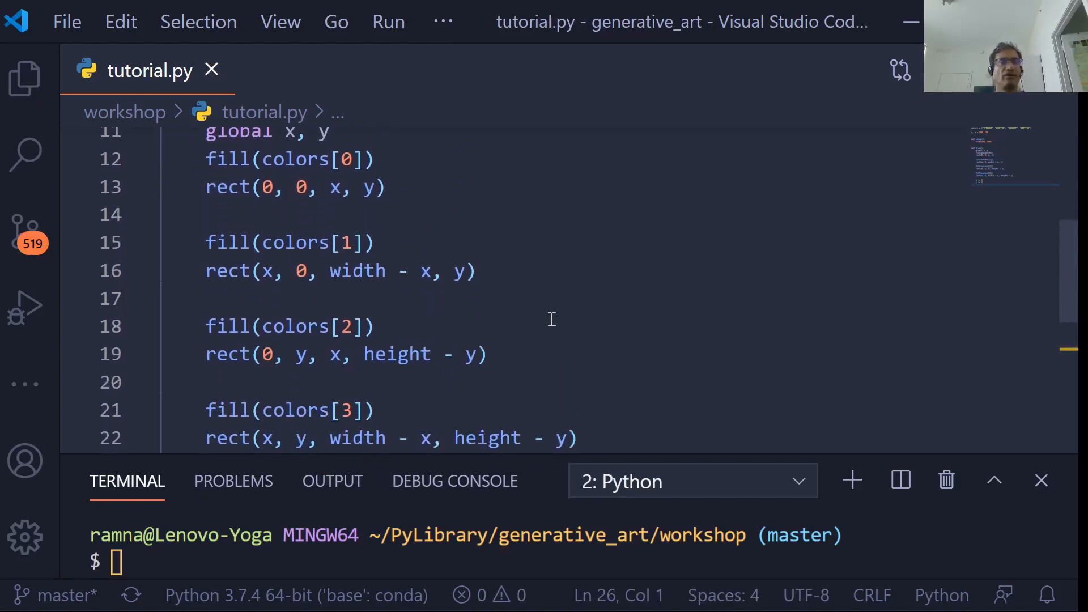
pyautogui.scroll(3)
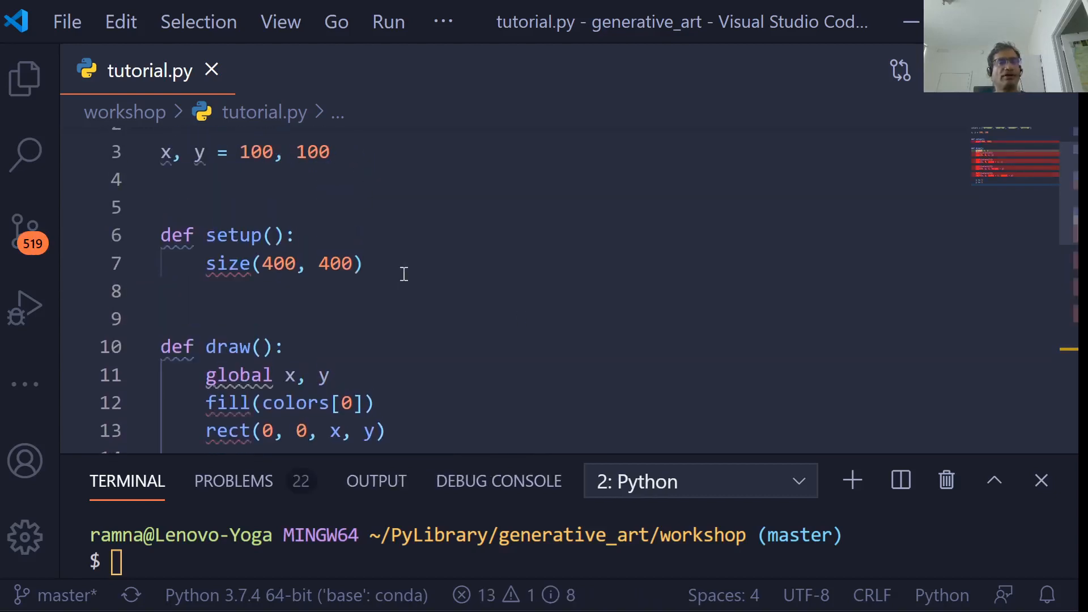
pyautogui.scroll(-3)
pyautogui.write('ppy tutorial.py')
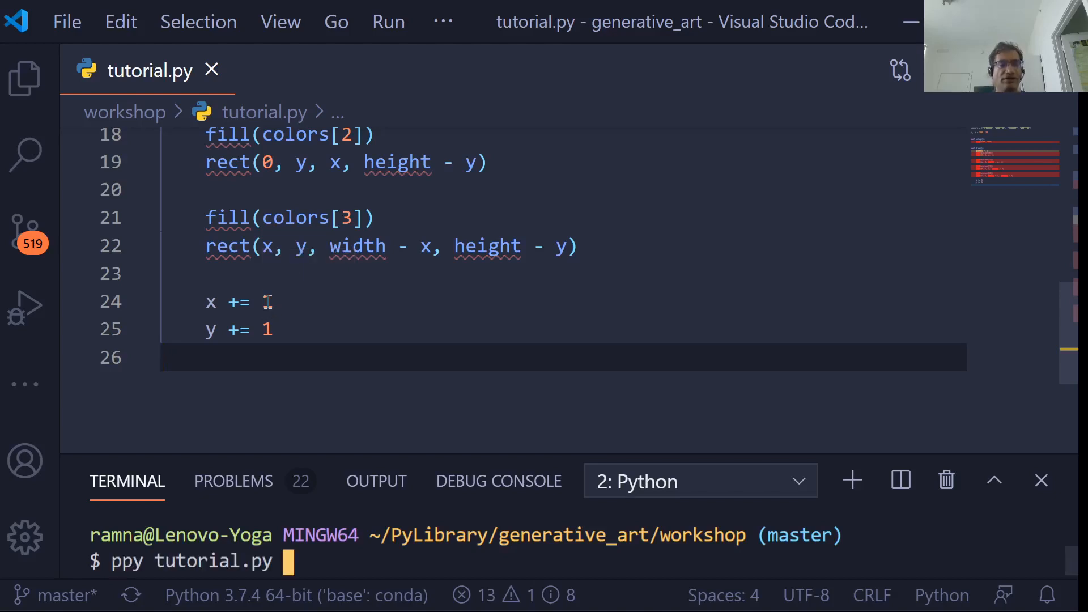
pyautogui.press('Return')
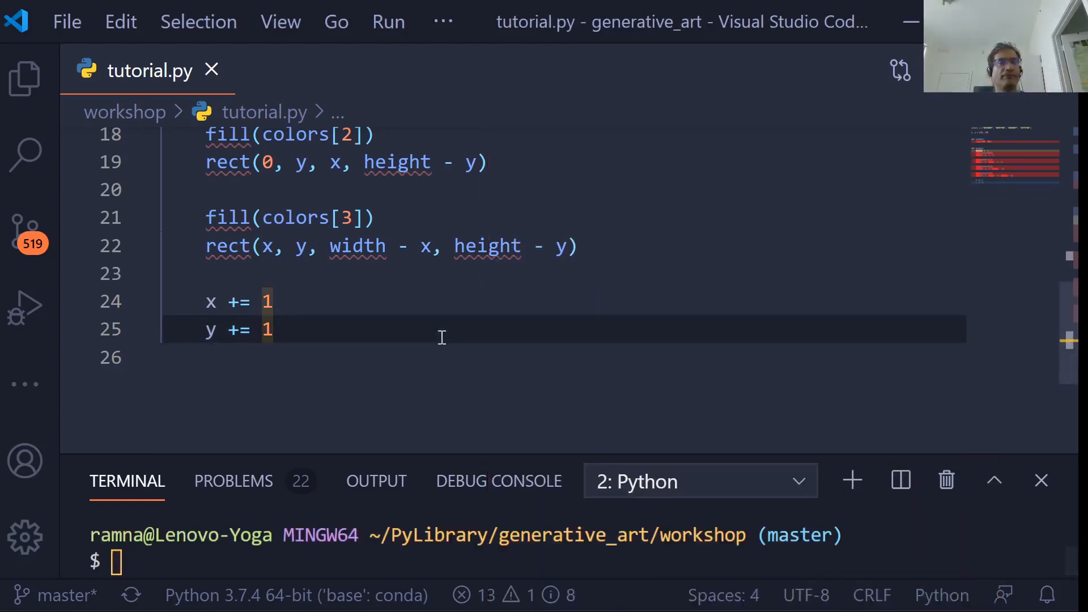
pyautogui.click(384, 273)
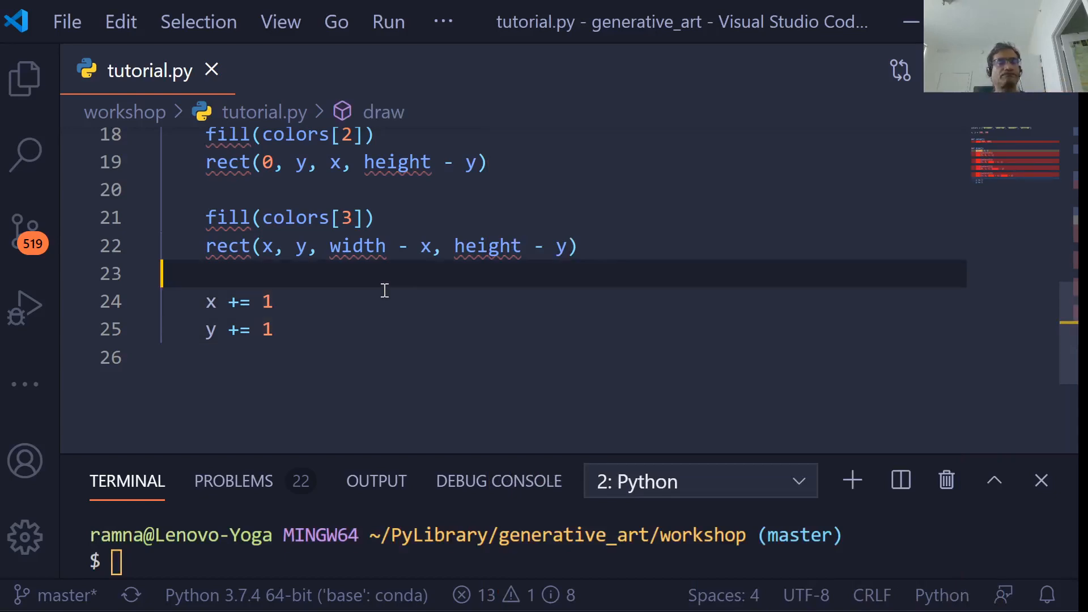
# Step: Add if x == 300: #bounce with a #change comment and direction *= -1, then a copy for x == 100
pyautogui.press('enter')
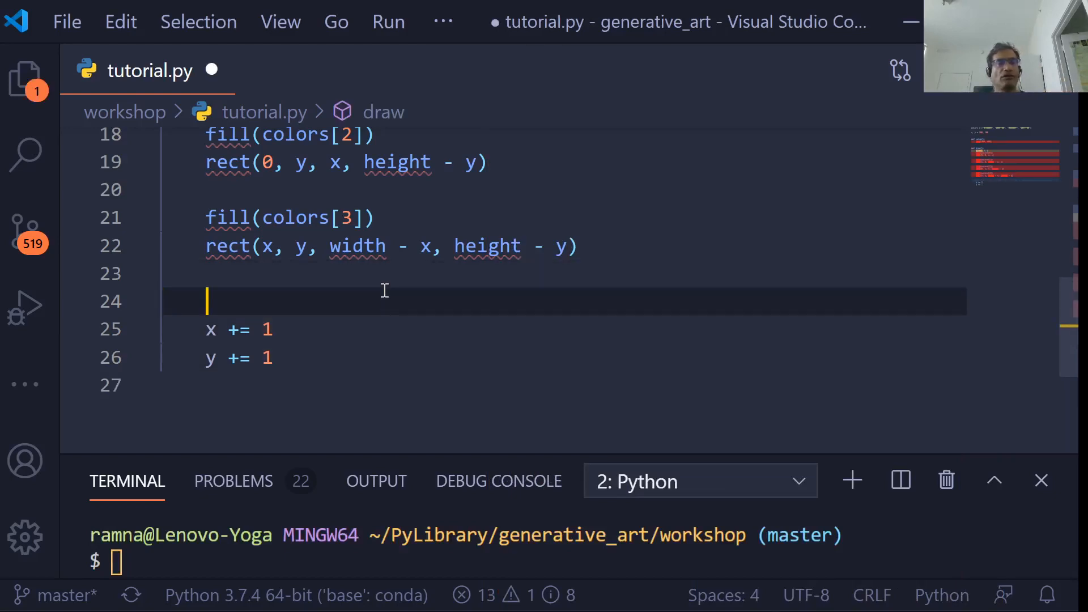
pyautogui.write('if x')
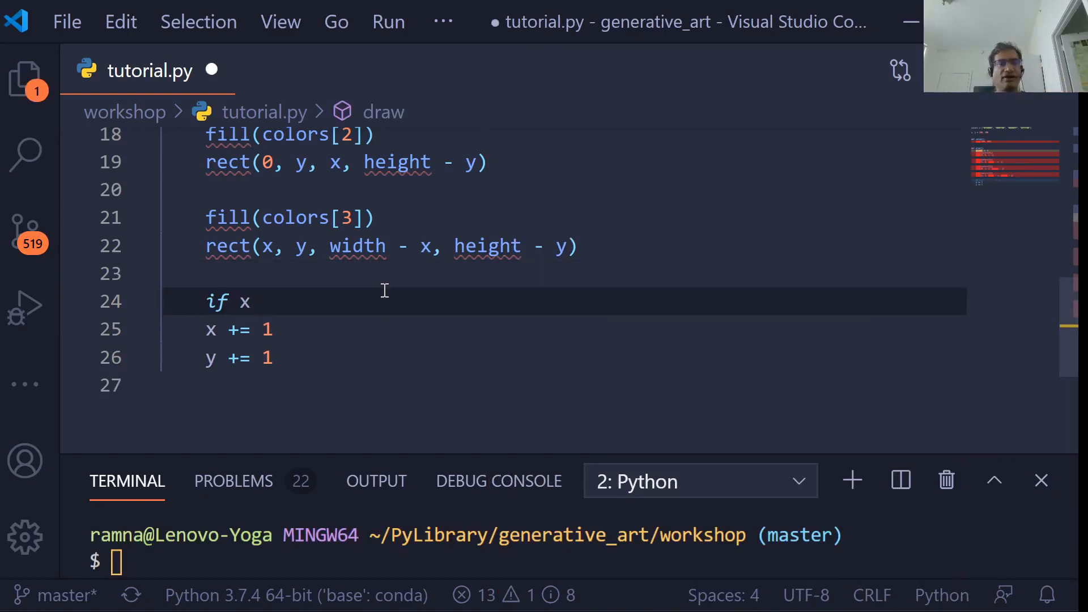
pyautogui.write('== 30')
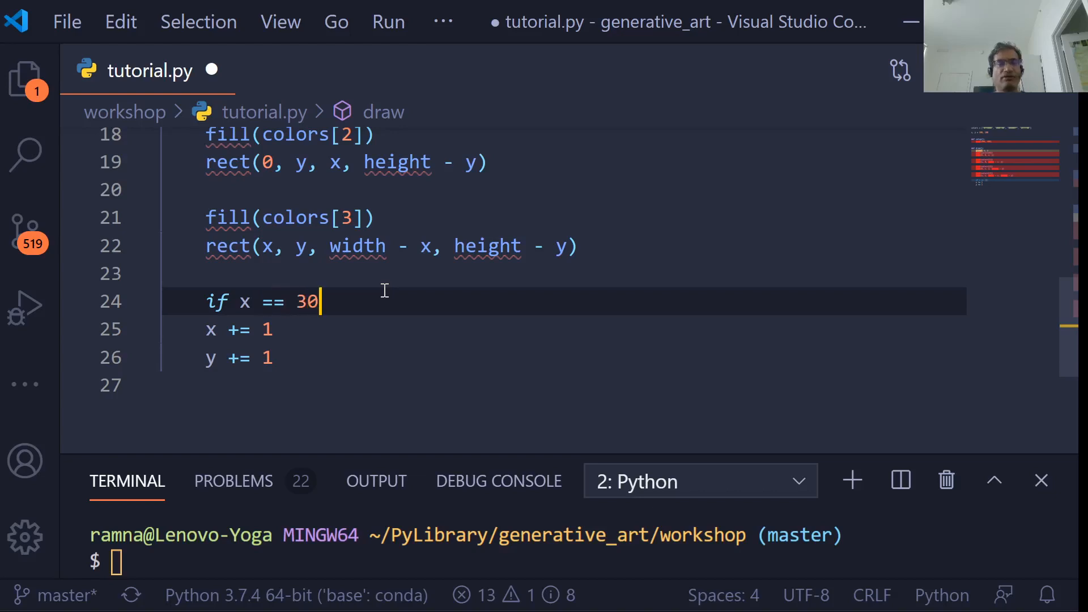
pyautogui.write('0: #bounce')
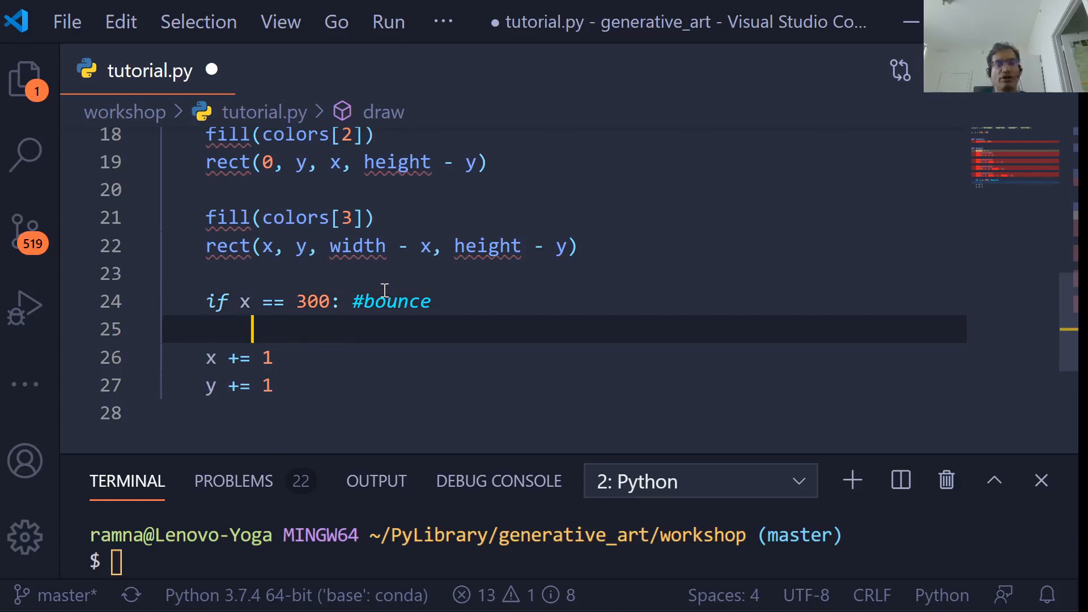
pyautogui.write('#change')
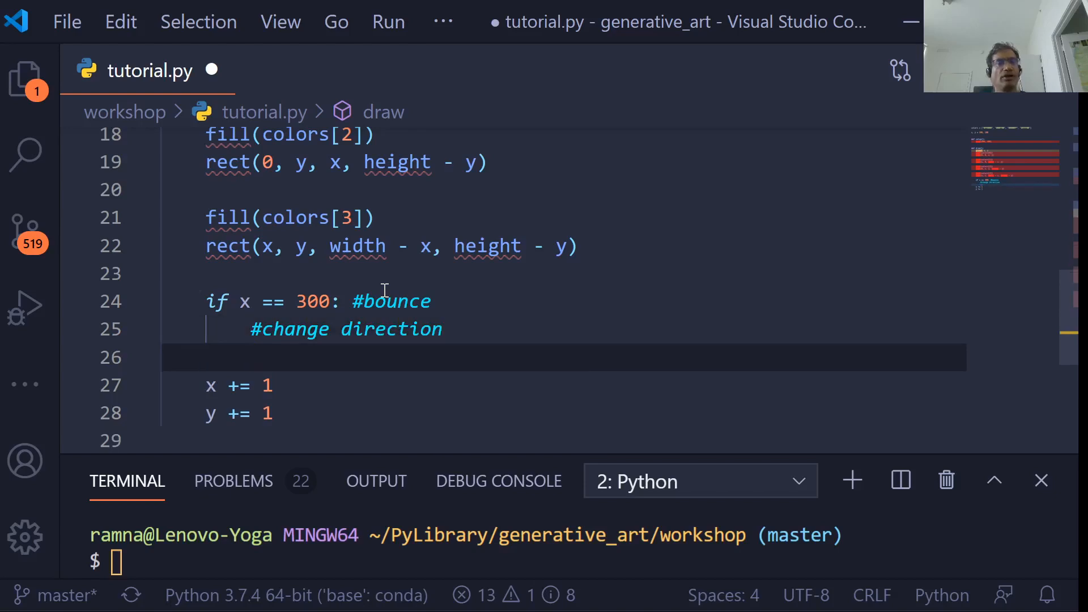
pyautogui.write('direction')
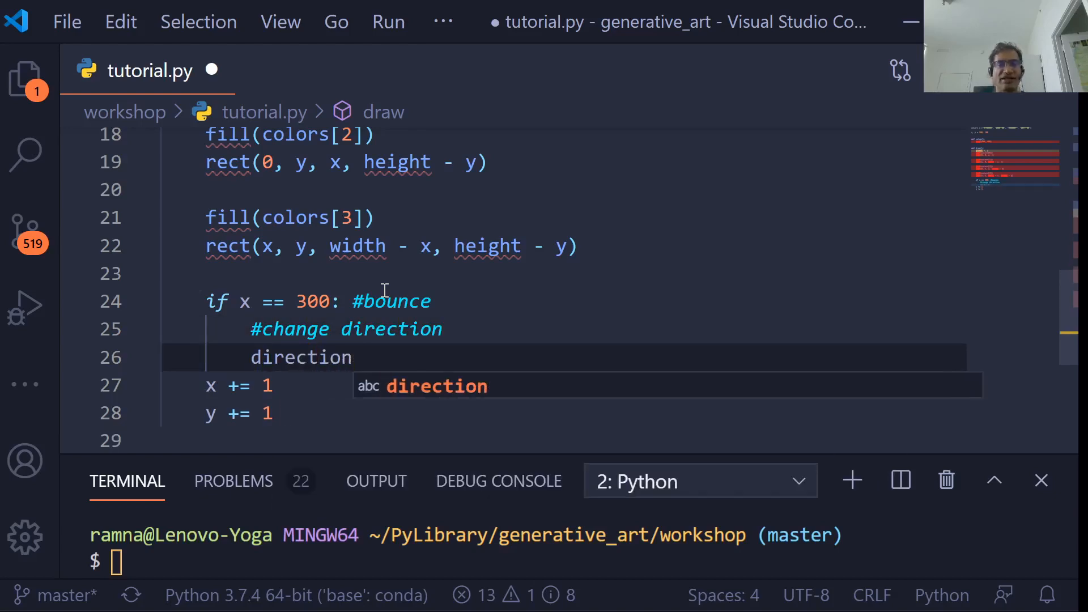
pyautogui.write('*')
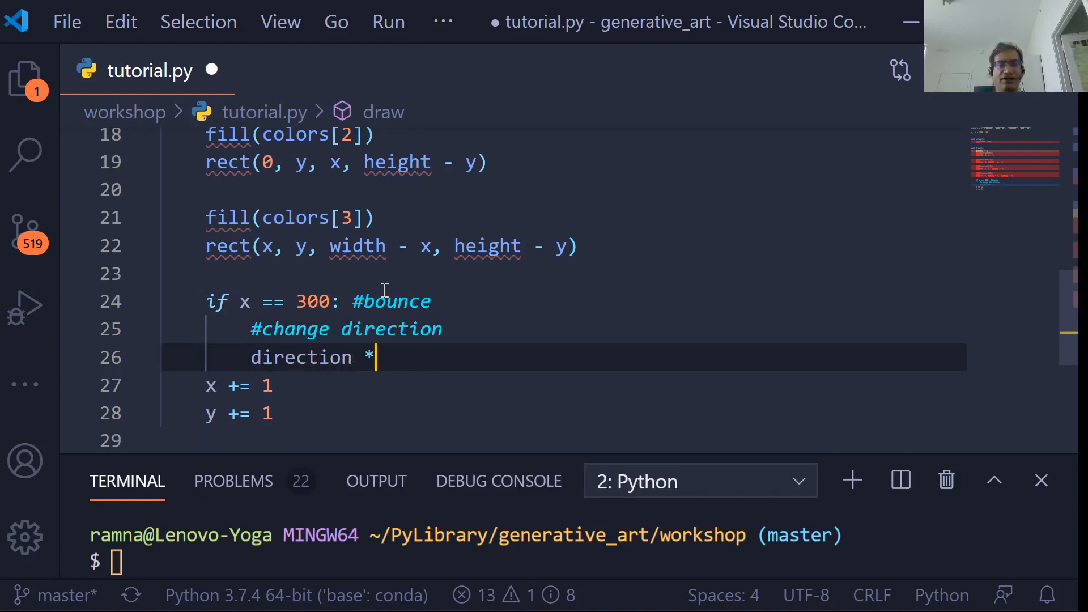
pyautogui.write('= -1')
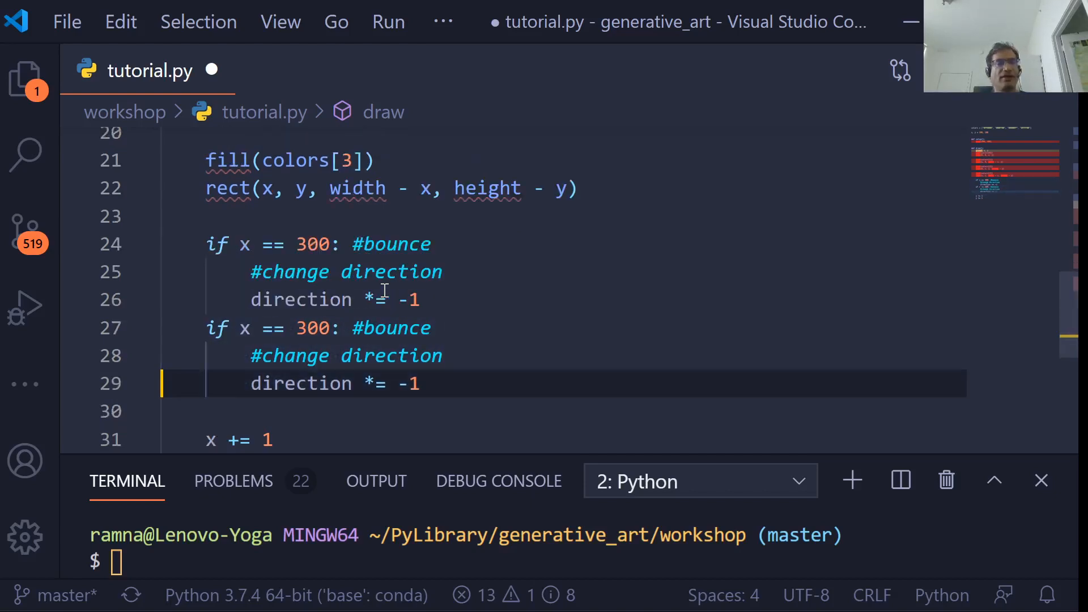
pyautogui.click(298, 329)
pyautogui.write('1')
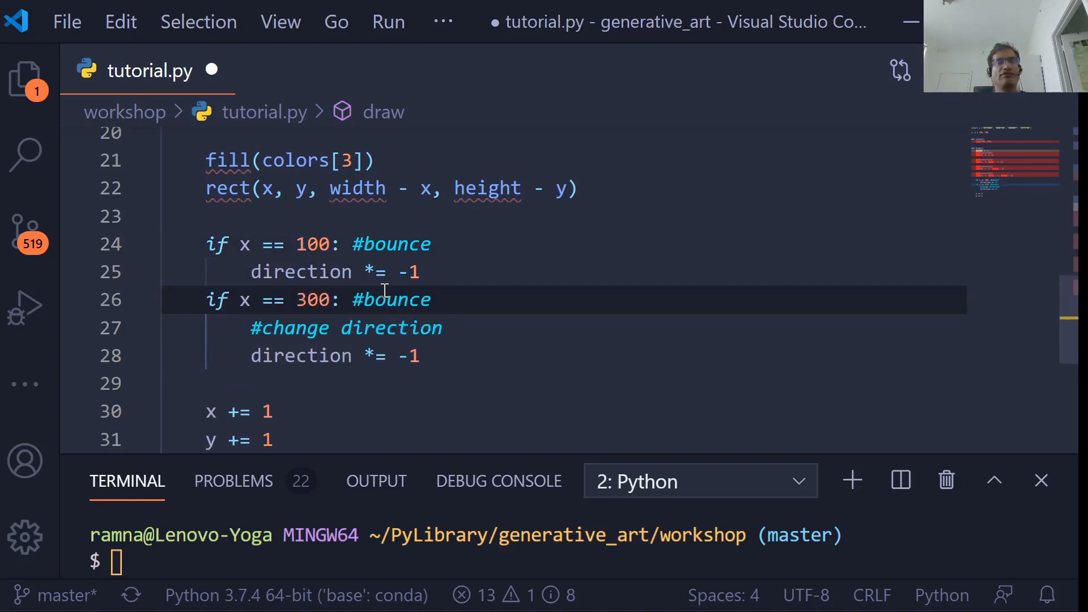
pyautogui.moveTo(512, 278)
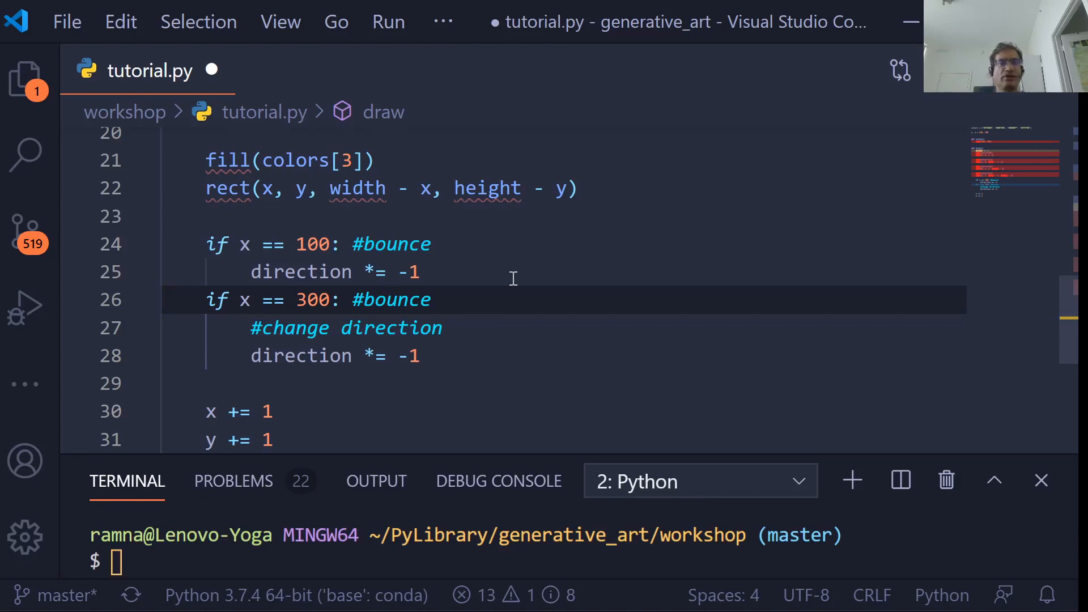
# Step: Declare direction = -1 below the x, y starting values
pyautogui.scroll(3)
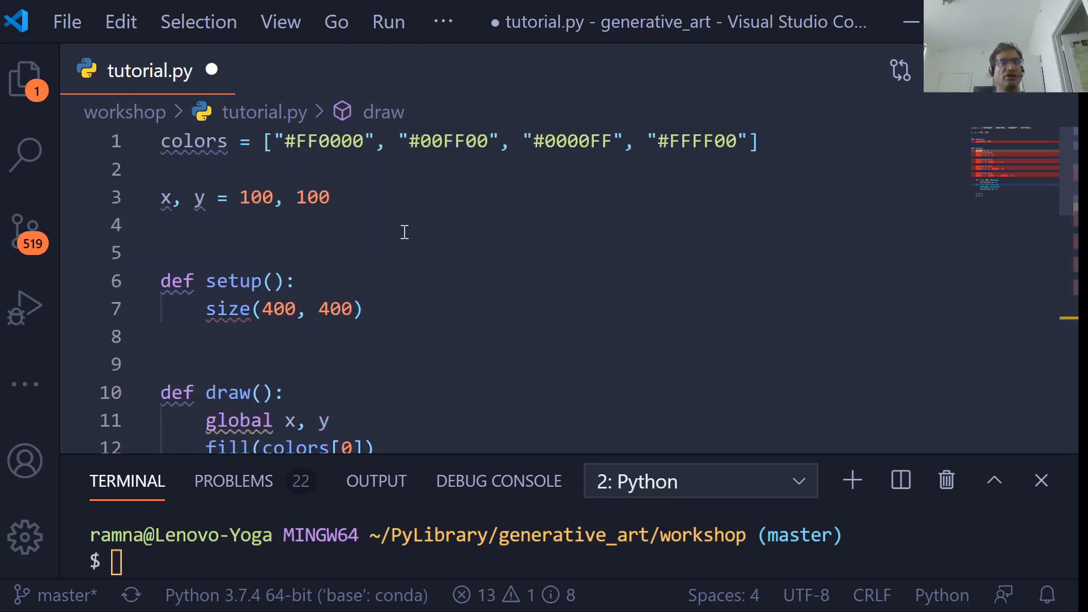
pyautogui.write('direc')
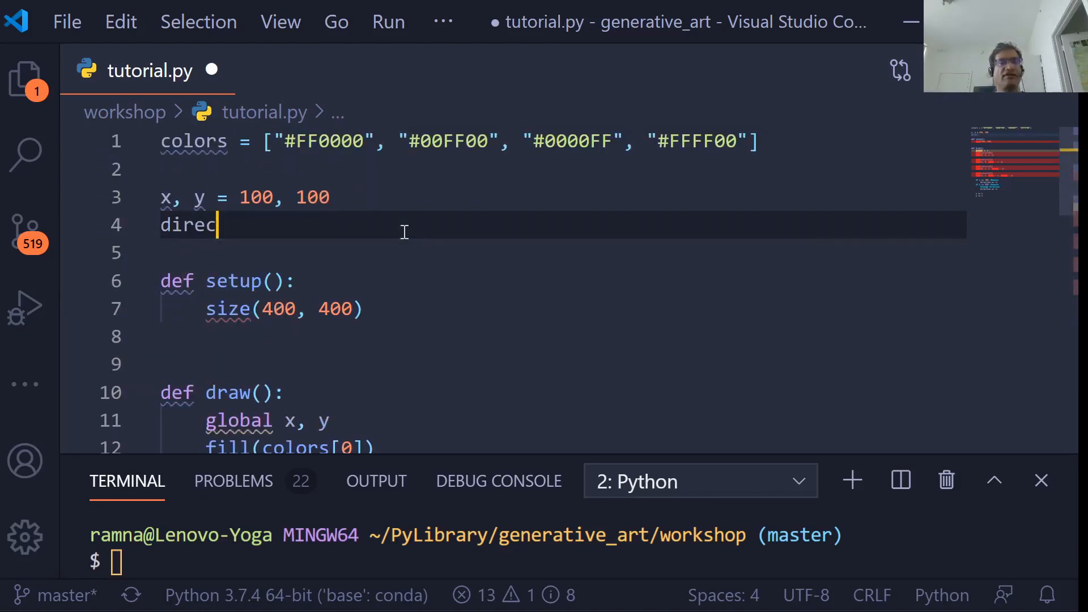
pyautogui.write('tion =')
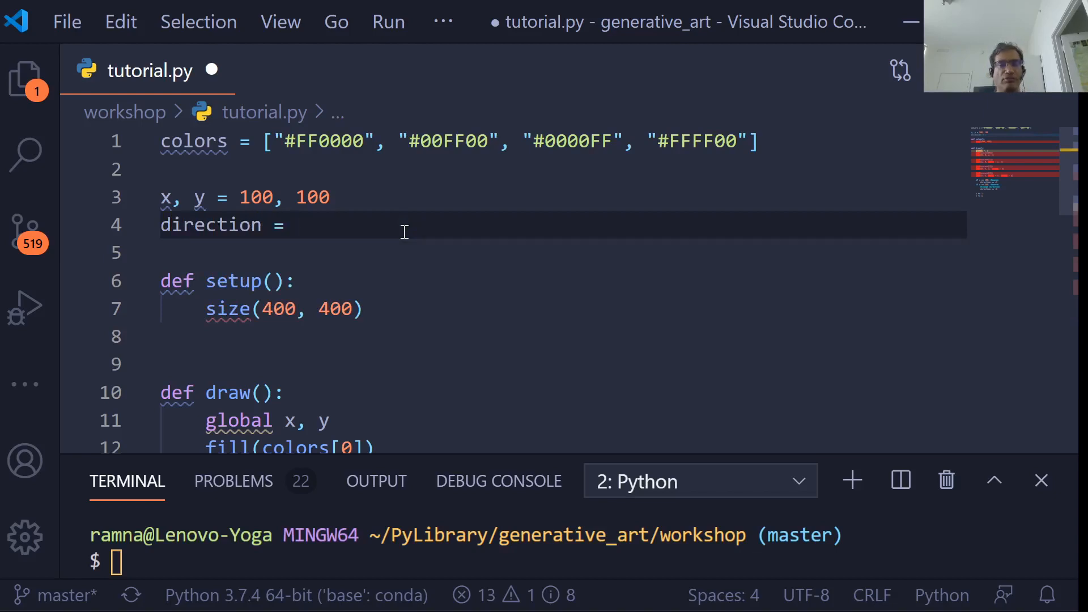
pyautogui.write('-1')
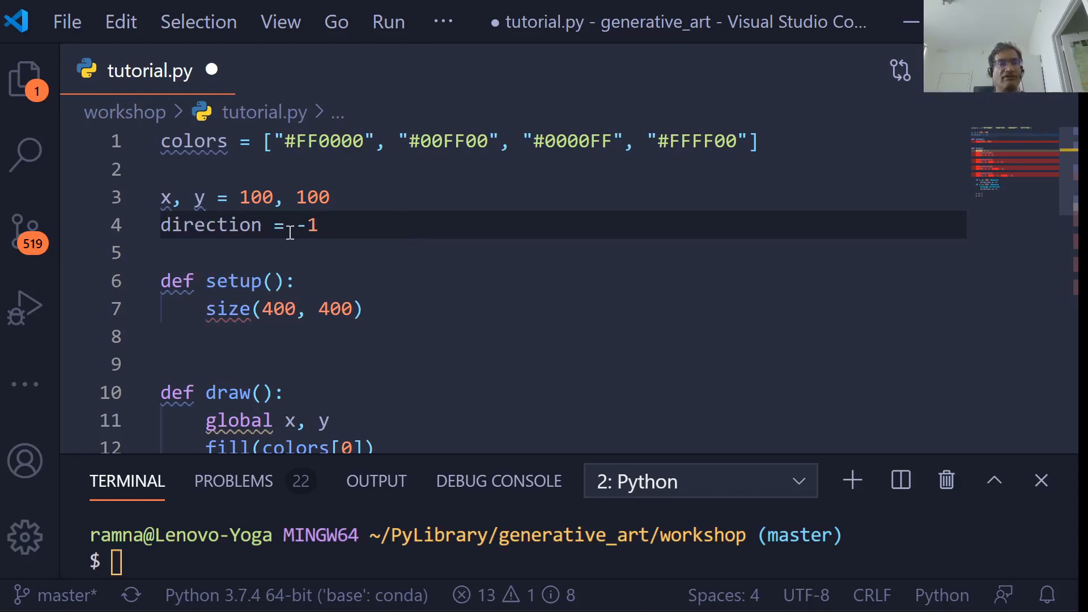
# Step: Move the #change direction comment above the first bounce check
pyautogui.scroll(-3)
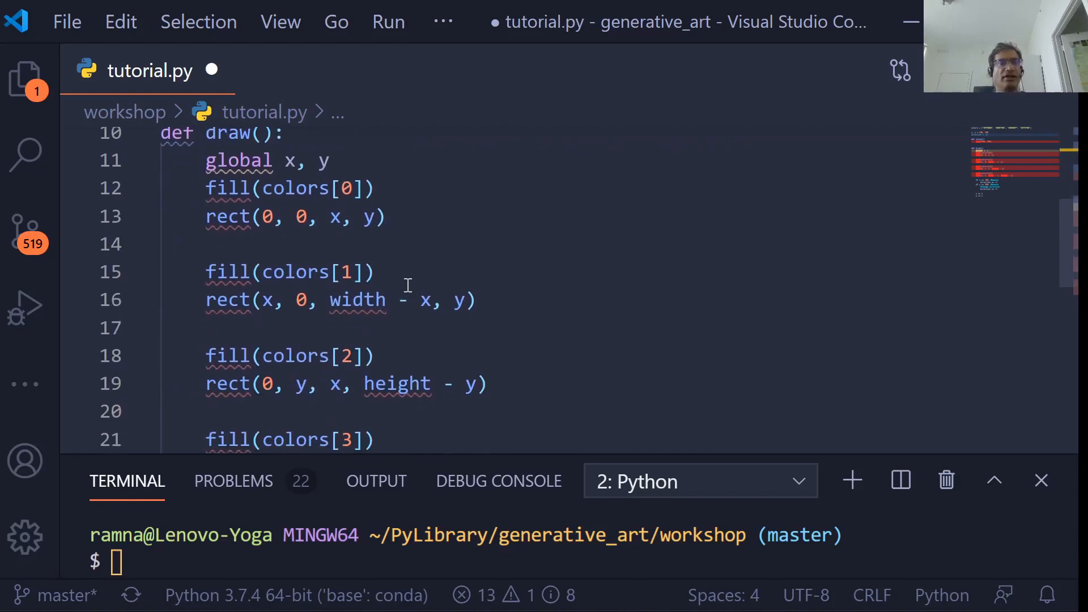
pyautogui.scroll(-3)
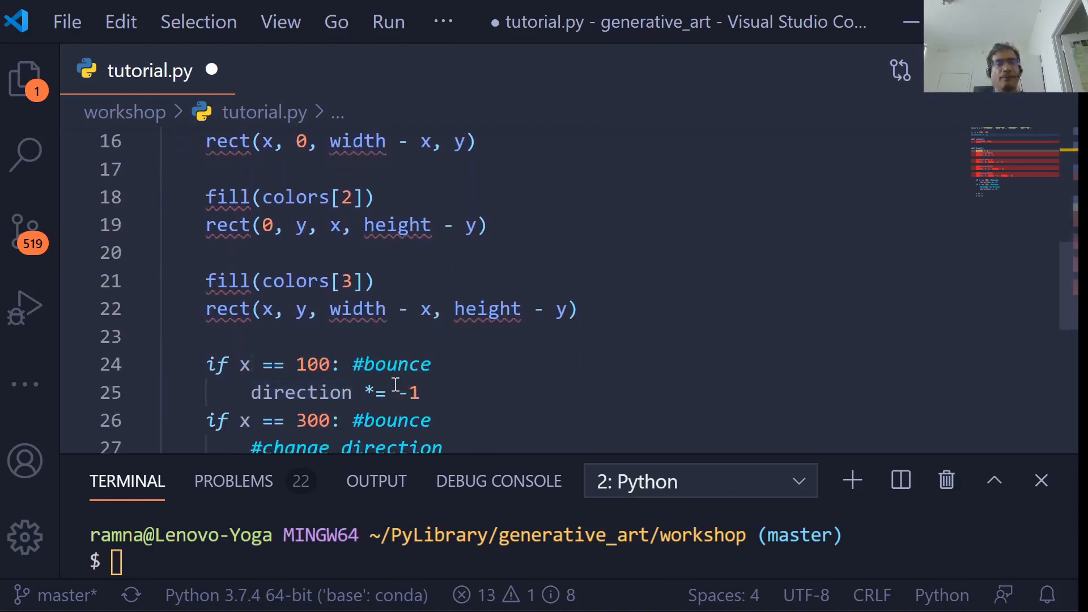
pyautogui.moveTo(413, 394)
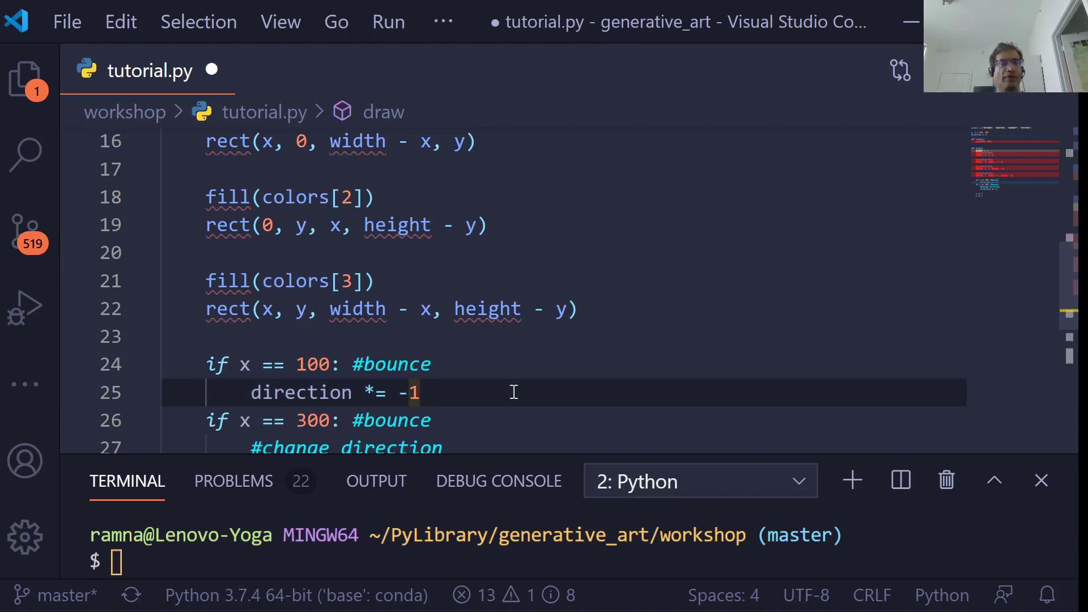
pyautogui.scroll(-3)
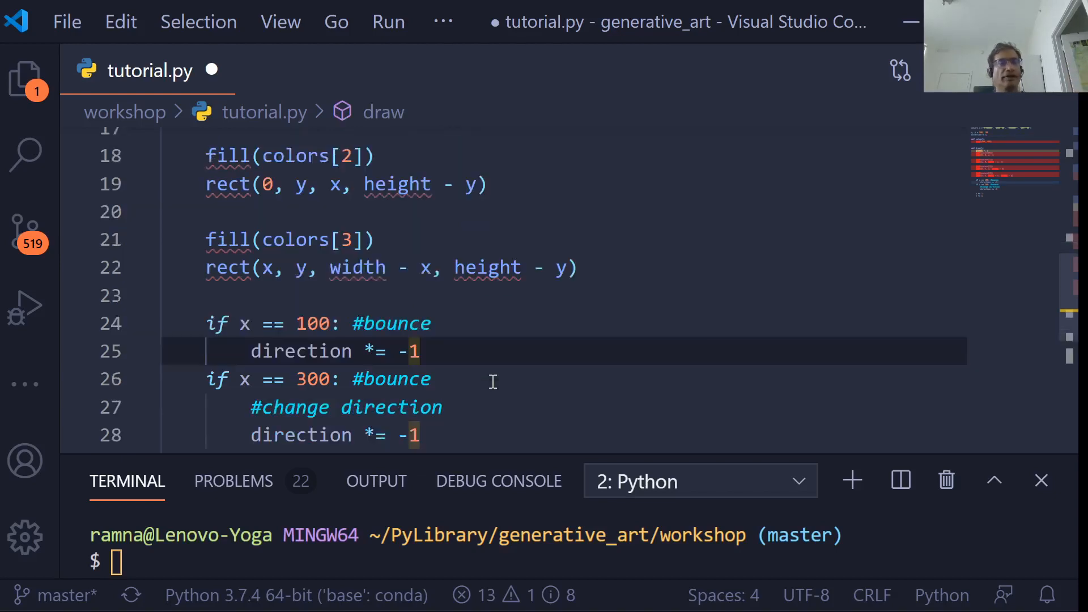
pyautogui.scroll(-3)
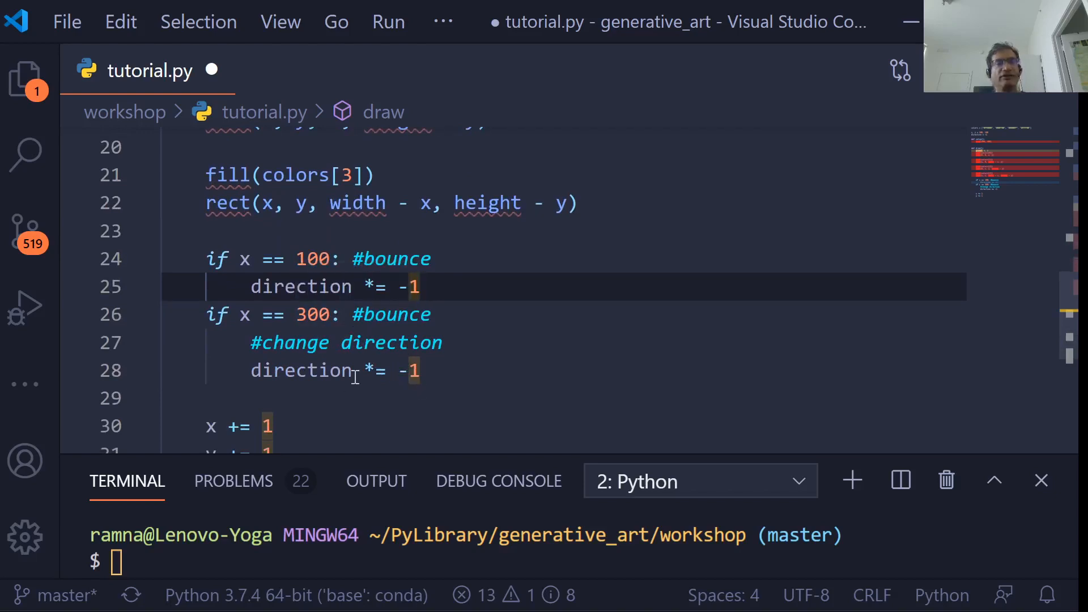
pyautogui.click(433, 314)
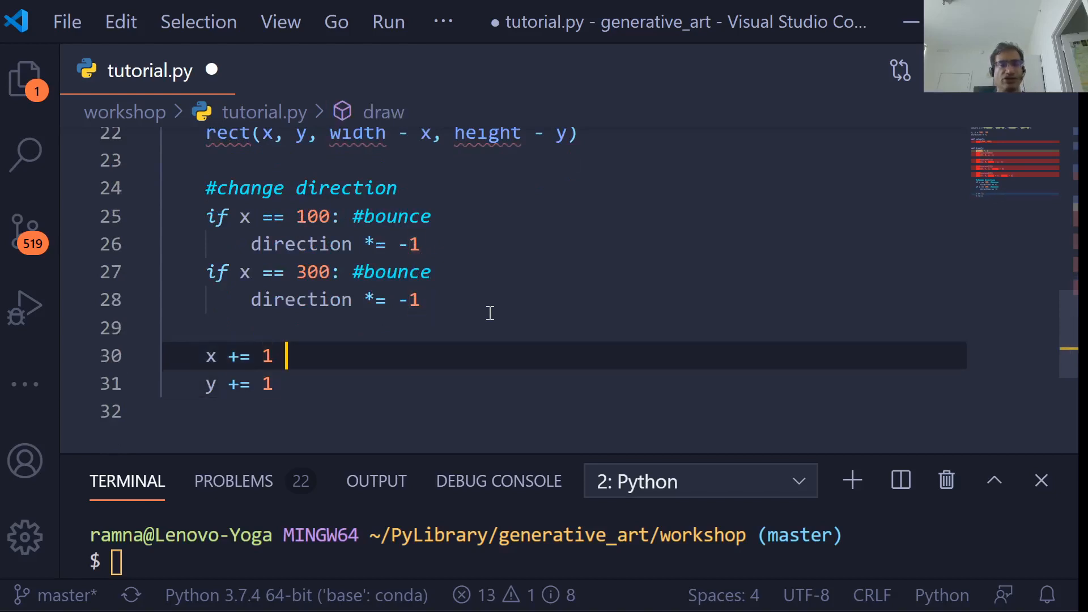
# Step: Multiply both x and y increments by direction, add direction to the global statement, and save
pyautogui.write('* direction')
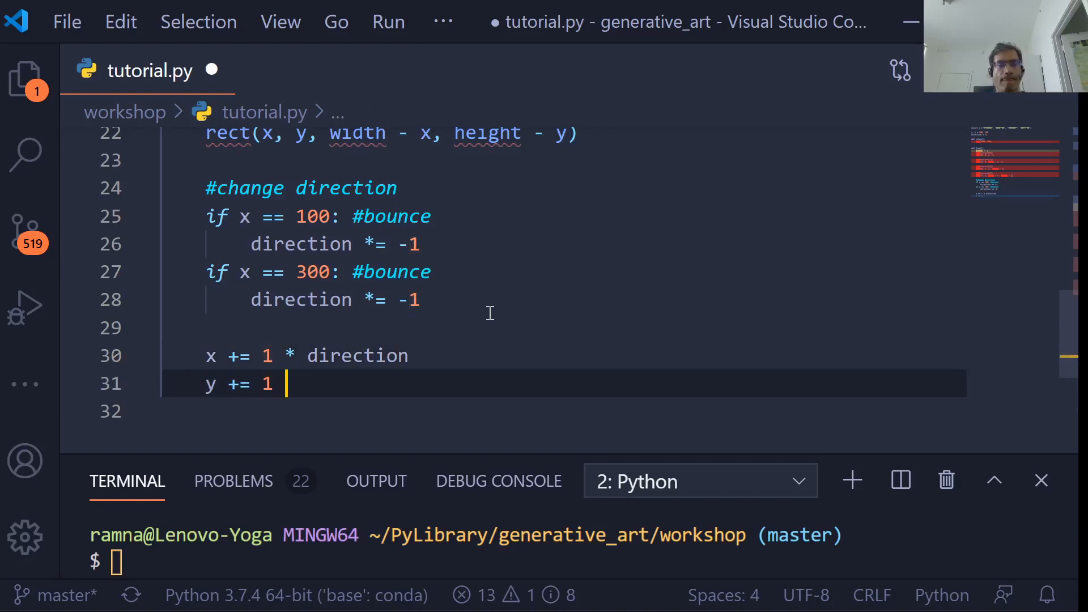
pyautogui.write('* direction')
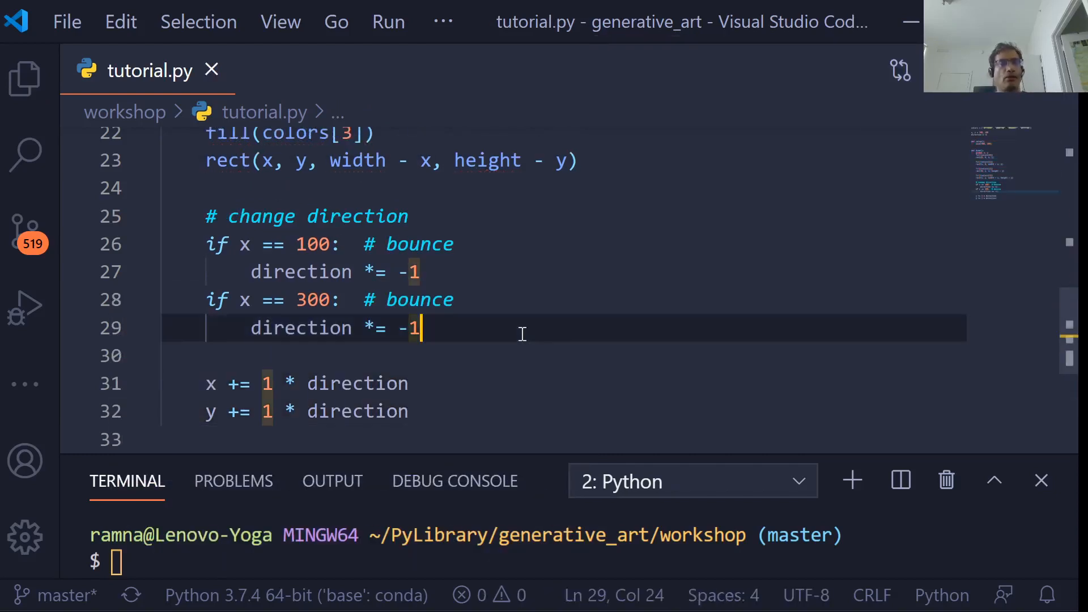
pyautogui.scroll(3)
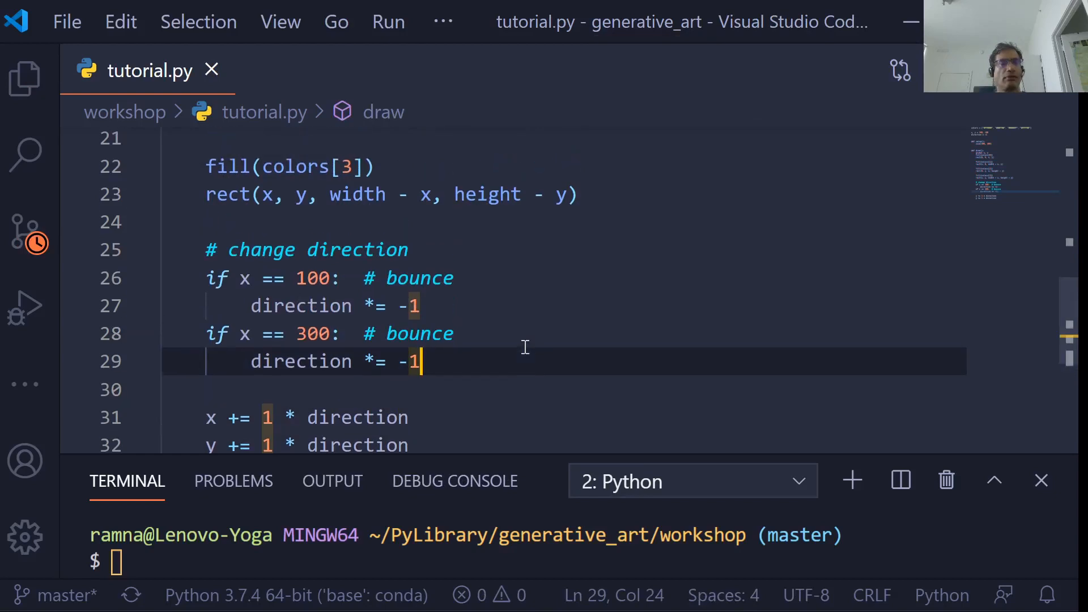
pyautogui.scroll(3)
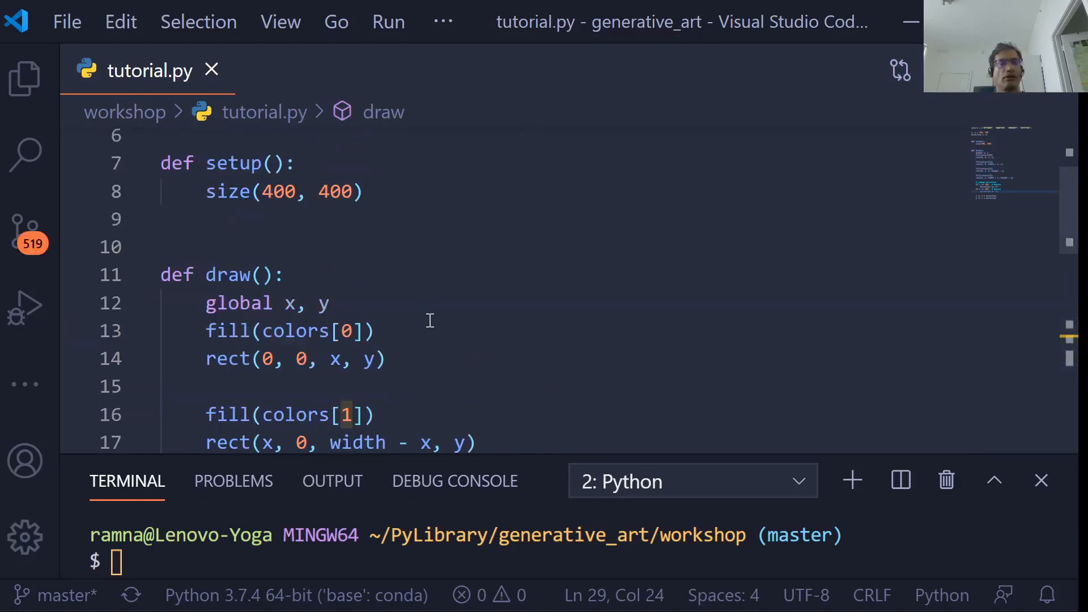
pyautogui.write(', direction')
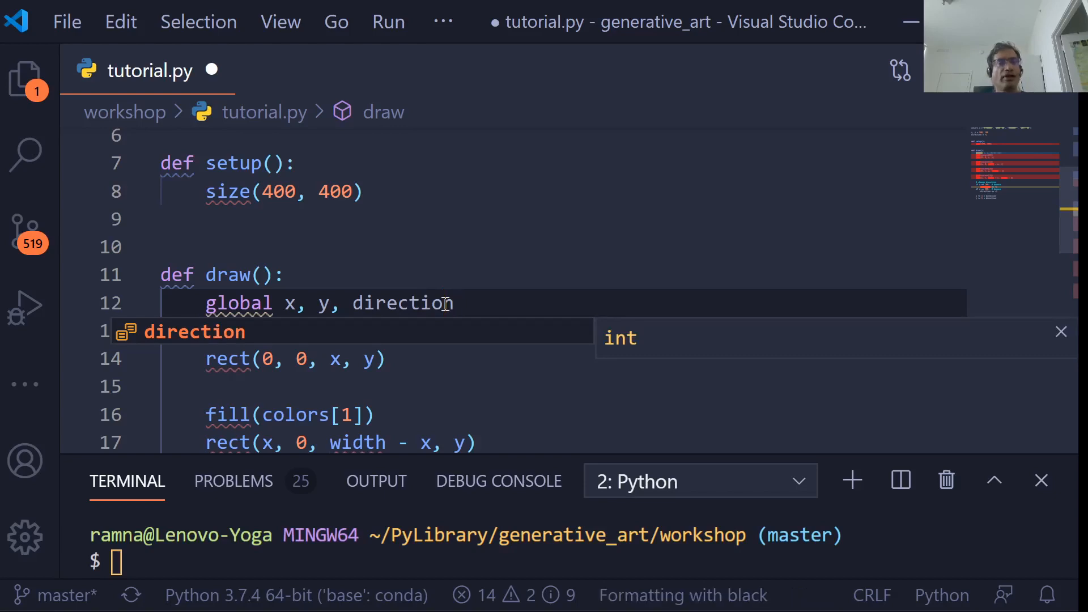
pyautogui.press('ctrl+s')
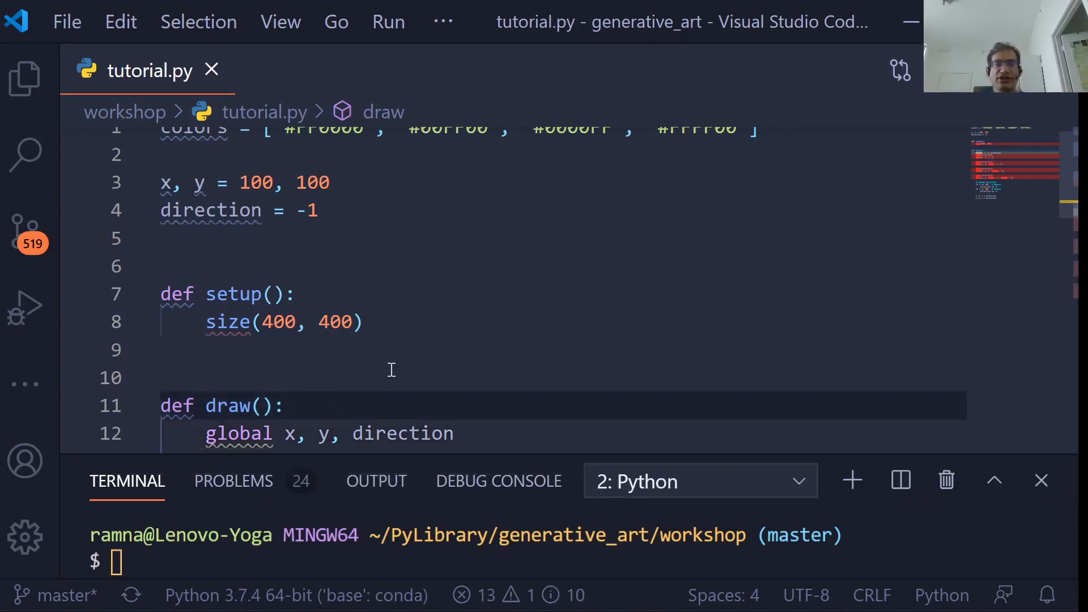
pyautogui.scroll(-3)
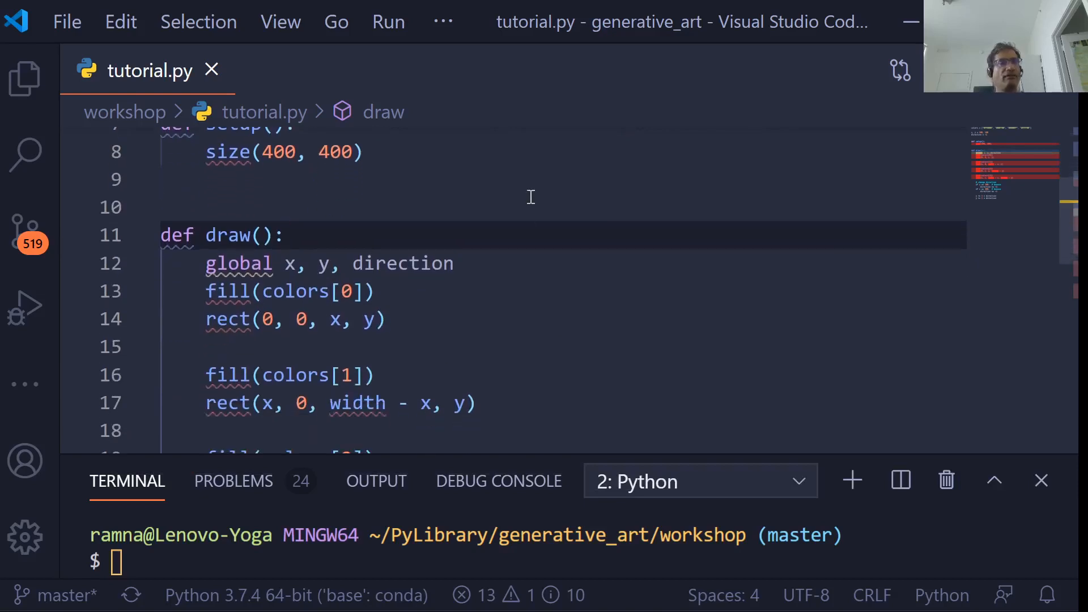
# Step: Recall and run 'ppy tutorial.py' in the terminal to preview the bouncing animation
pyautogui.press('Backspace')
pyautogui.write('ppy tutorial.py')
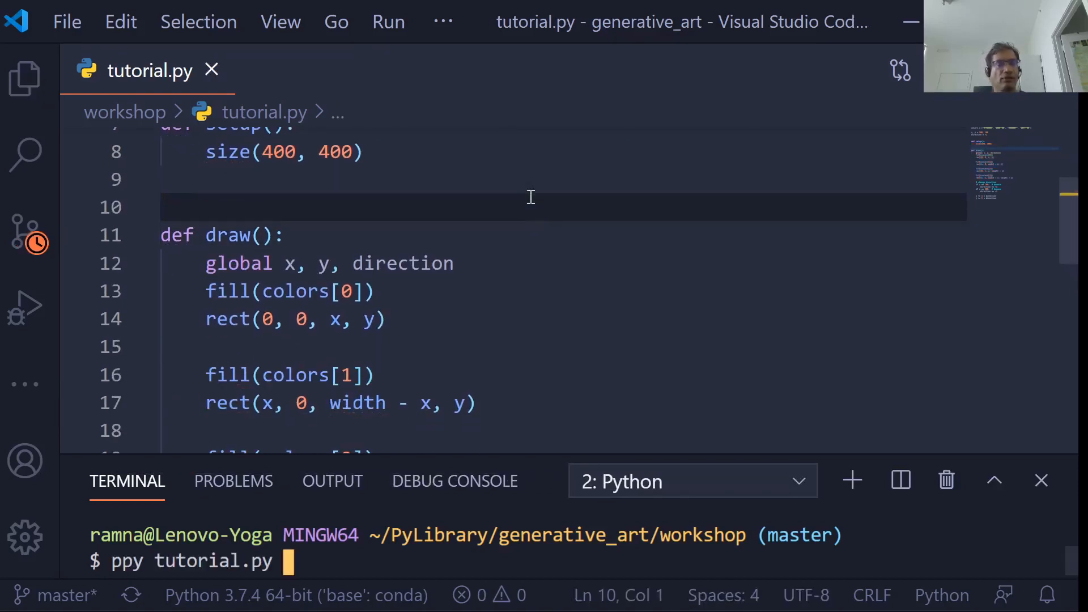
pyautogui.press('Return')
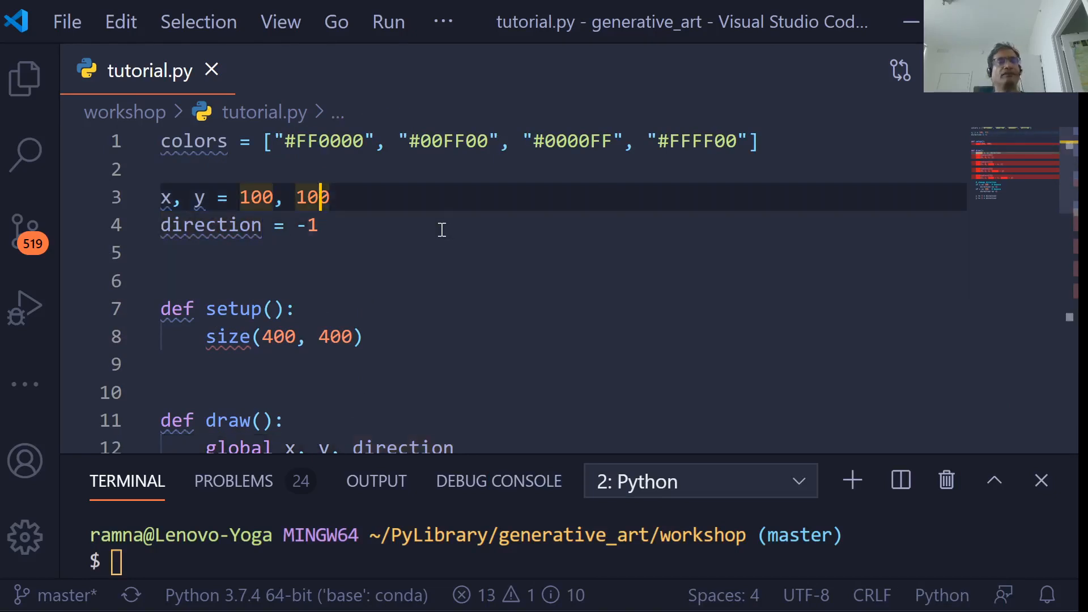
# Step: Set the starting y value on line 3 to 300 and review the bounce code in draw
pyautogui.write('300')
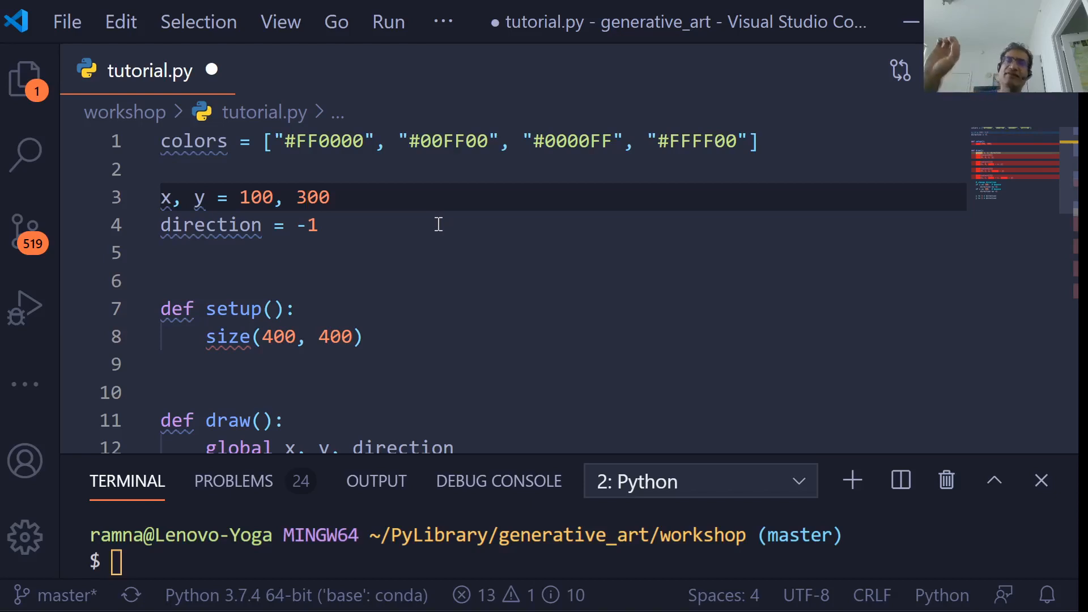
pyautogui.scroll(-3)
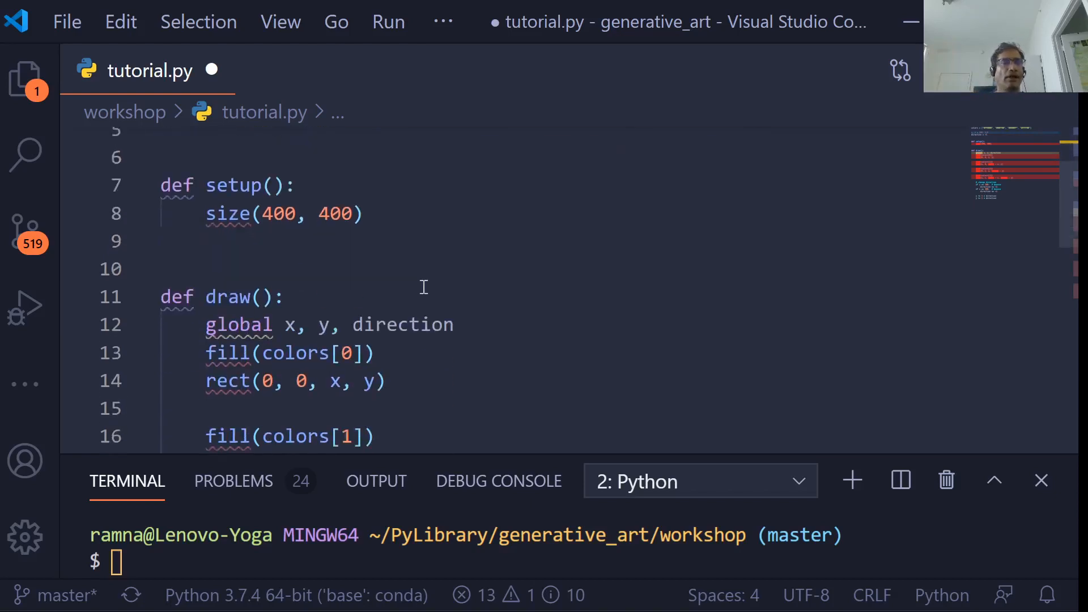
pyautogui.scroll(-3)
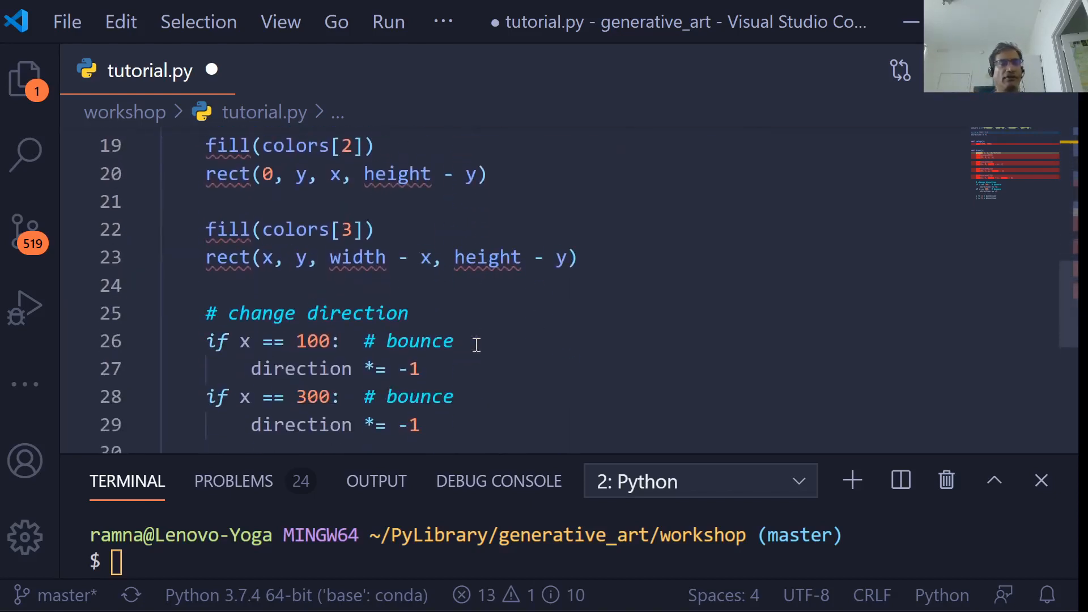
pyautogui.scroll(-3)
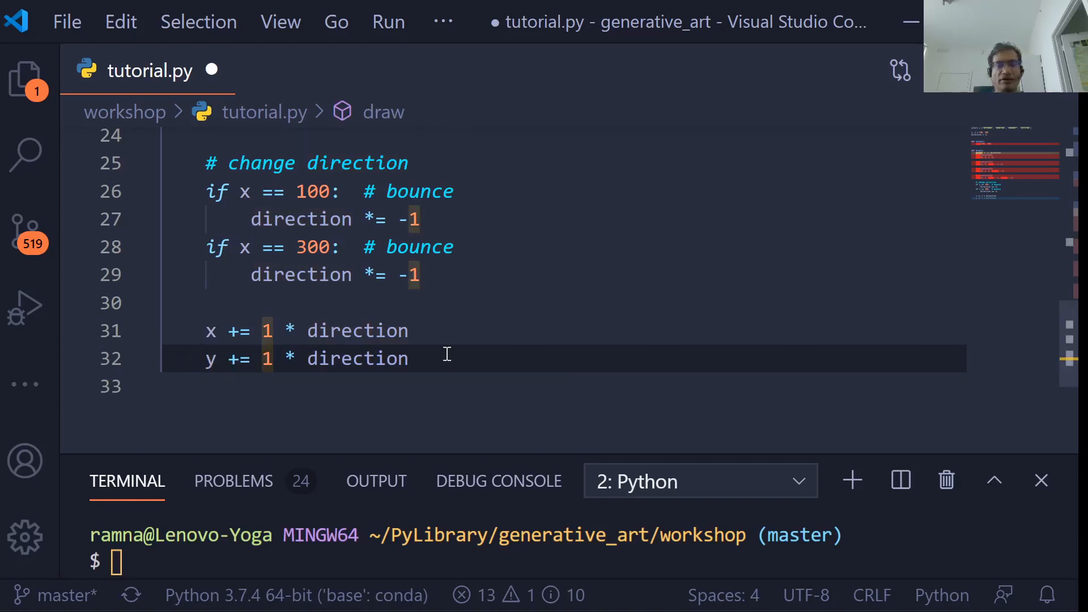
pyautogui.write('-')
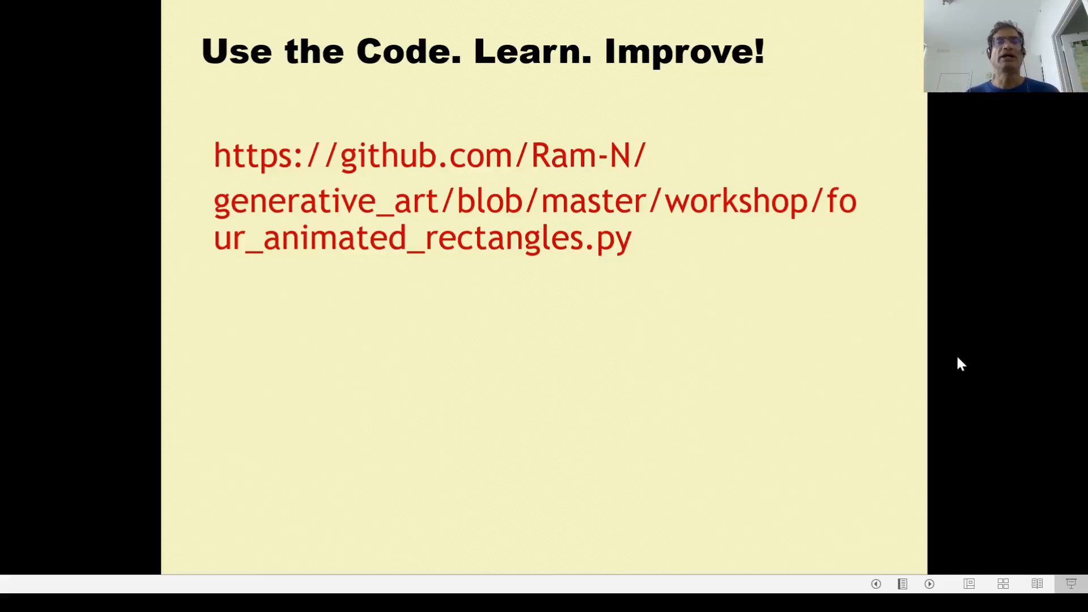
pyautogui.moveTo(751, 353)
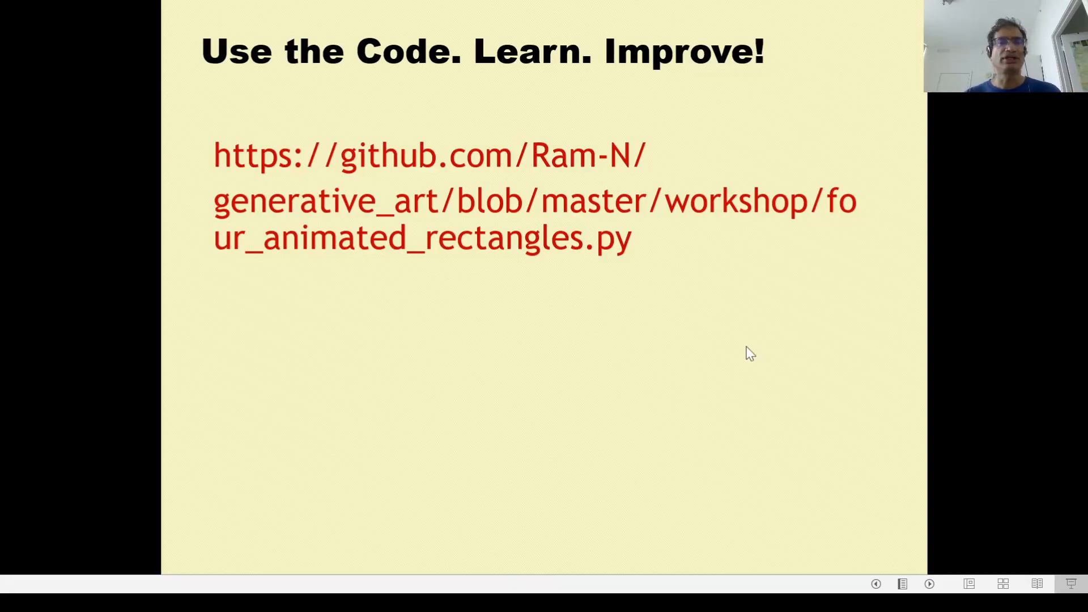
pyautogui.moveTo(762, 213)
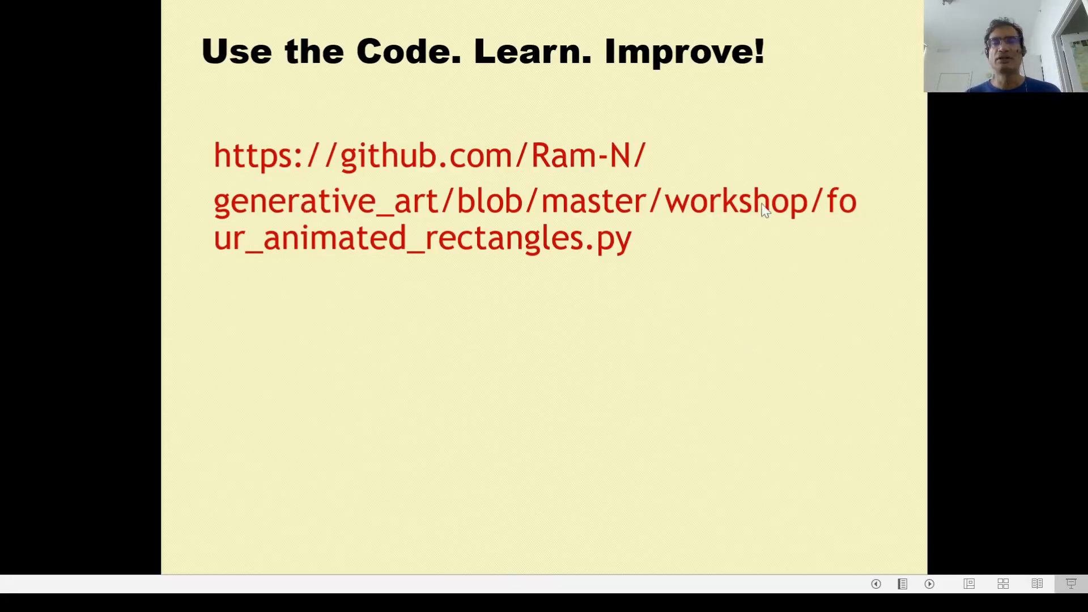
pyautogui.moveTo(740, 212)
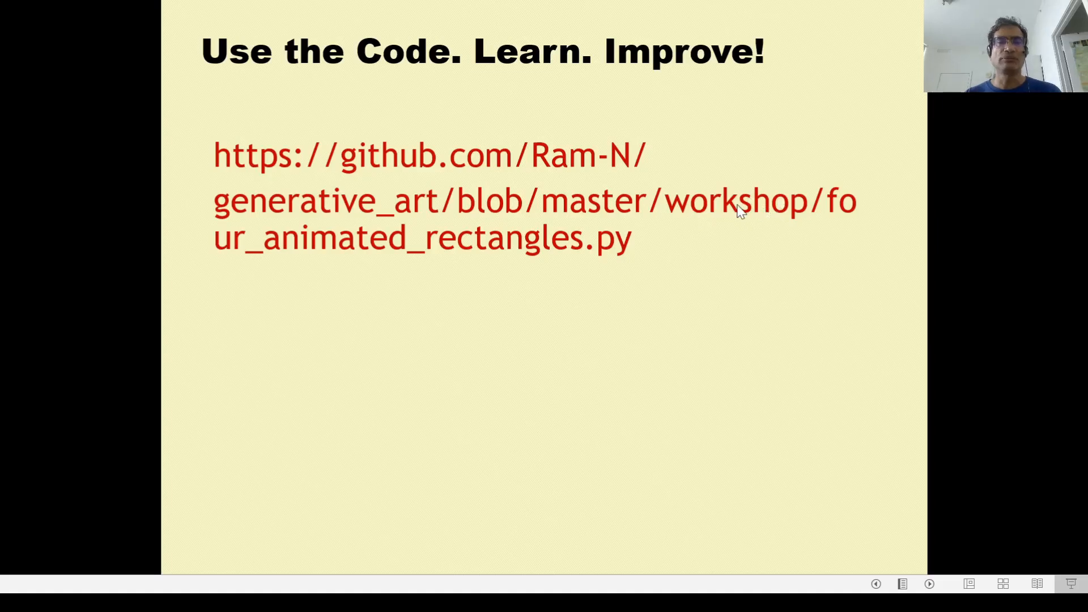
pyautogui.moveTo(324, 217)
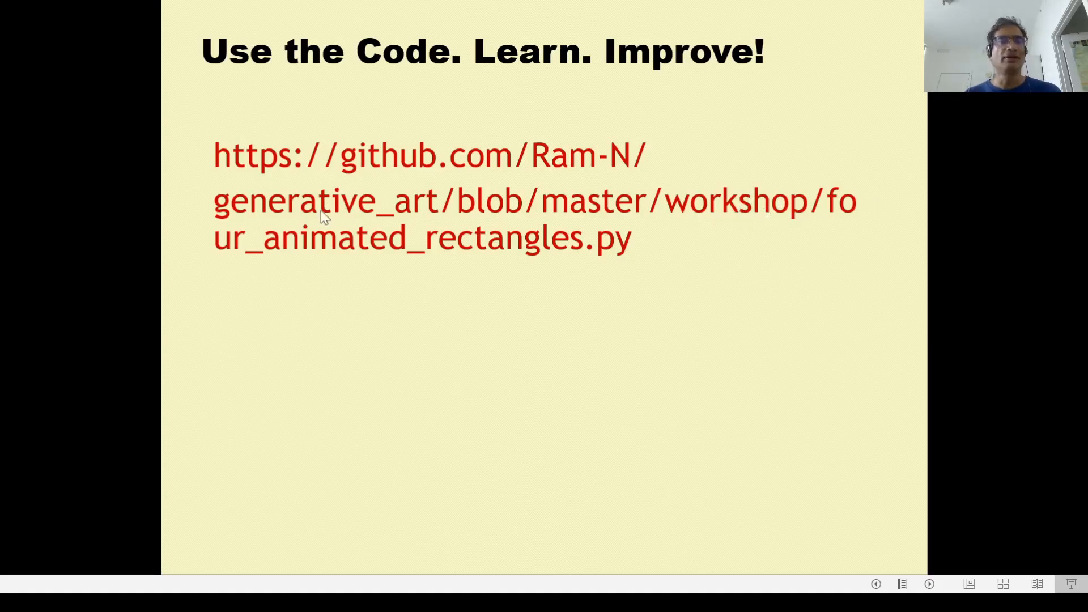
pyautogui.moveTo(616, 292)
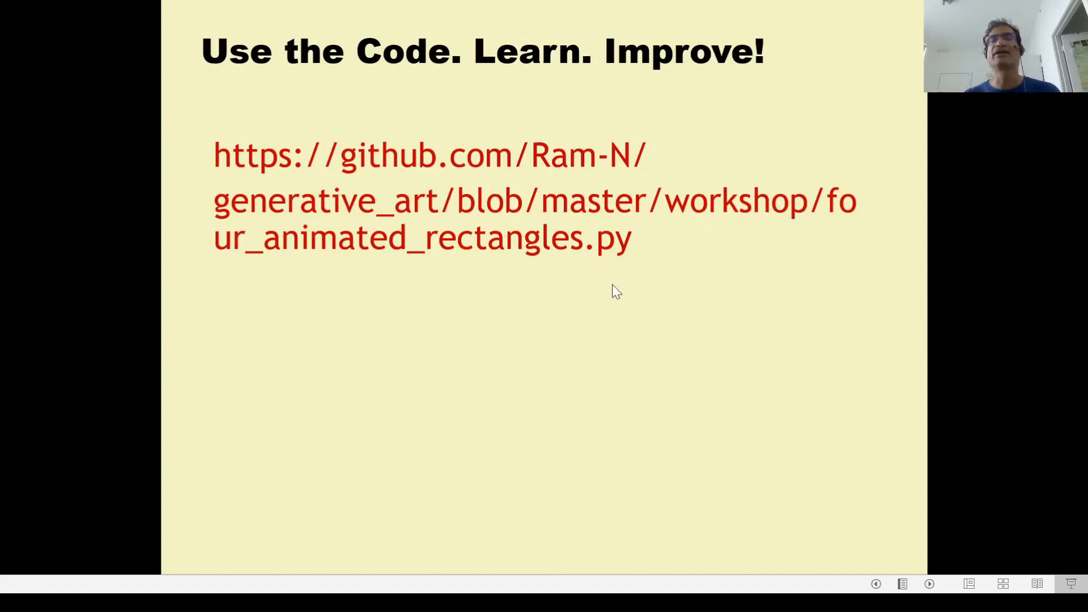